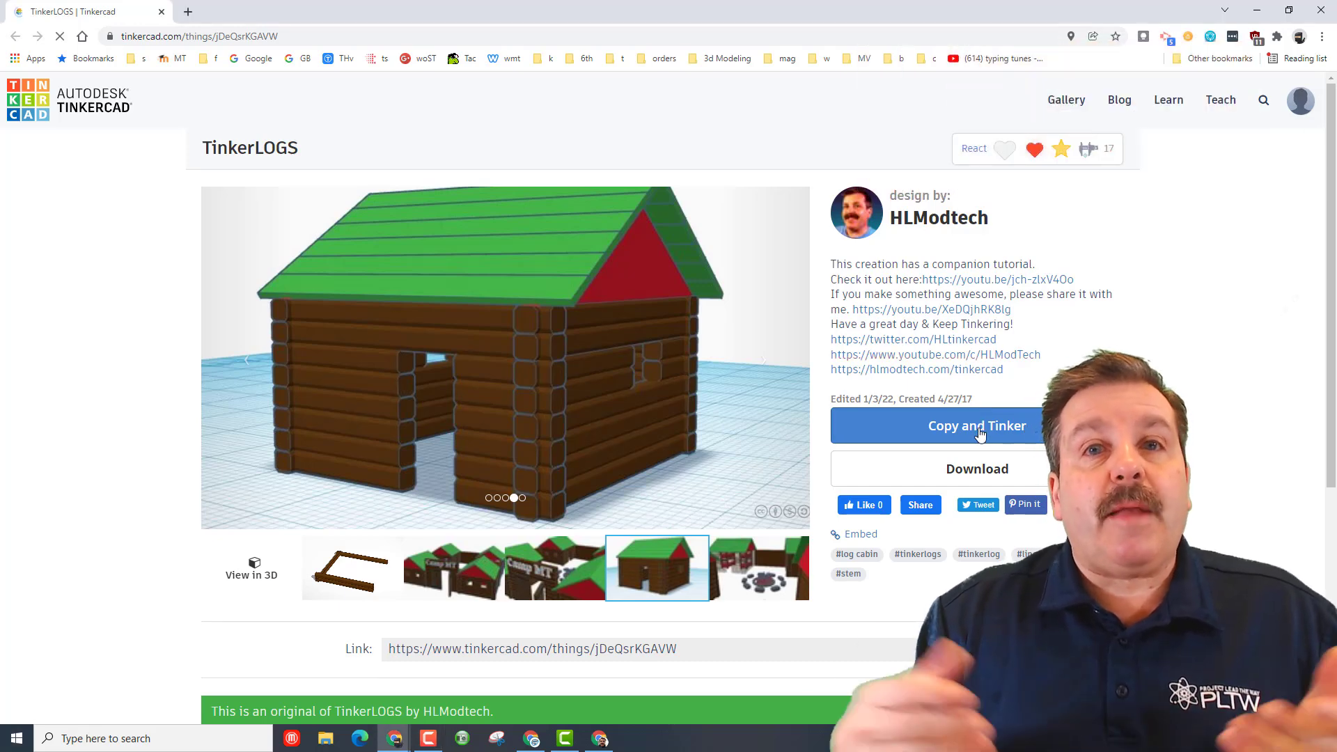
- Copy the TinkerLOGS design into the editor with Copy and Tinker
click(977, 425)
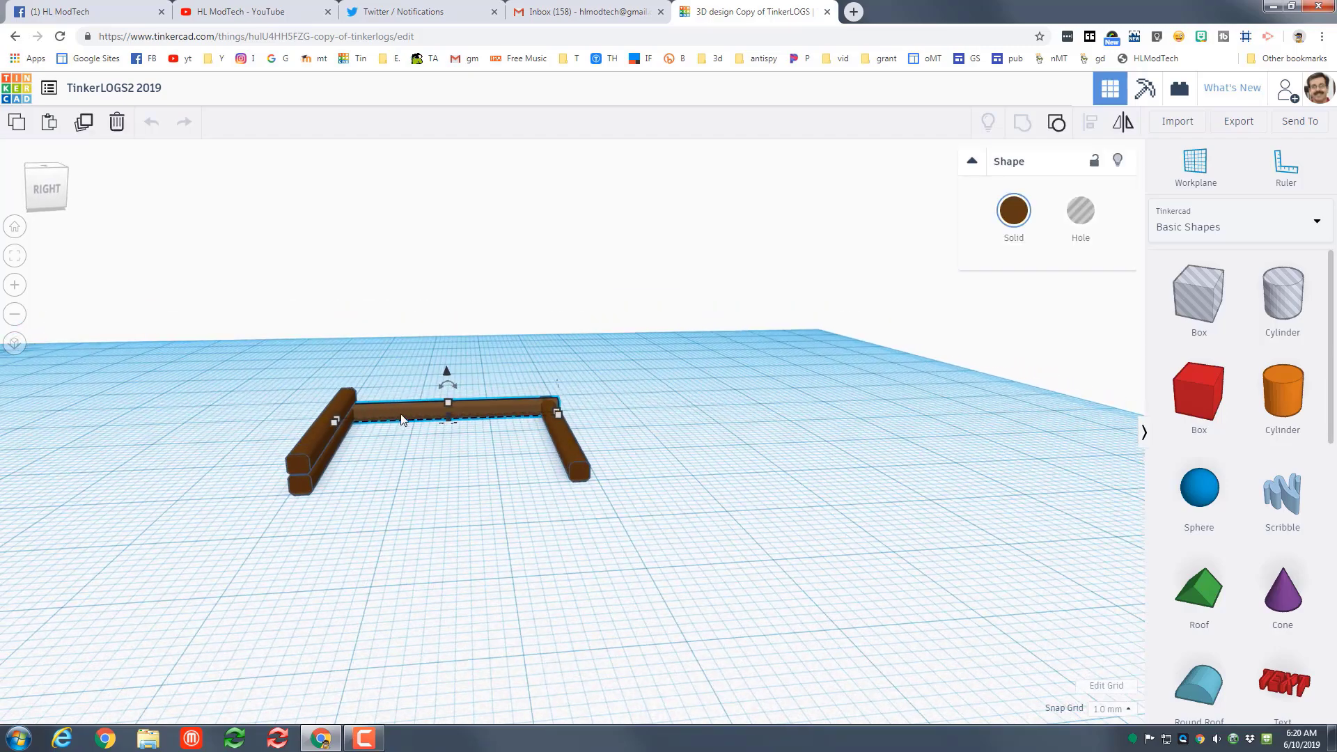
- Duplicate a log and raise the copy one level to stack it on the wall
key(Ctrl+D)
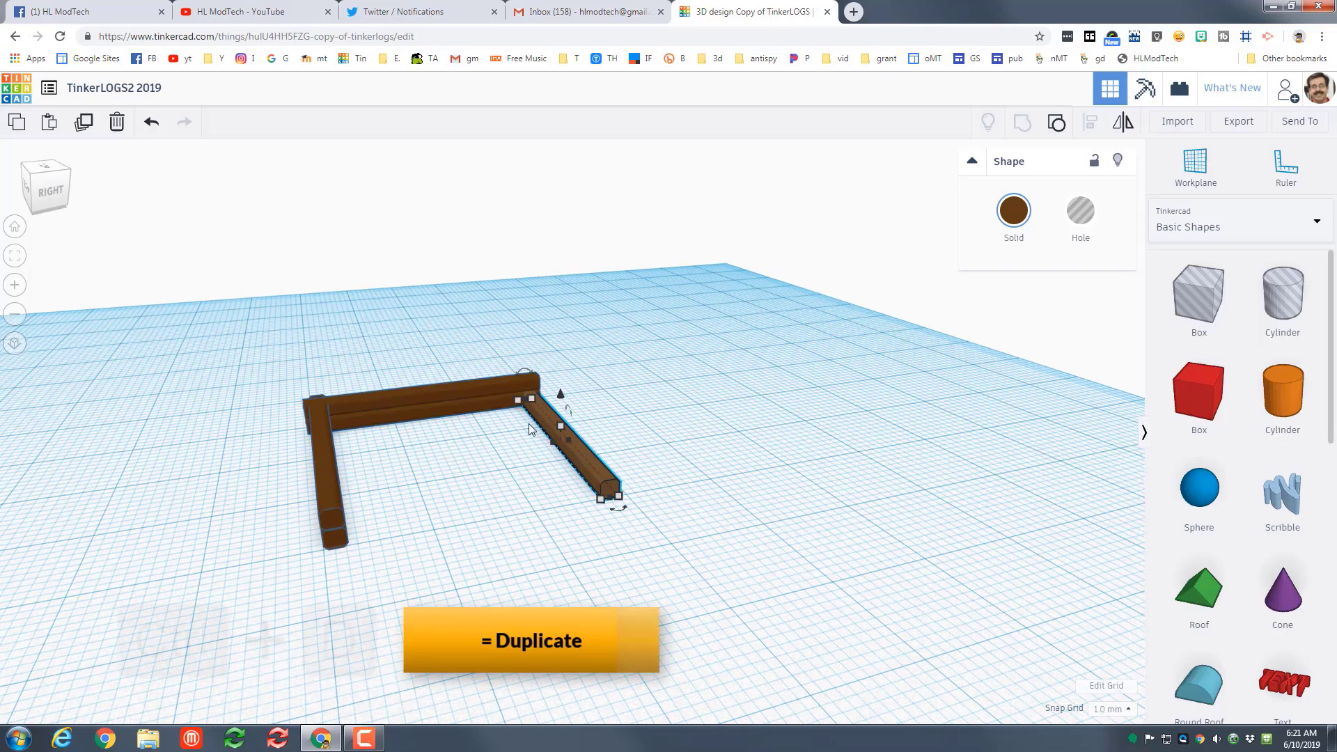
key(ctrl+d)
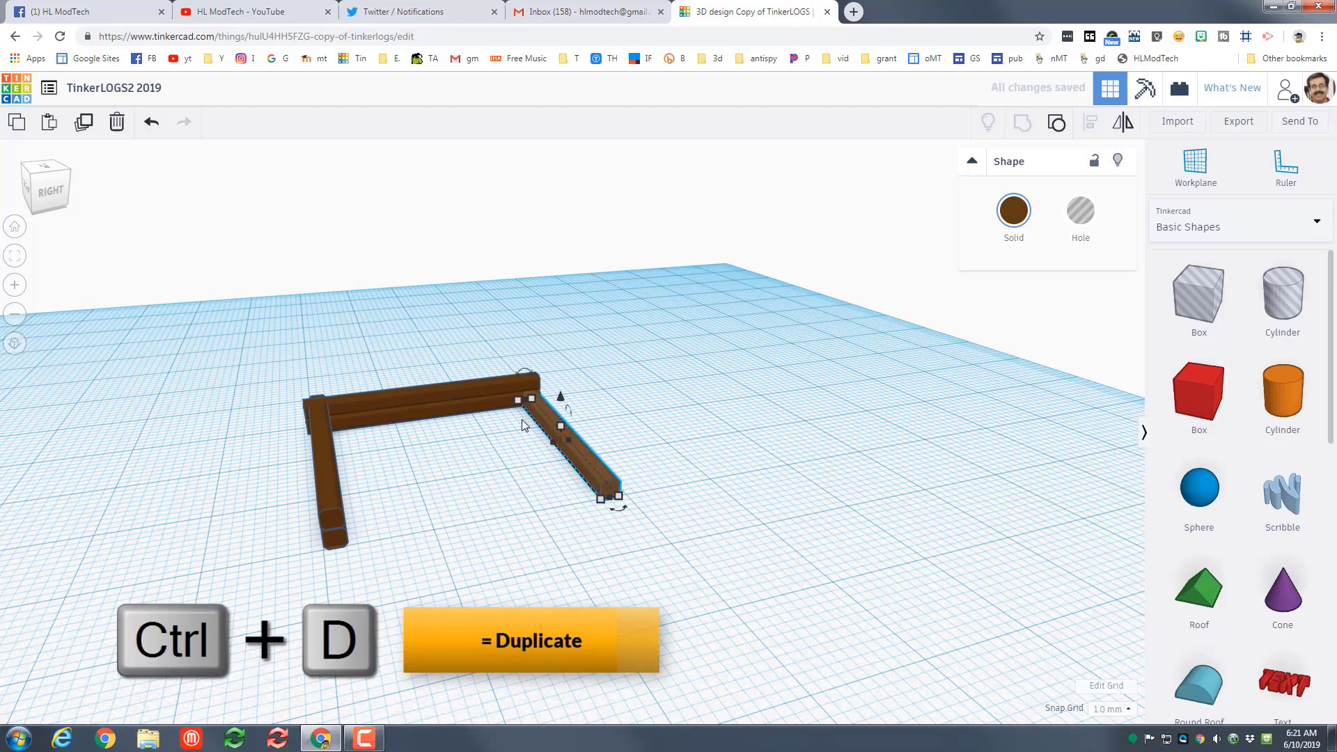
key(Ctrl+Up)
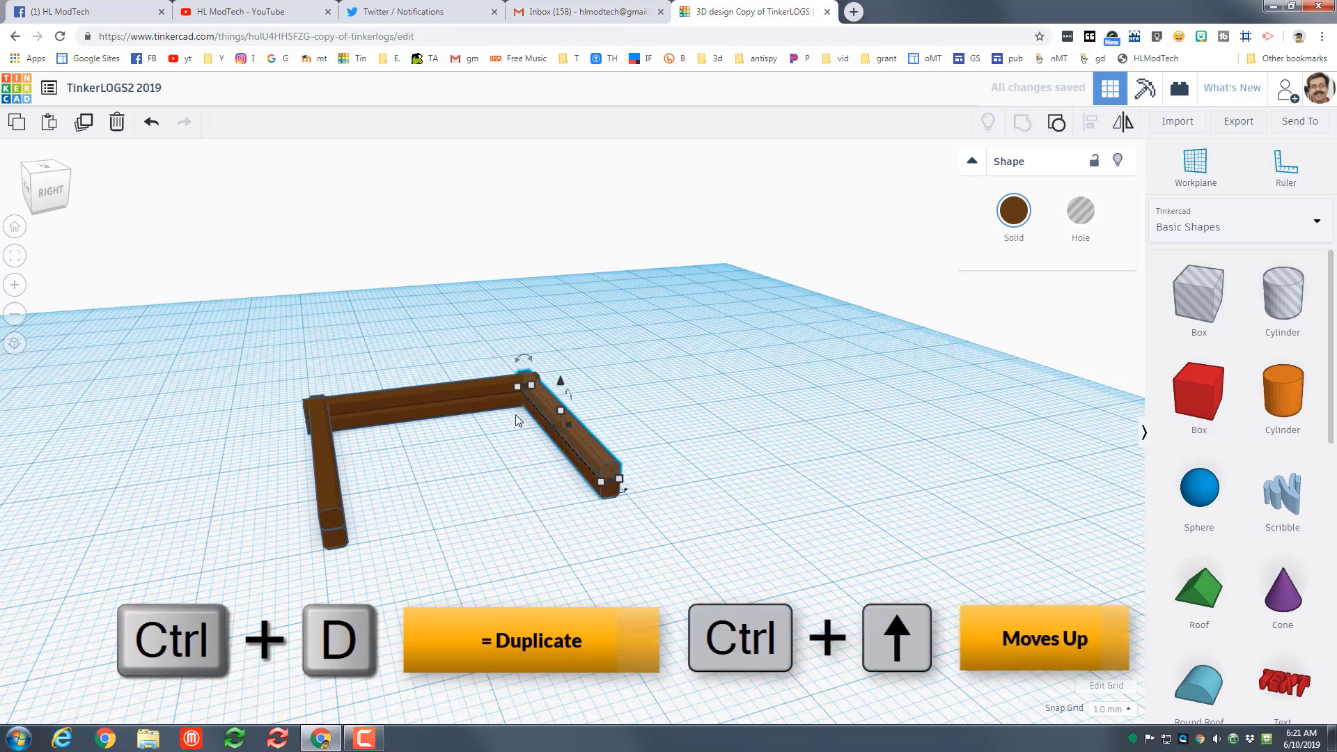
mouse_move(236, 367)
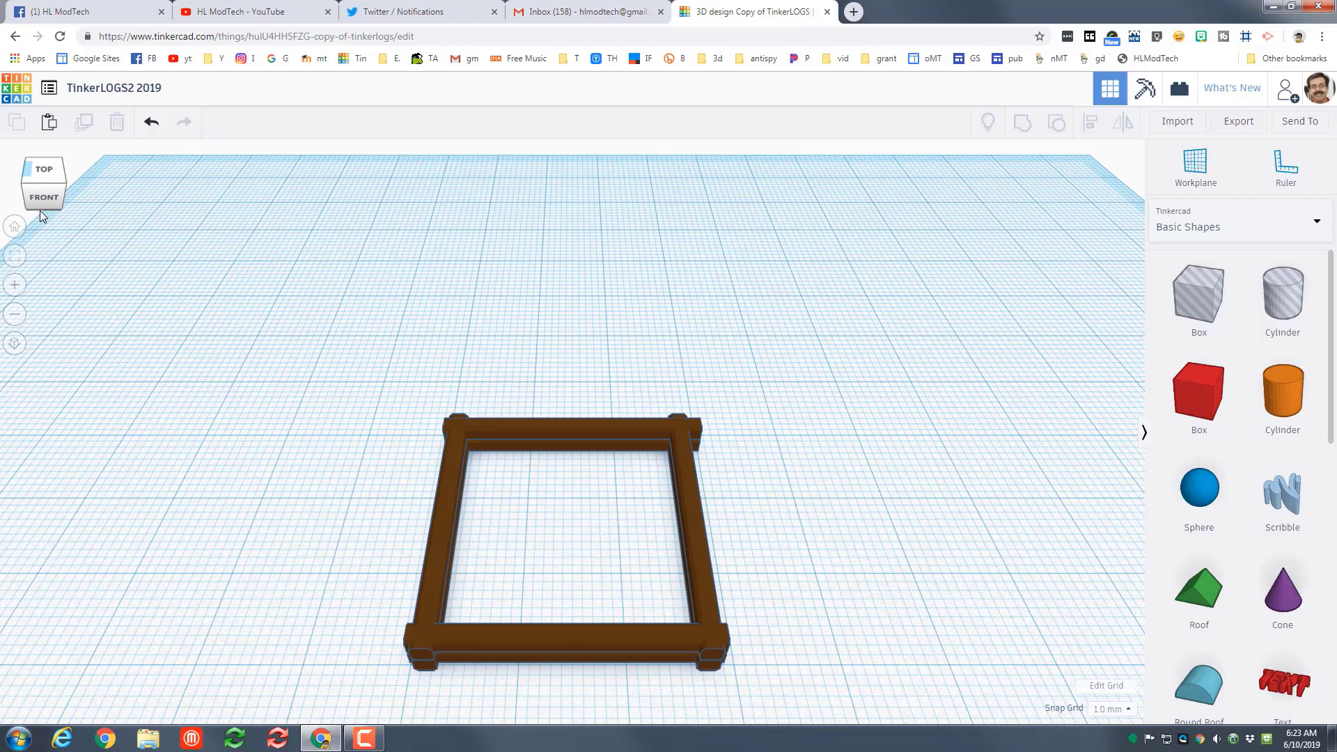
mouse_move(442, 623)
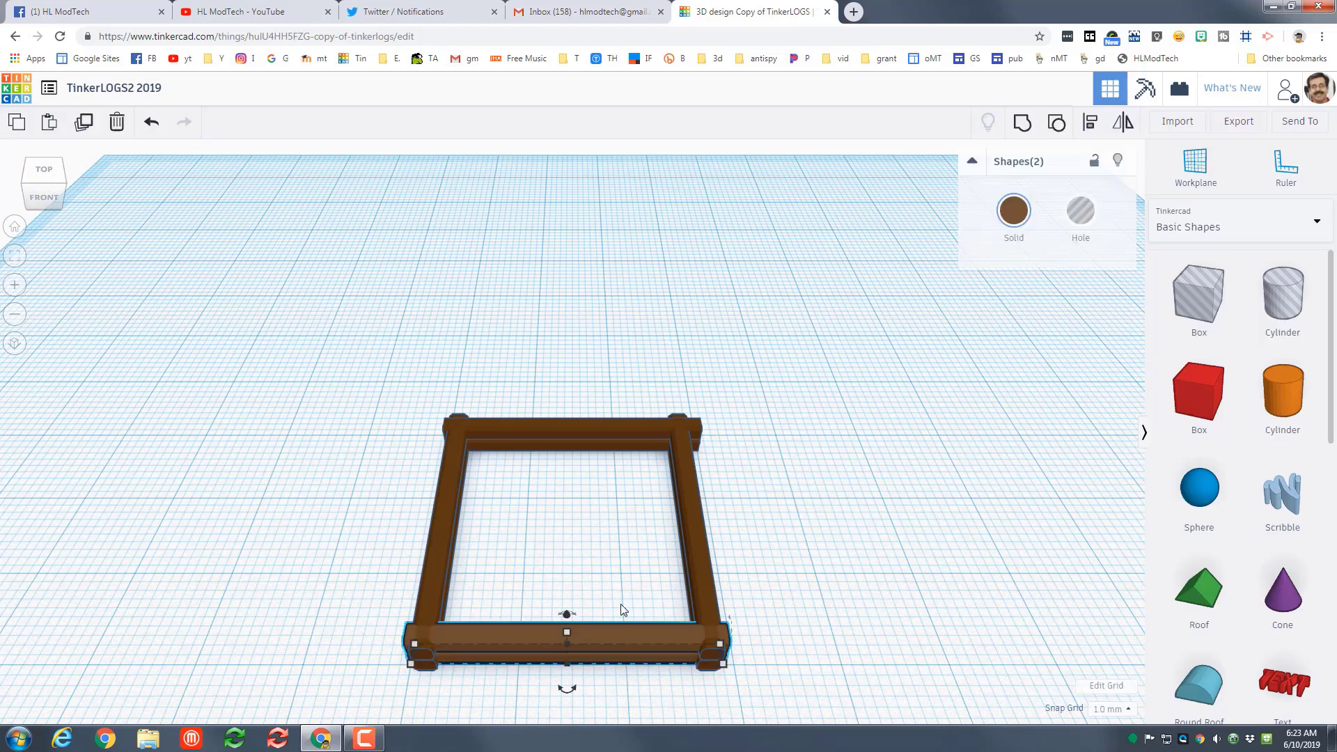
mouse_move(721, 663)
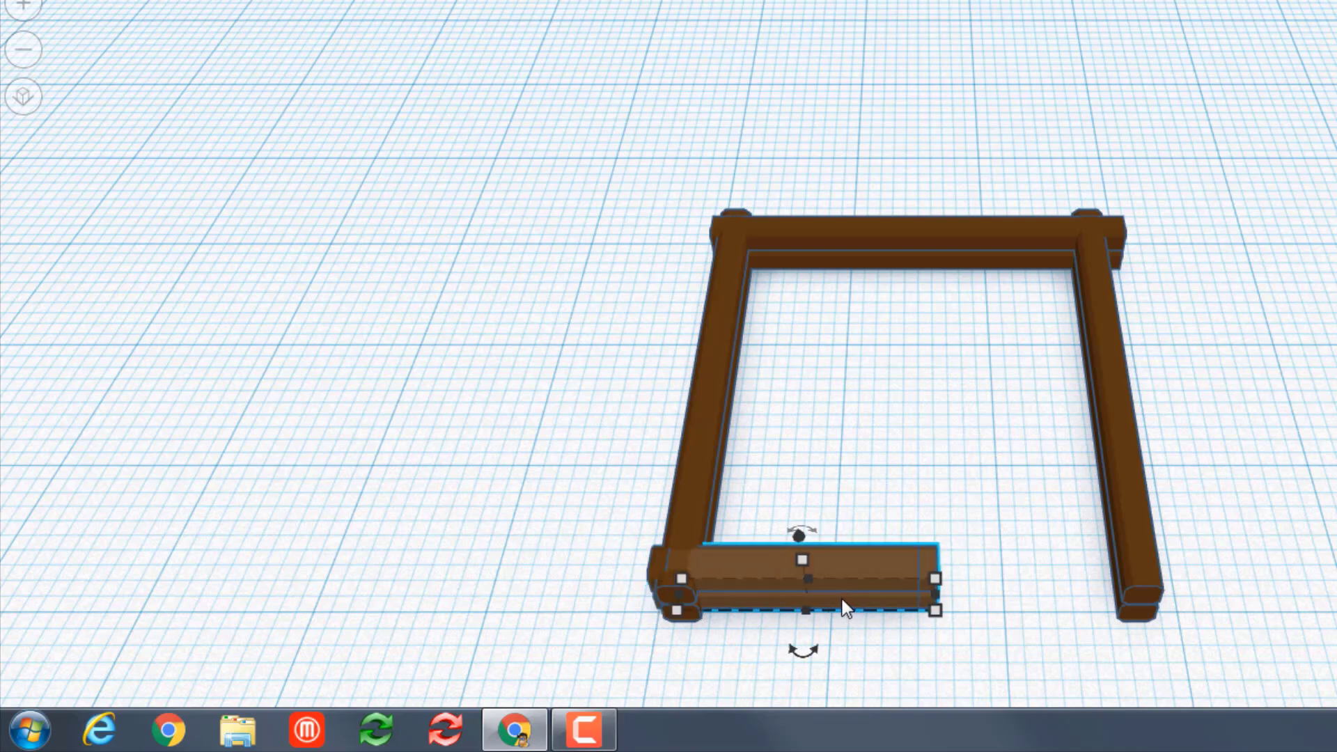
- Shorten the front logs and move a copied section to the right corner, opening a doorway
drag(801, 584, 1066, 580)
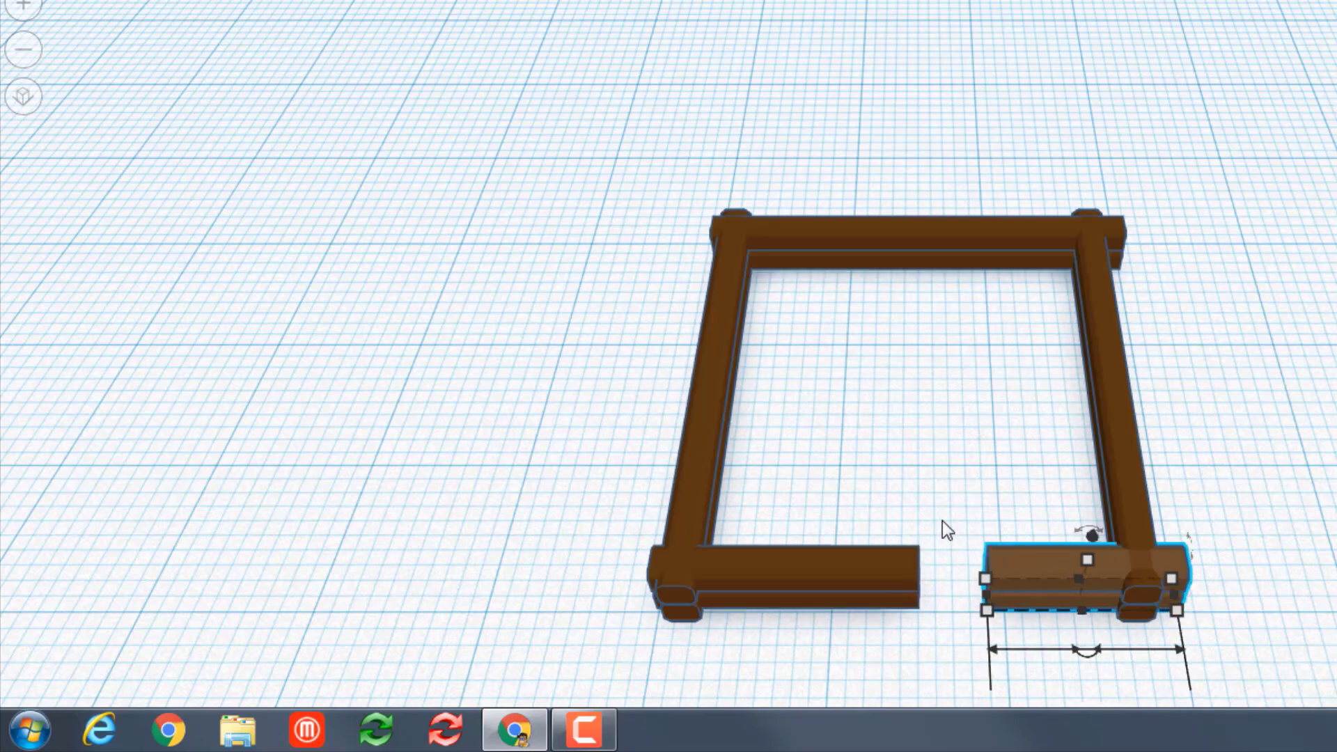
drag(1074, 580, 784, 584)
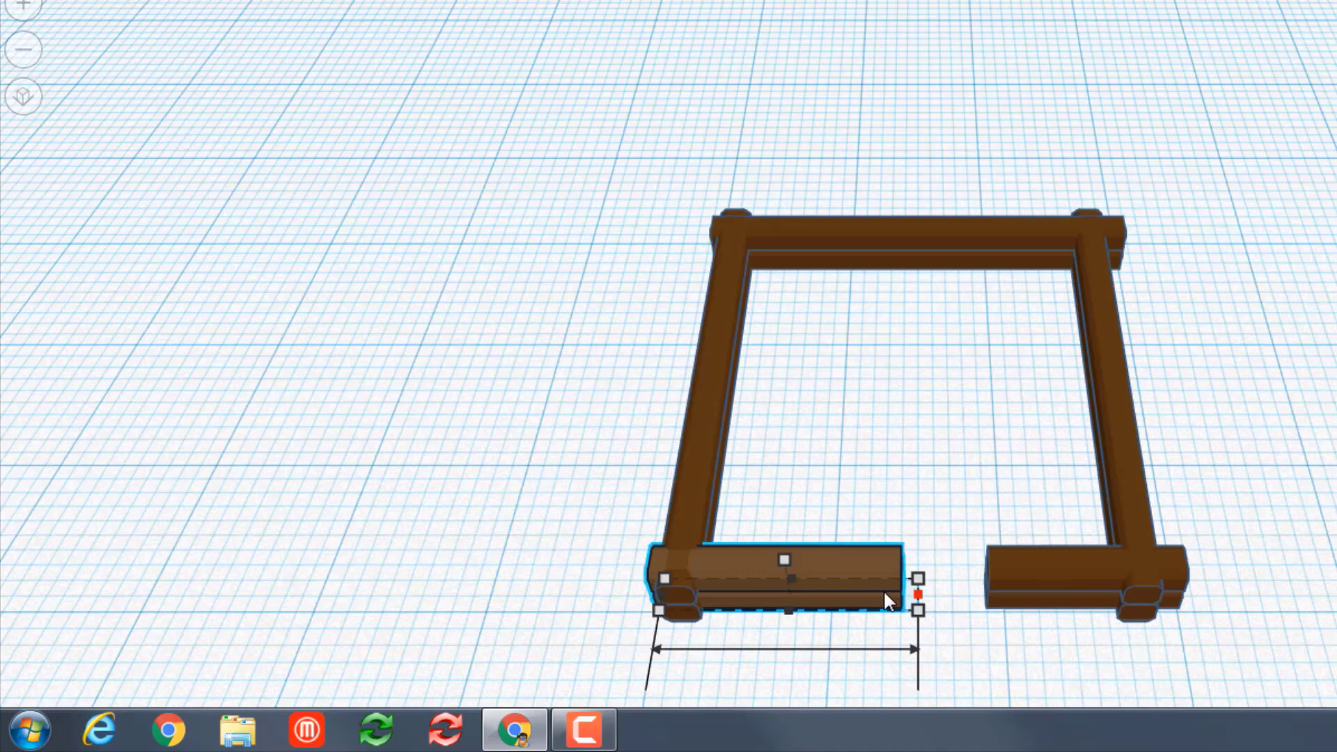
drag(915, 598, 878, 599)
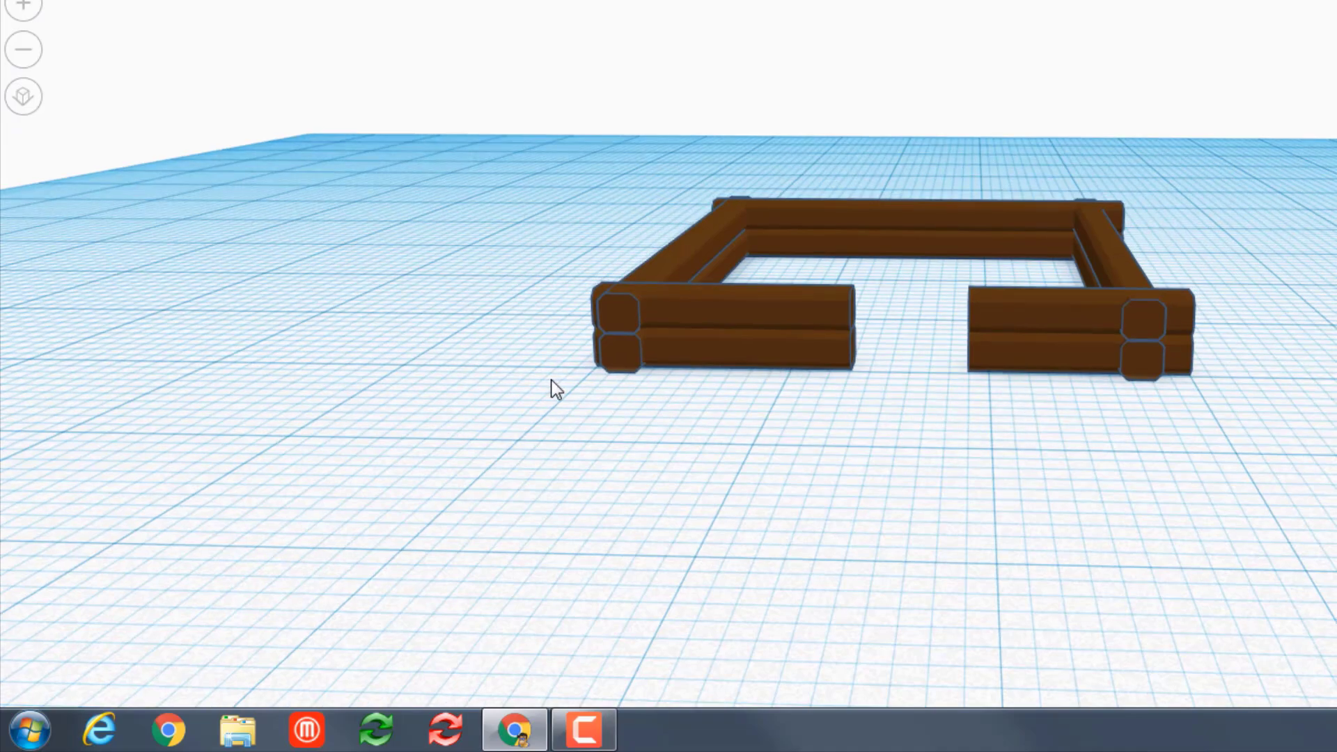
drag(554, 392, 1185, 380)
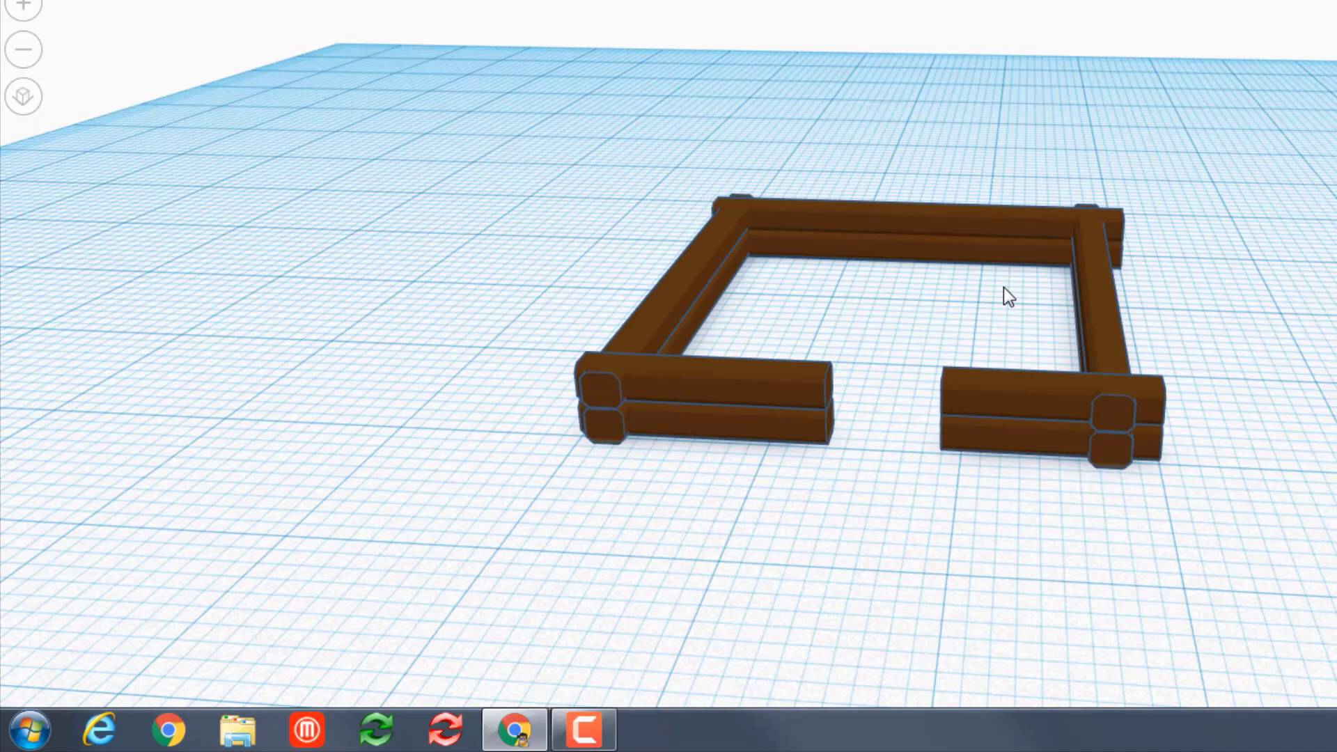
click(1108, 313)
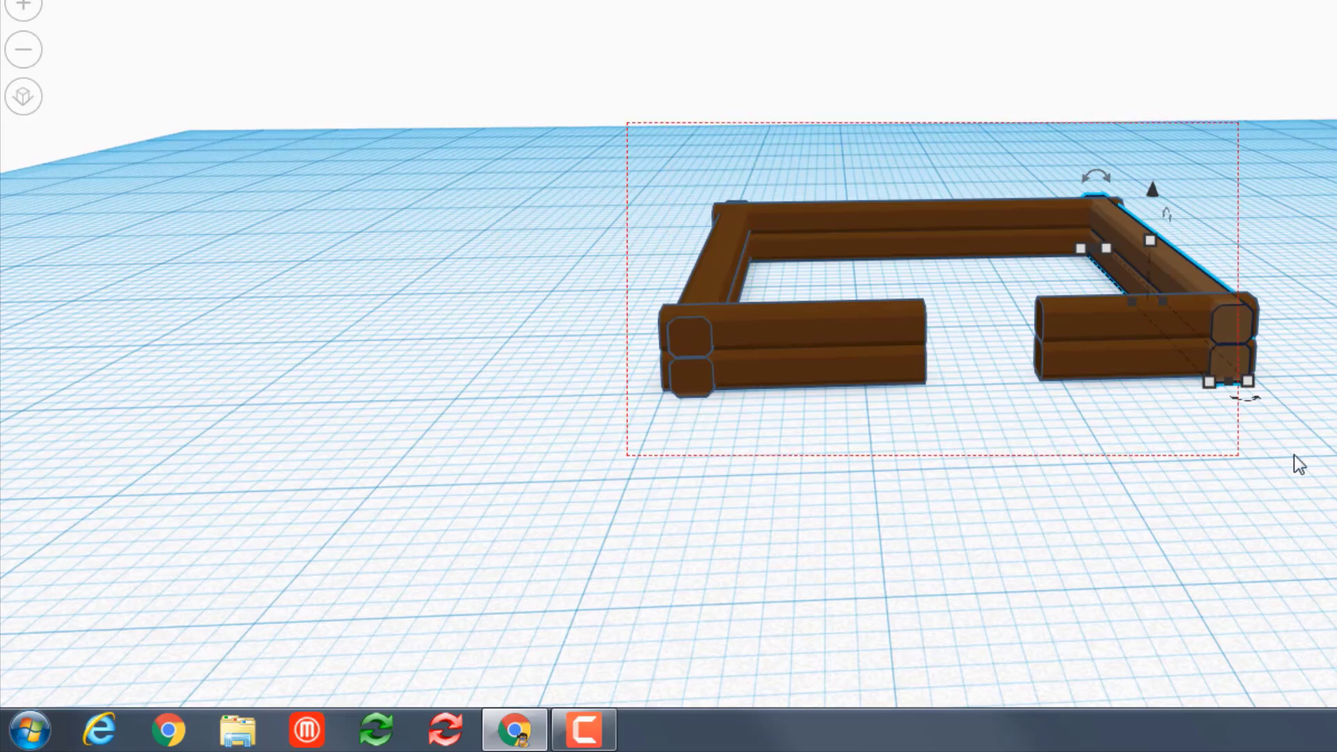
- Duplicate the whole log layer and raise the copies onto the walls
key(Ctrl+D)
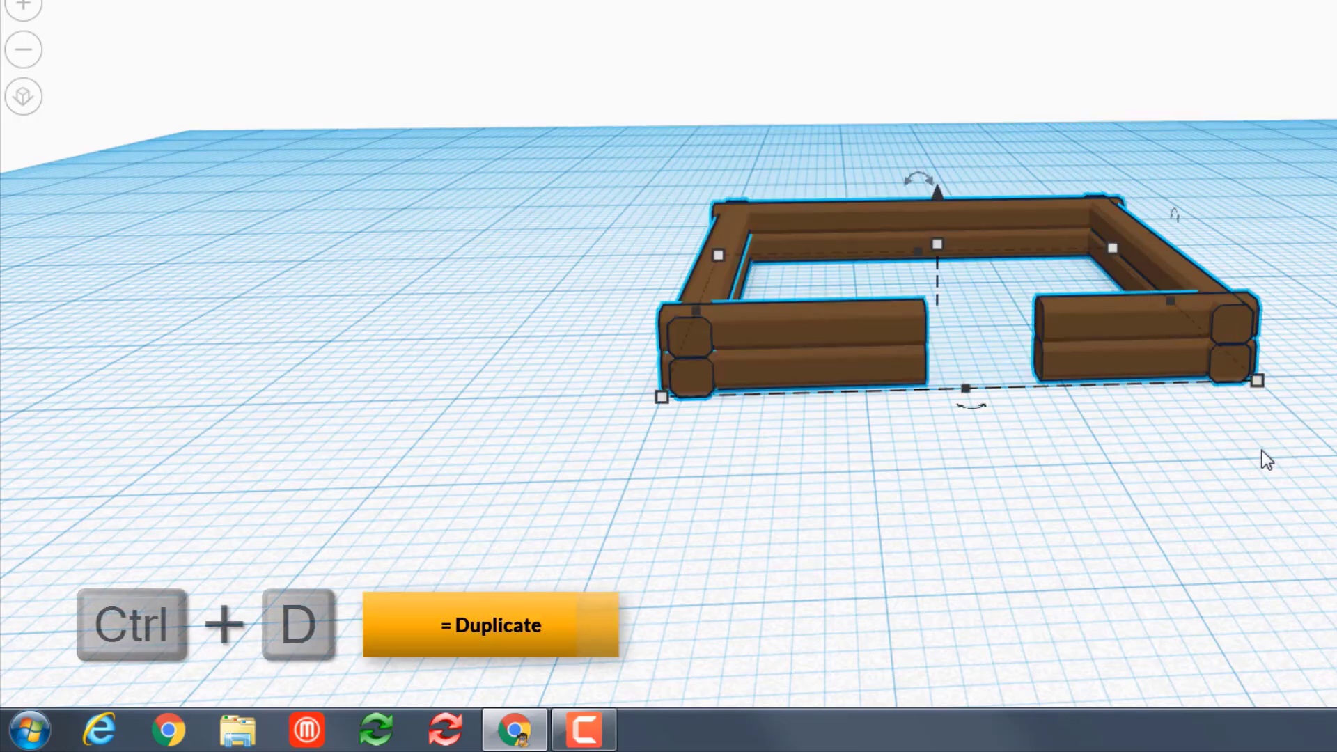
key(Ctrl+D)
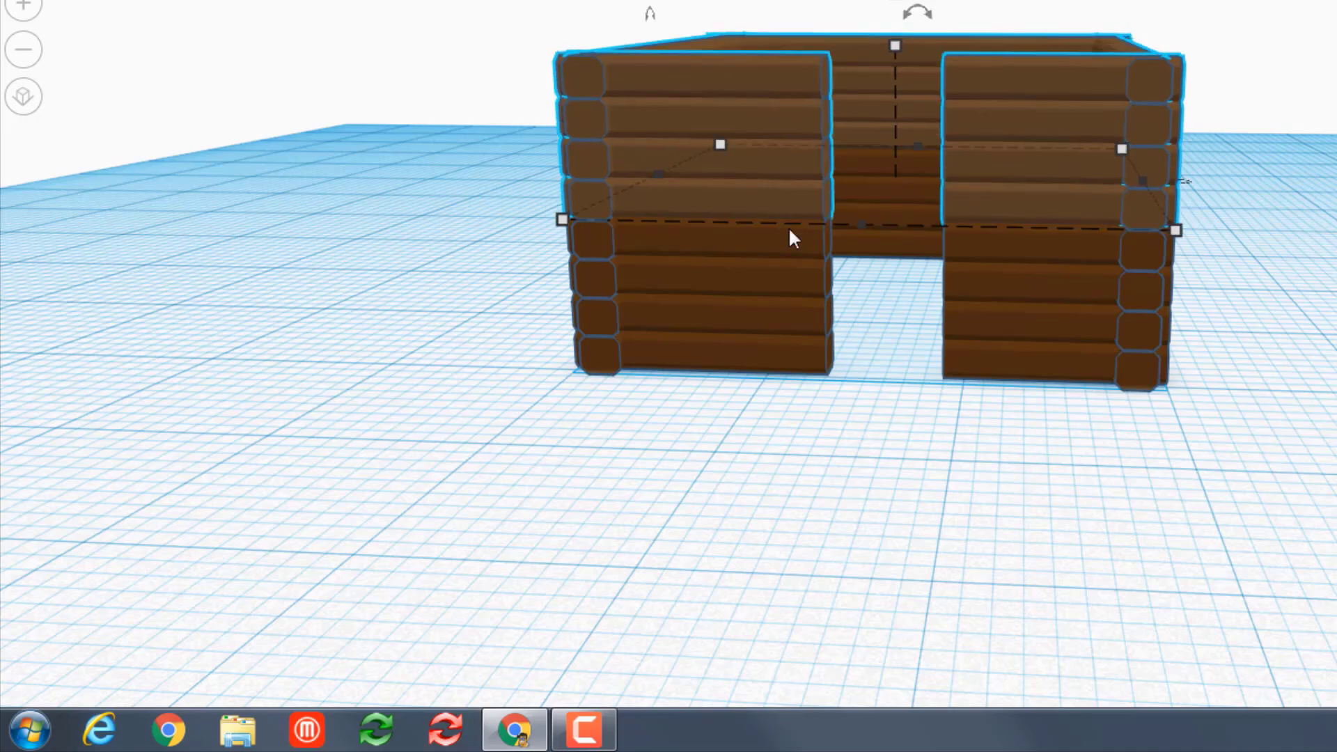
drag(785, 239, 751, 430)
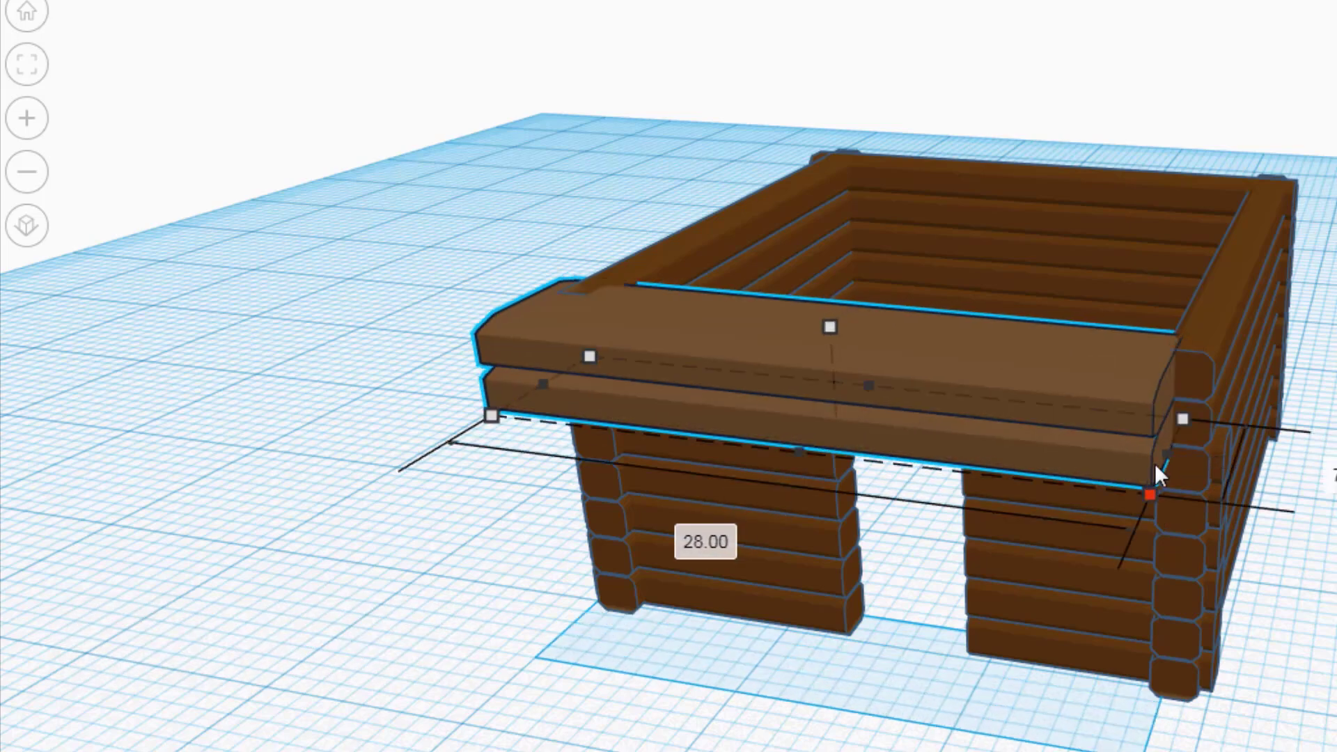
- Stretch the top front logs across the doorway opening
drag(1150, 495, 1123, 499)
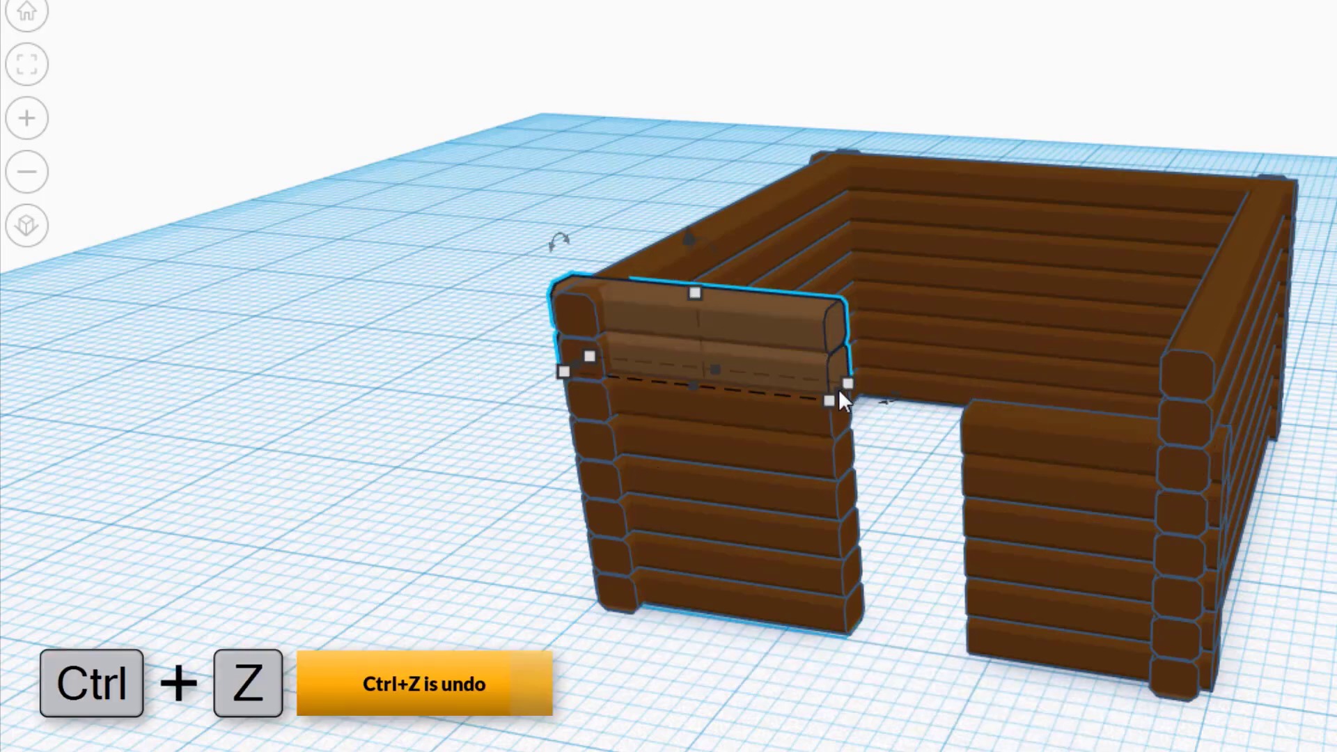
mouse_move(846, 411)
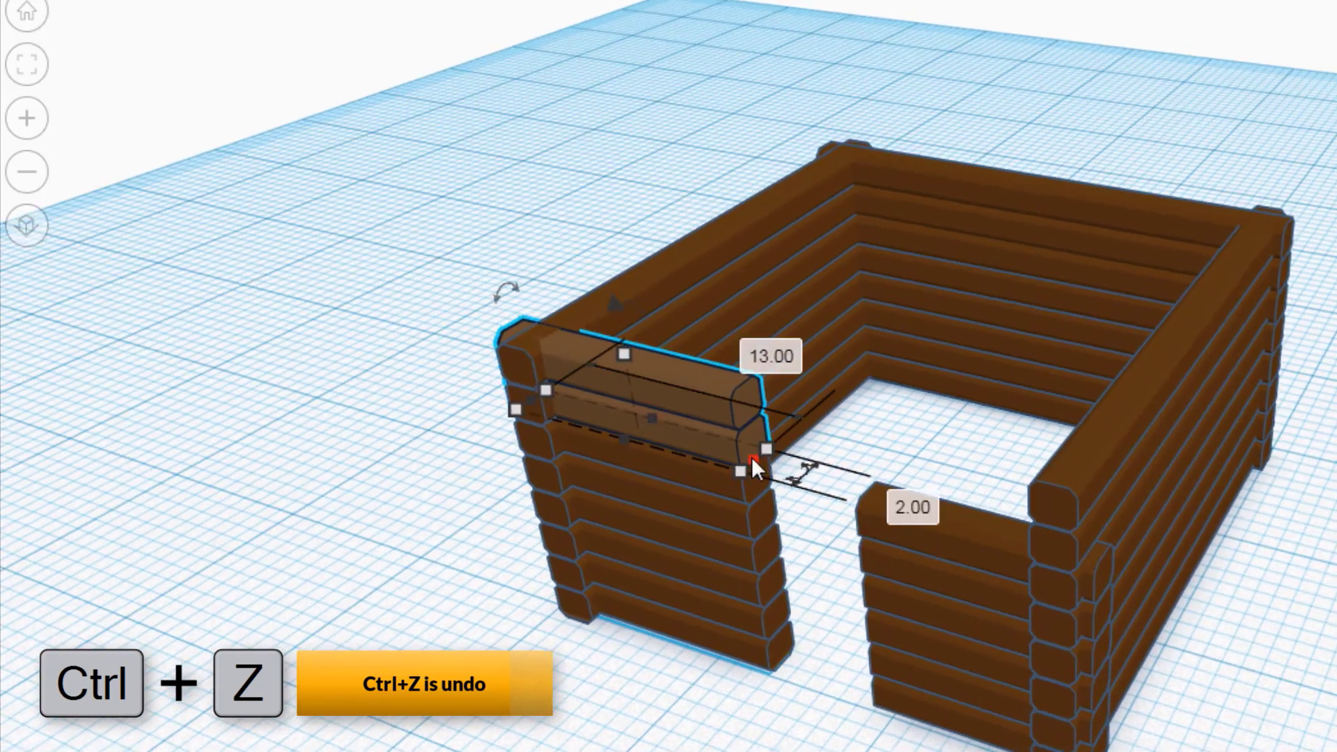
drag(755, 468, 1078, 563)
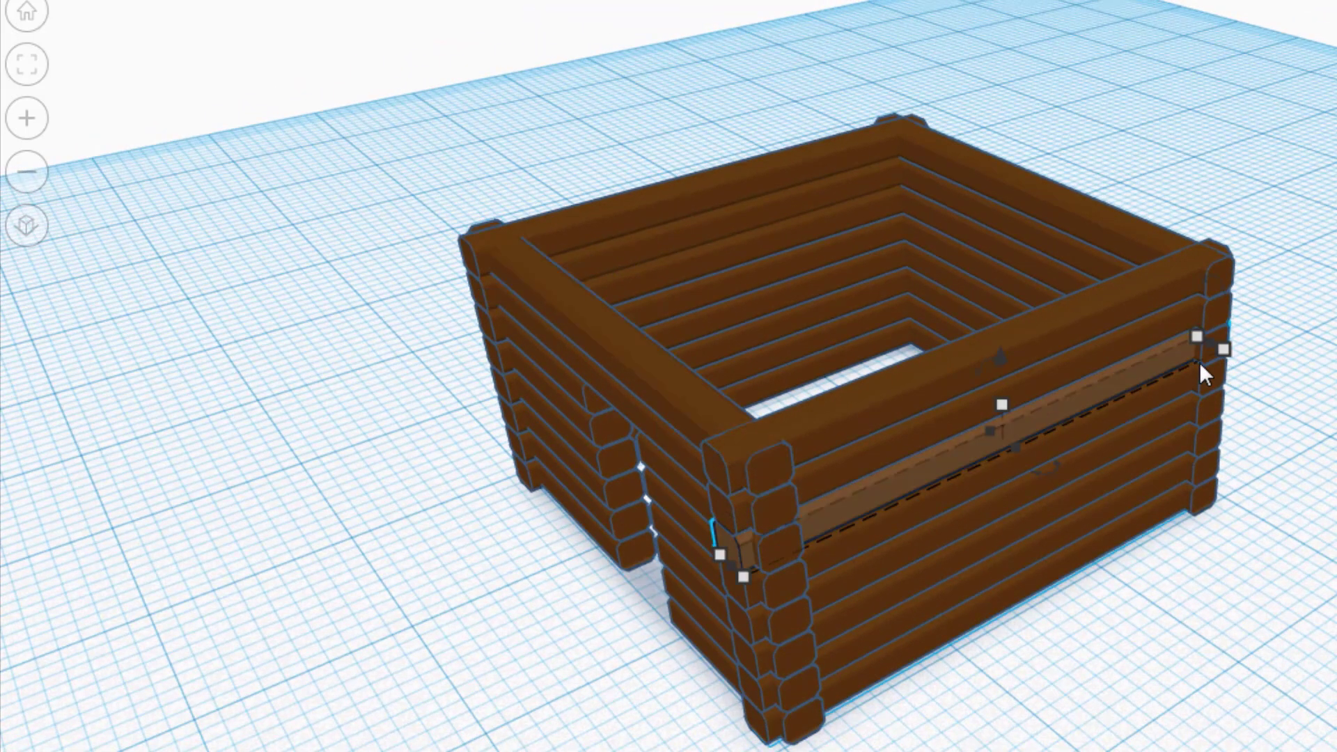
- Shorten and adjust side-wall logs to leave a window gap
drag(1199, 337, 1147, 379)
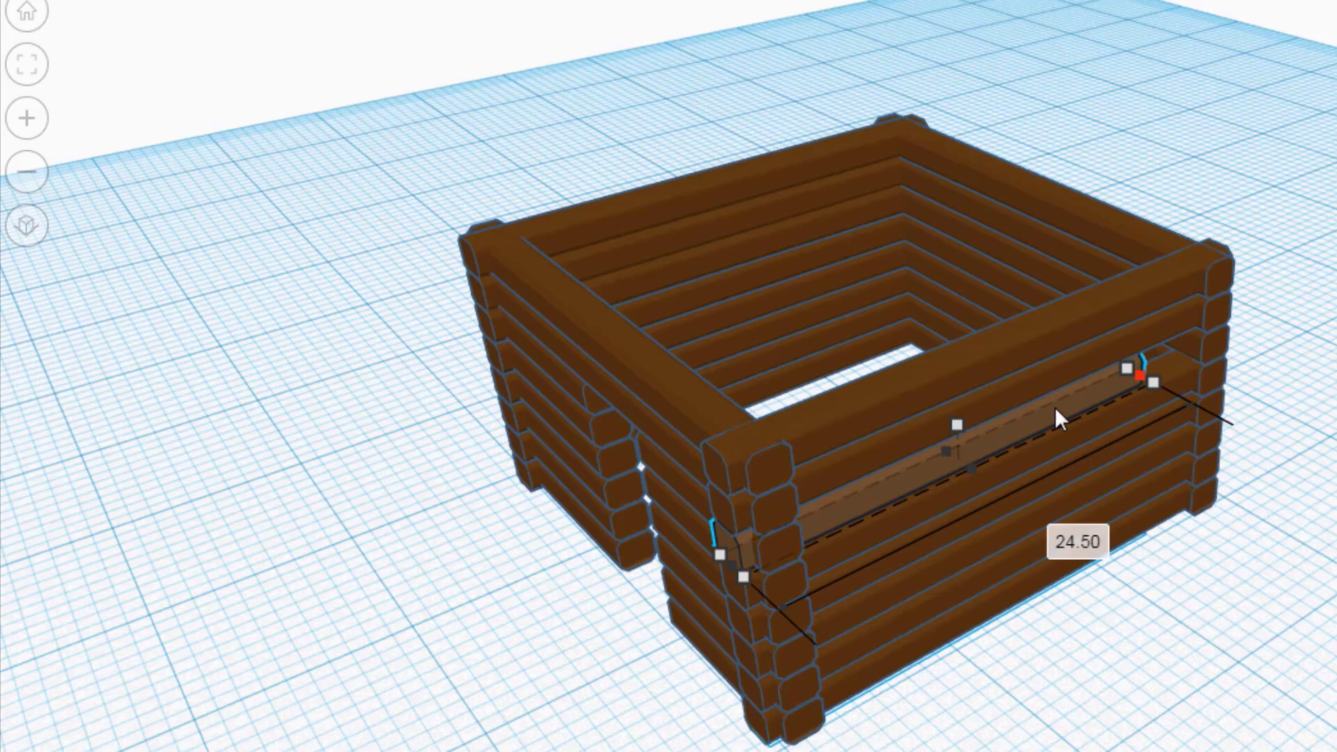
drag(1146, 379, 1008, 430)
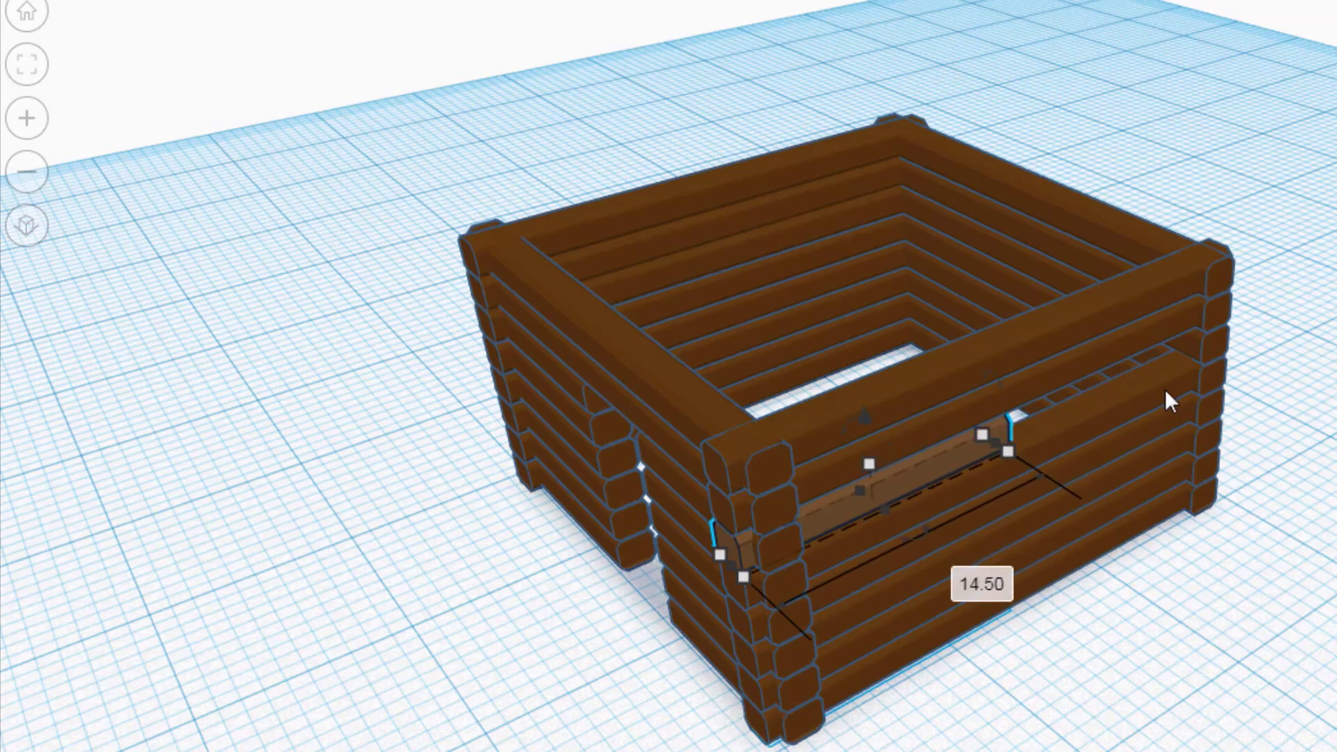
drag(1006, 452, 1159, 401)
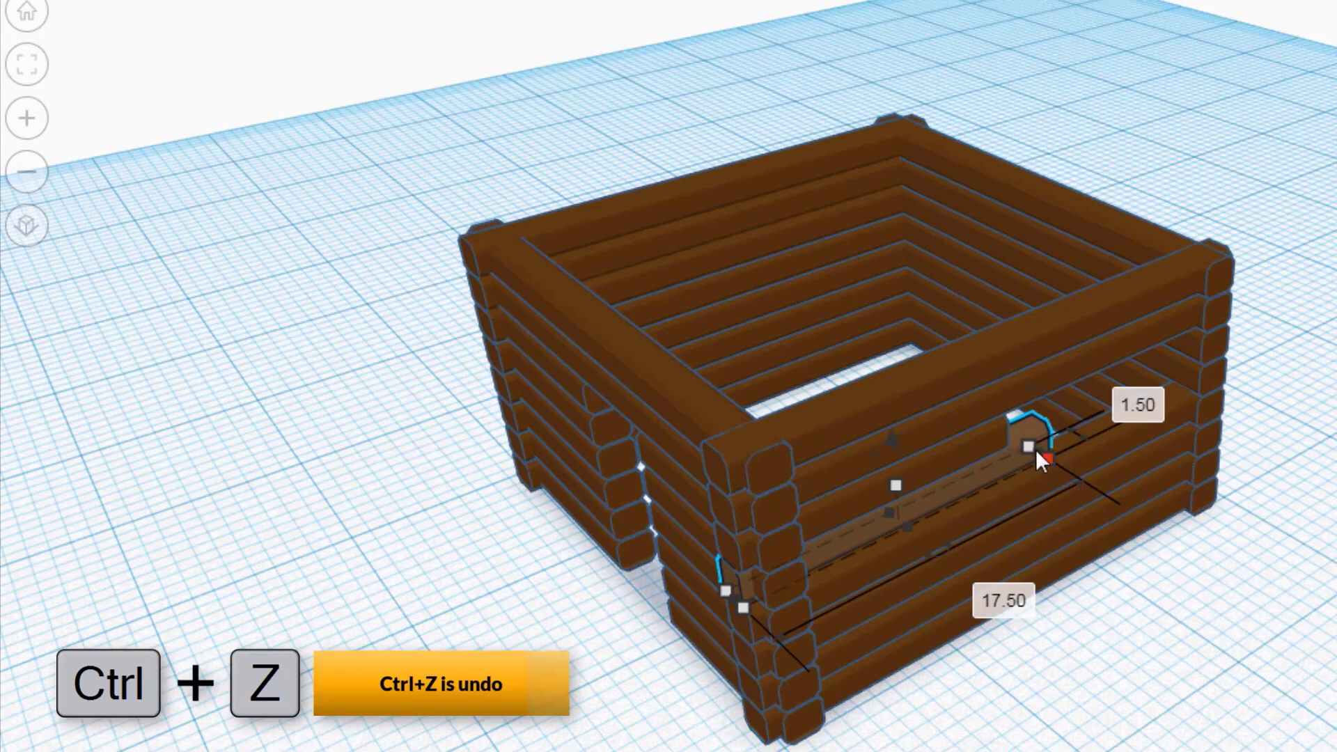
drag(1030, 449, 1202, 380)
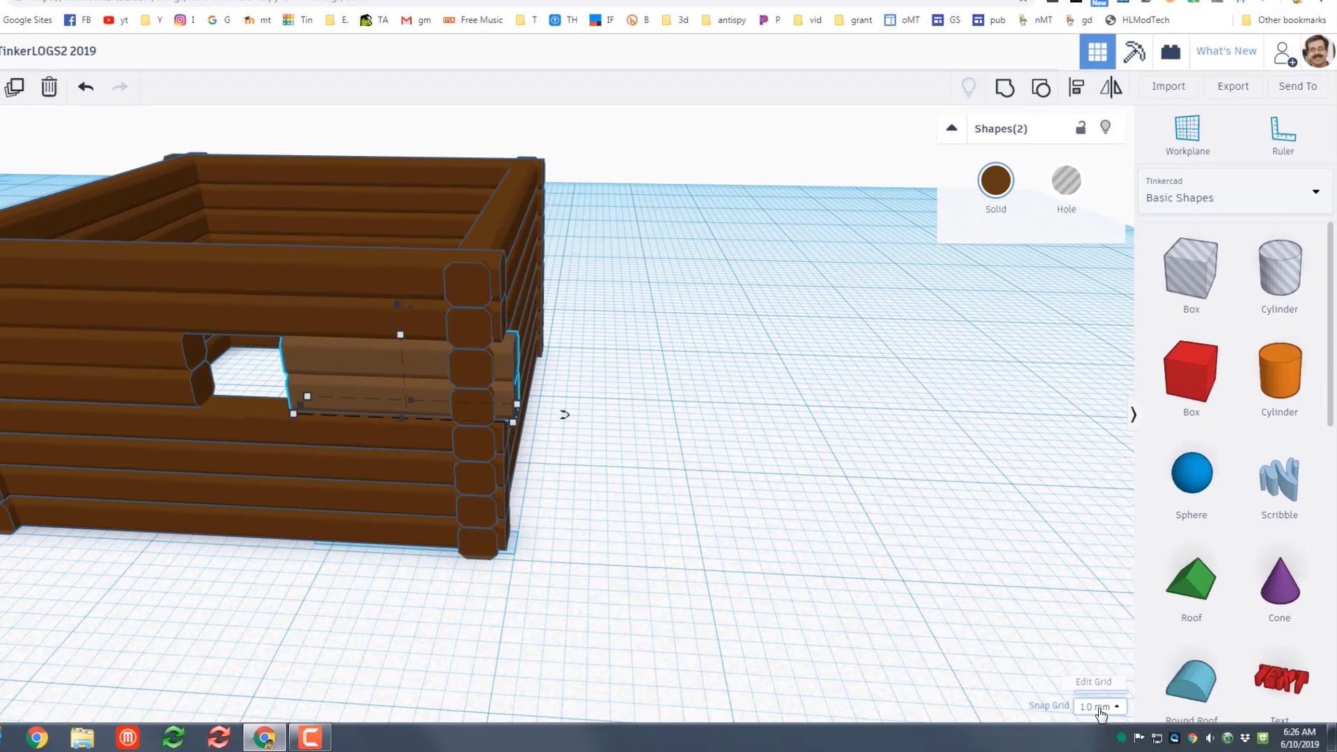
- Set Snap Grid to 0.5 mm and trim the window-side logs to 10 mm
click(1099, 706)
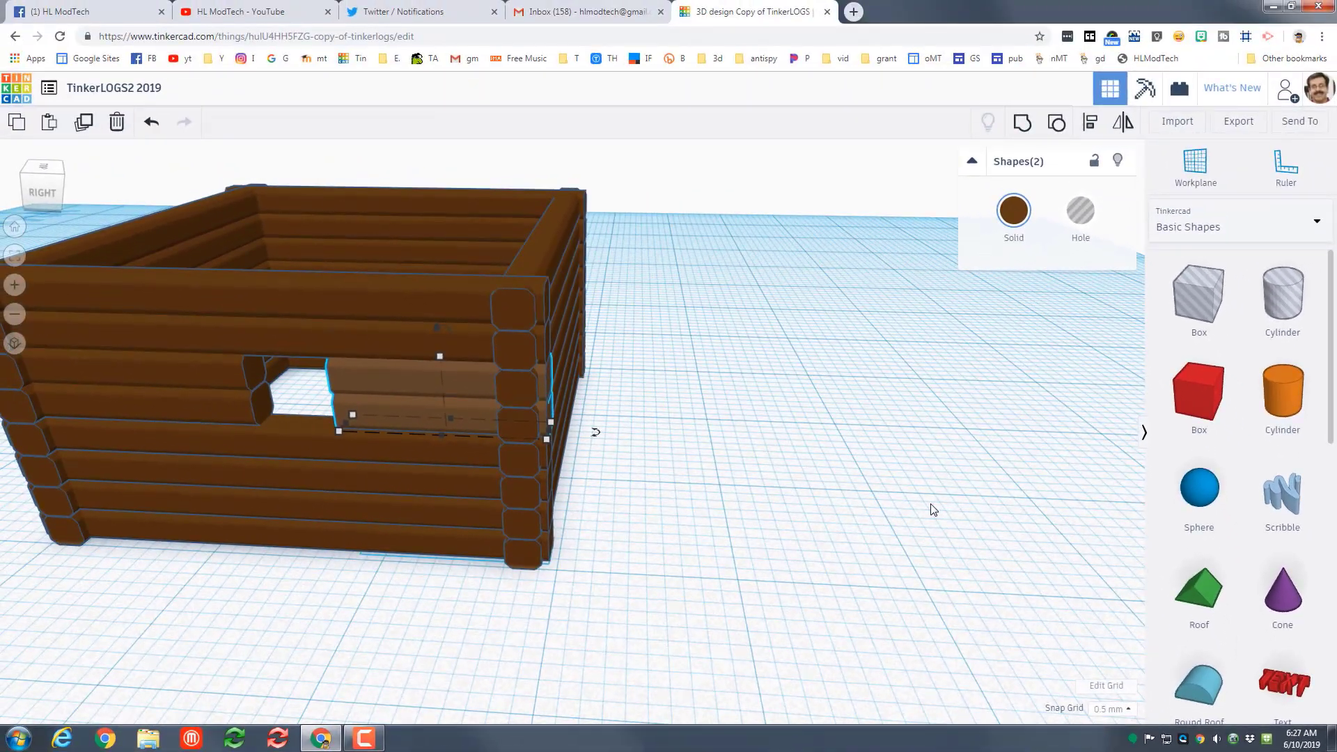
drag(934, 509, 395, 510)
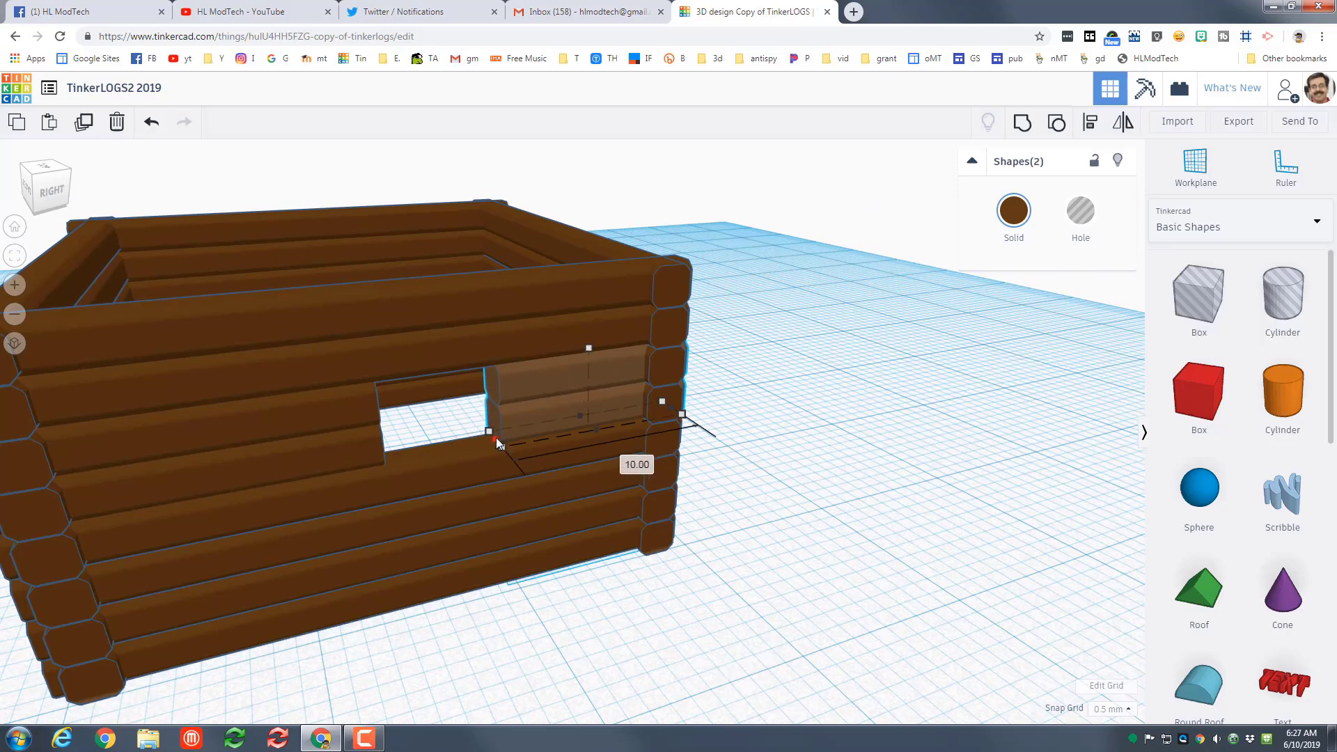
click(1112, 708)
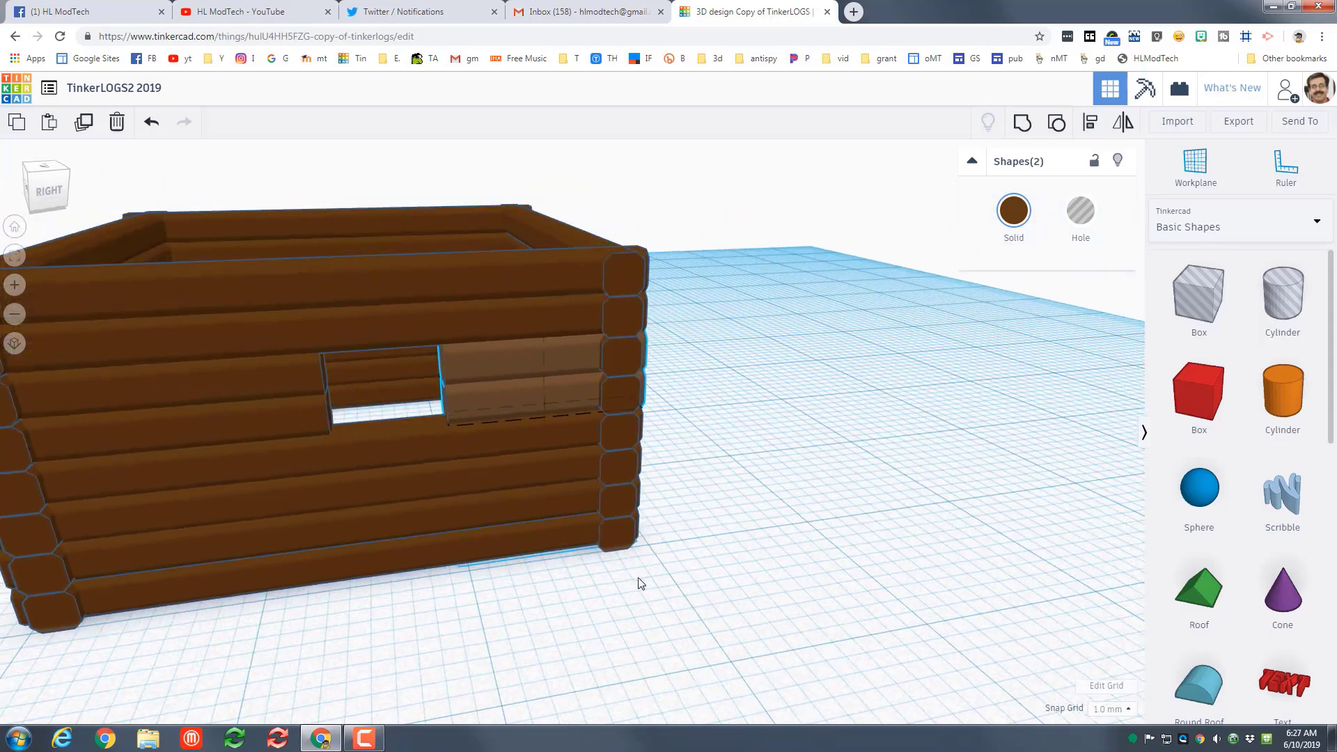
drag(642, 584, 537, 531)
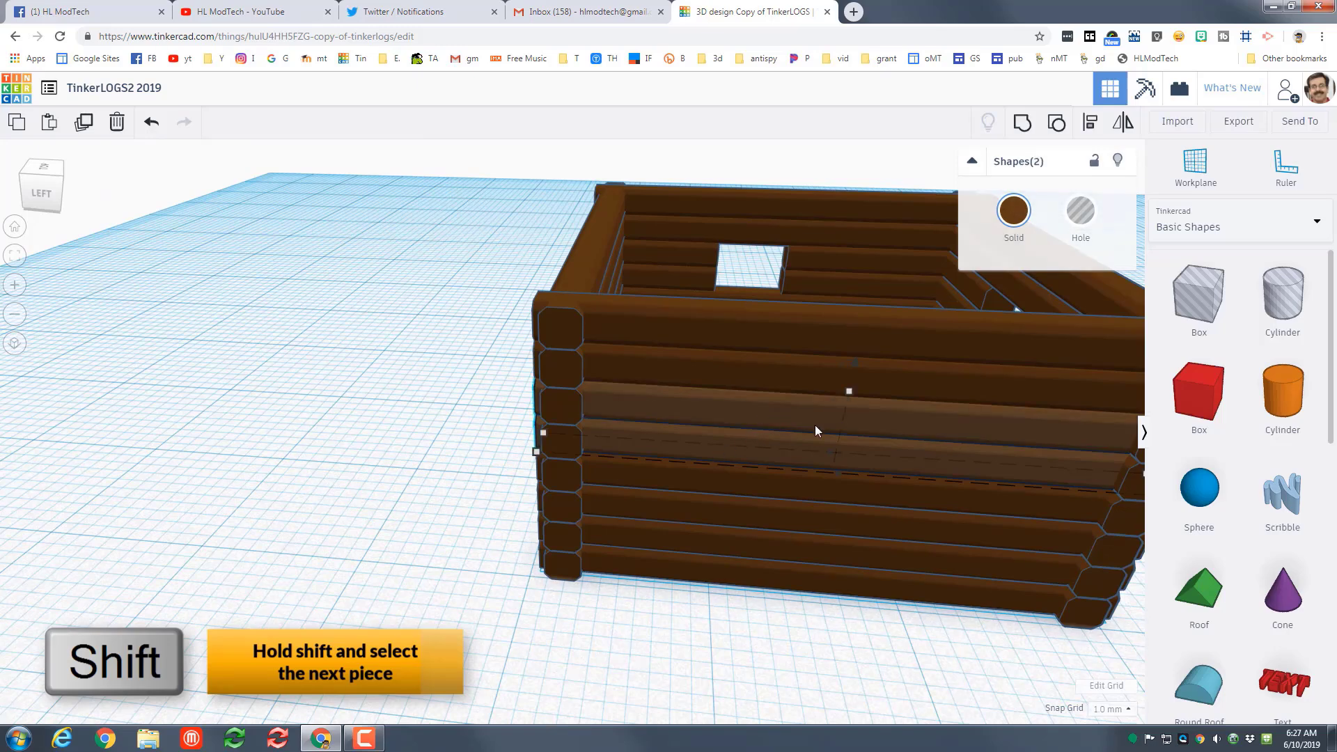
mouse_move(586, 466)
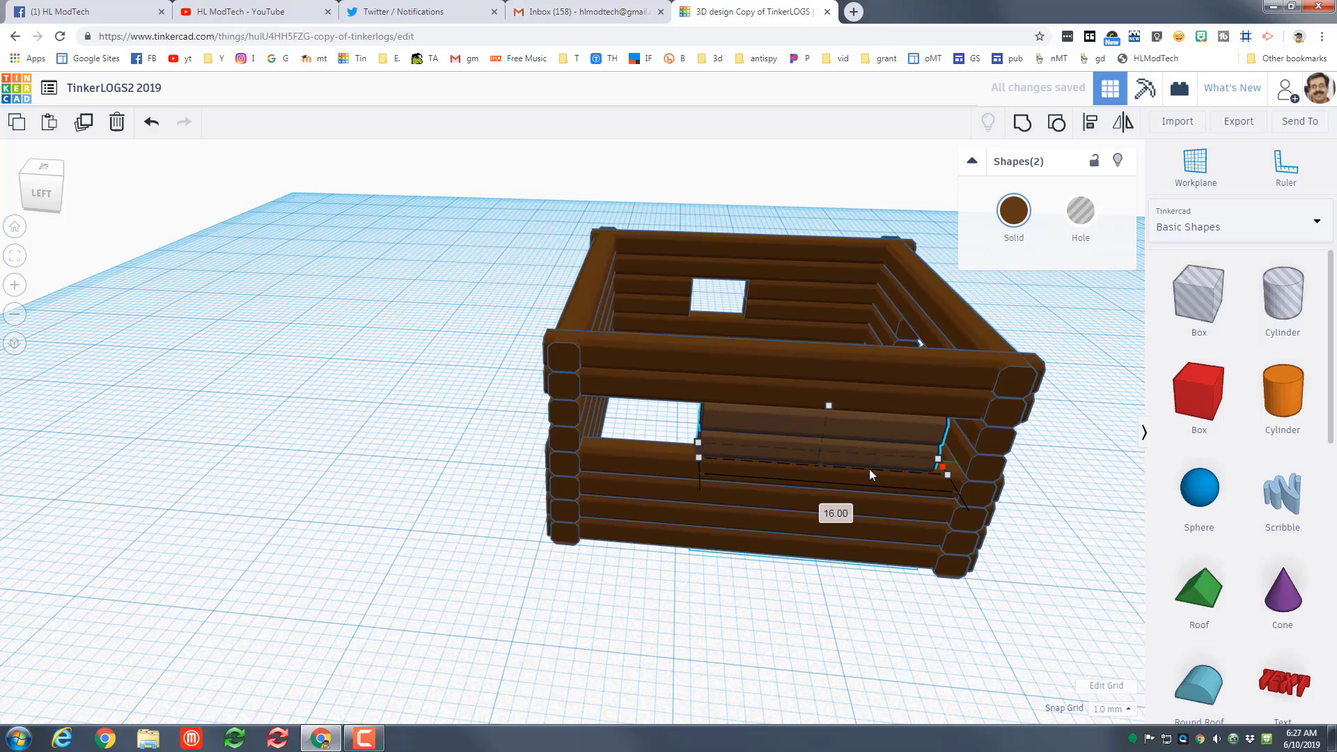
- Trim and reposition the wall's log pieces with finer snap, one to 6.50 wide, leaving two windows
drag(938, 467, 821, 467)
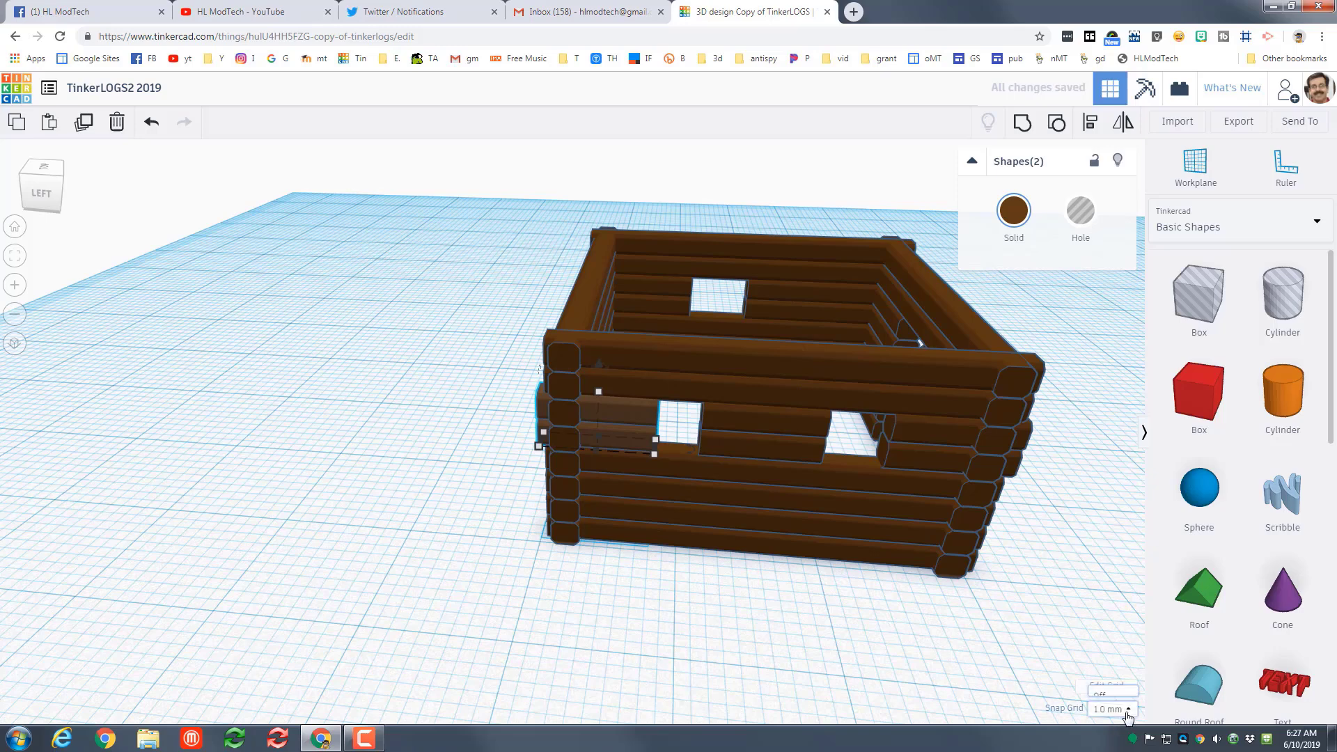
click(1128, 714)
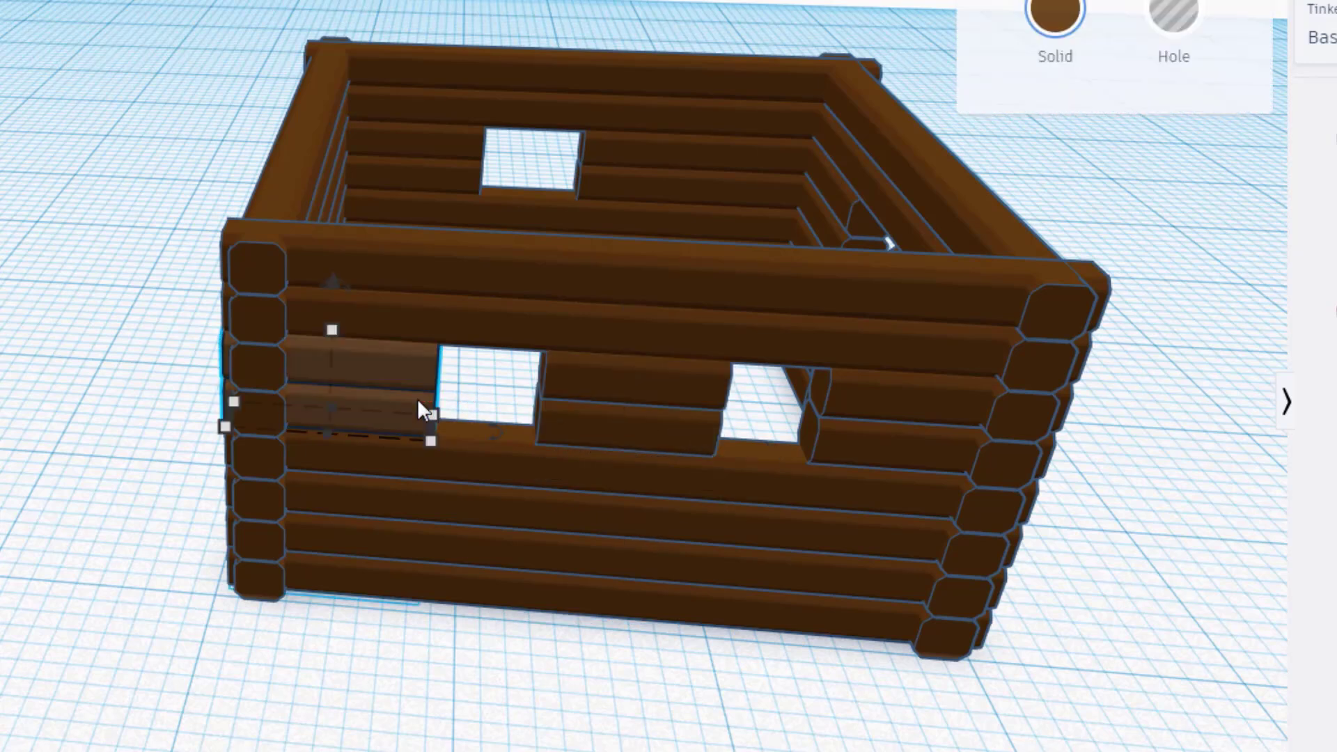
drag(430, 440, 391, 426)
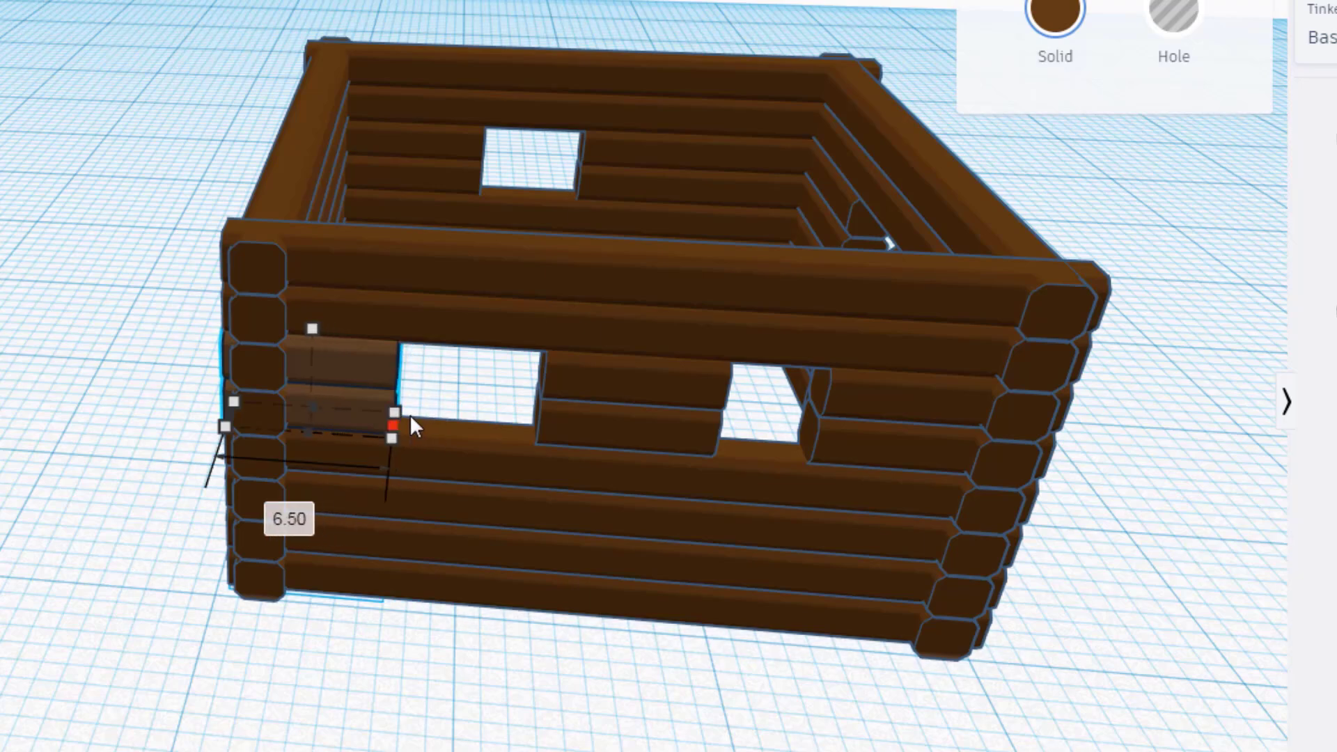
drag(390, 426, 405, 440)
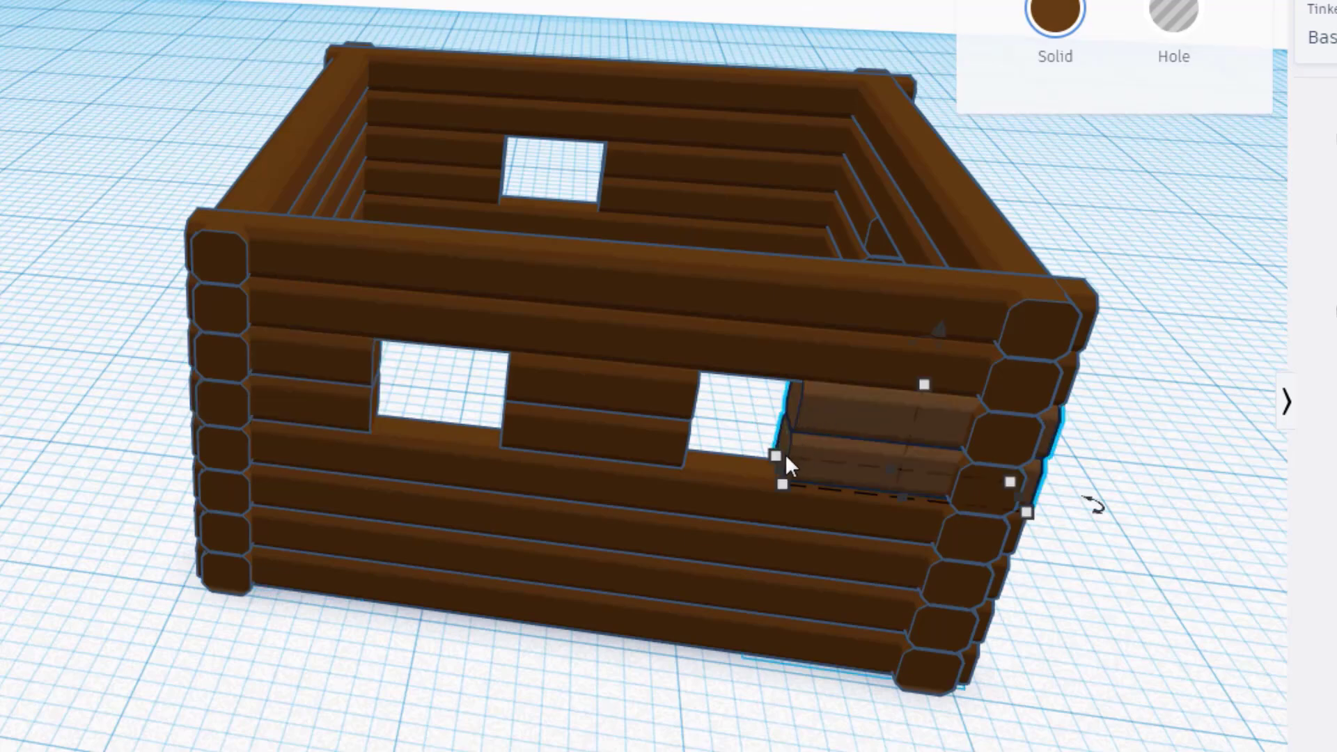
drag(783, 456, 806, 473)
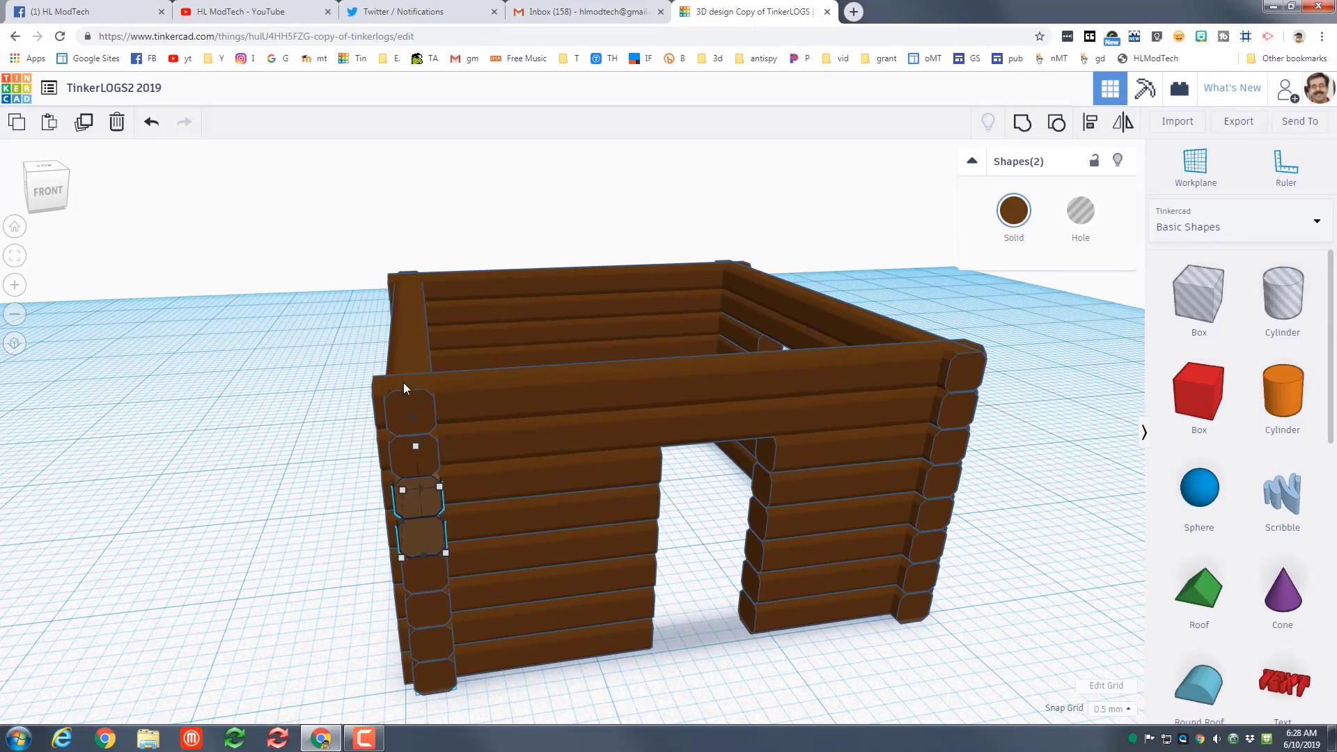
mouse_move(530, 460)
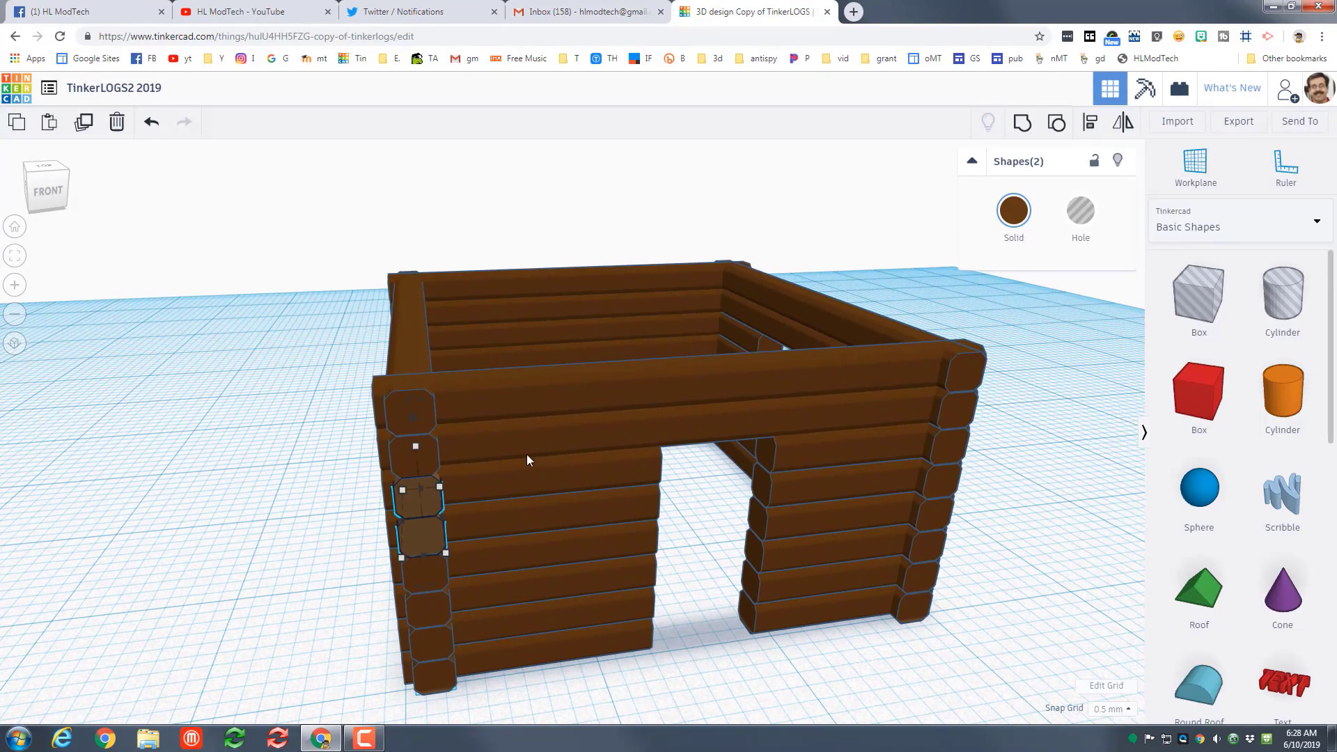
- Add a red Roof wedge, stand it upright over a wall, and widen it to 28
click(1195, 165)
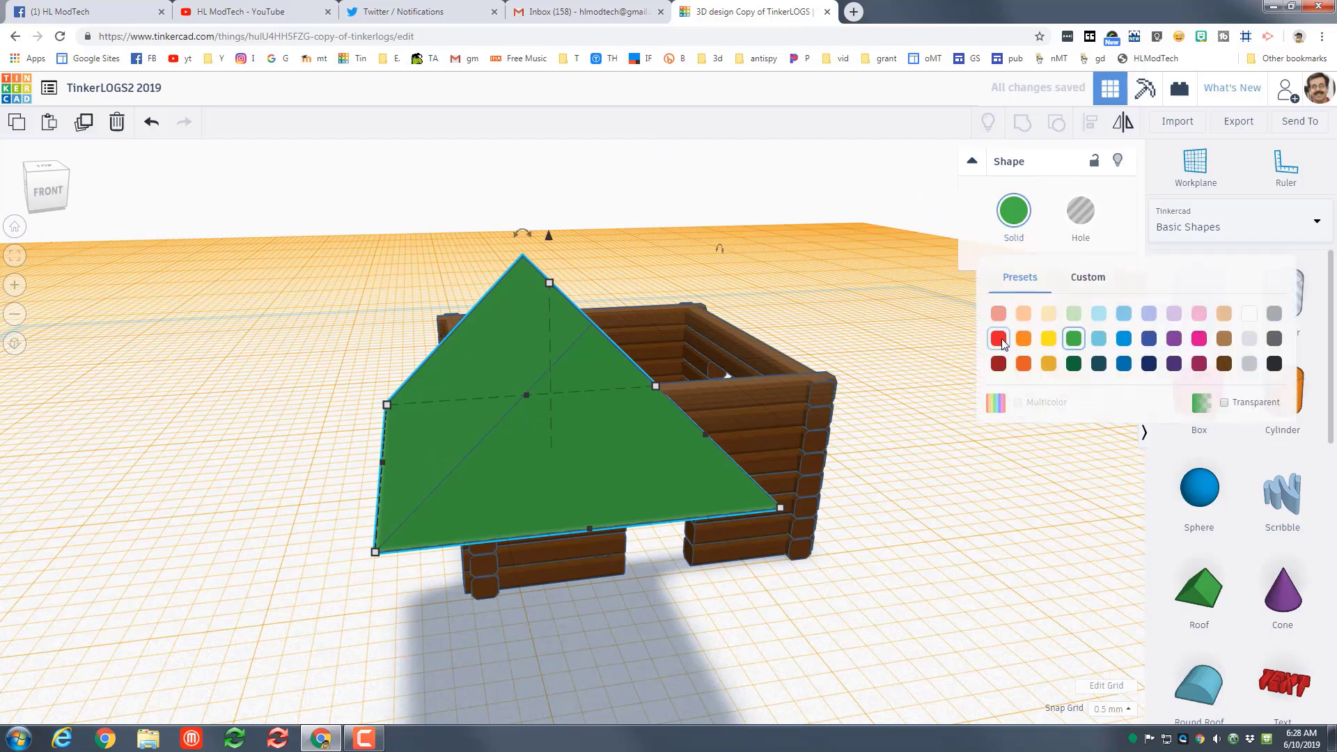
click(998, 339)
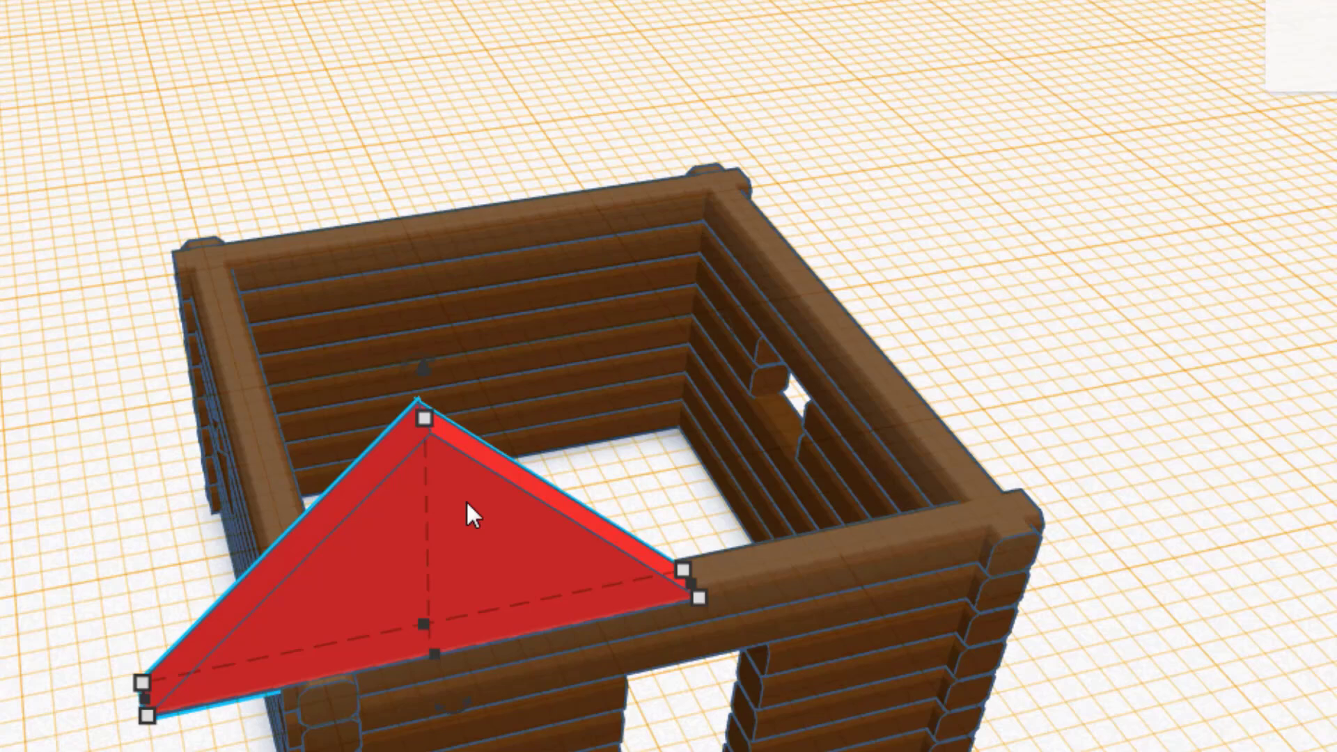
mouse_move(557, 626)
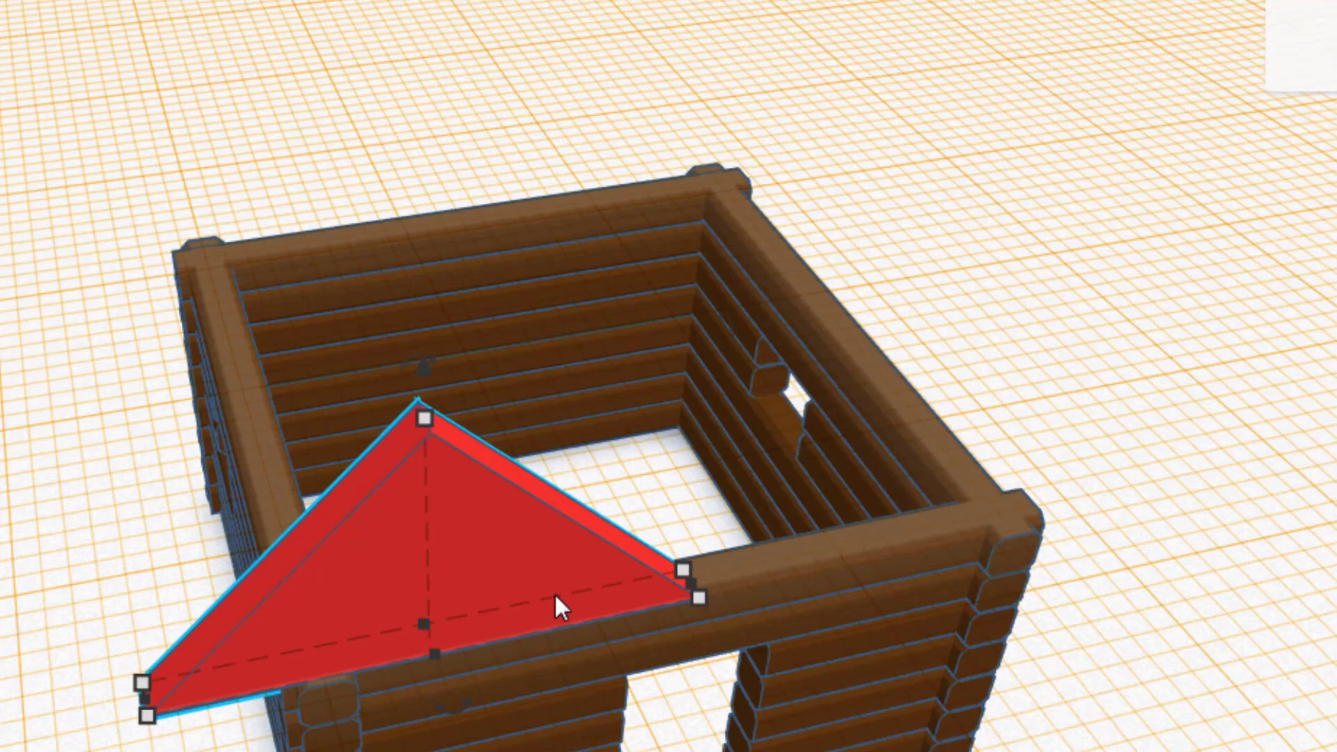
drag(558, 606, 665, 547)
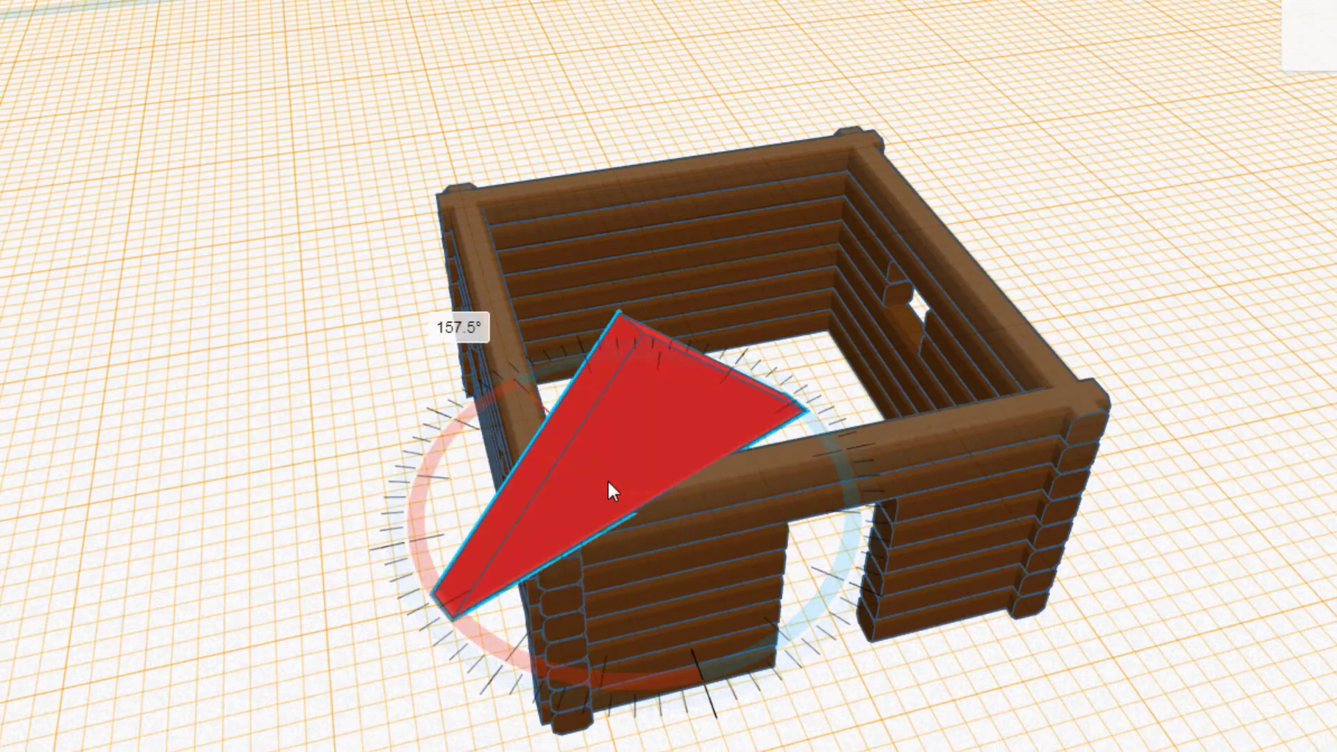
drag(612, 489, 425, 554)
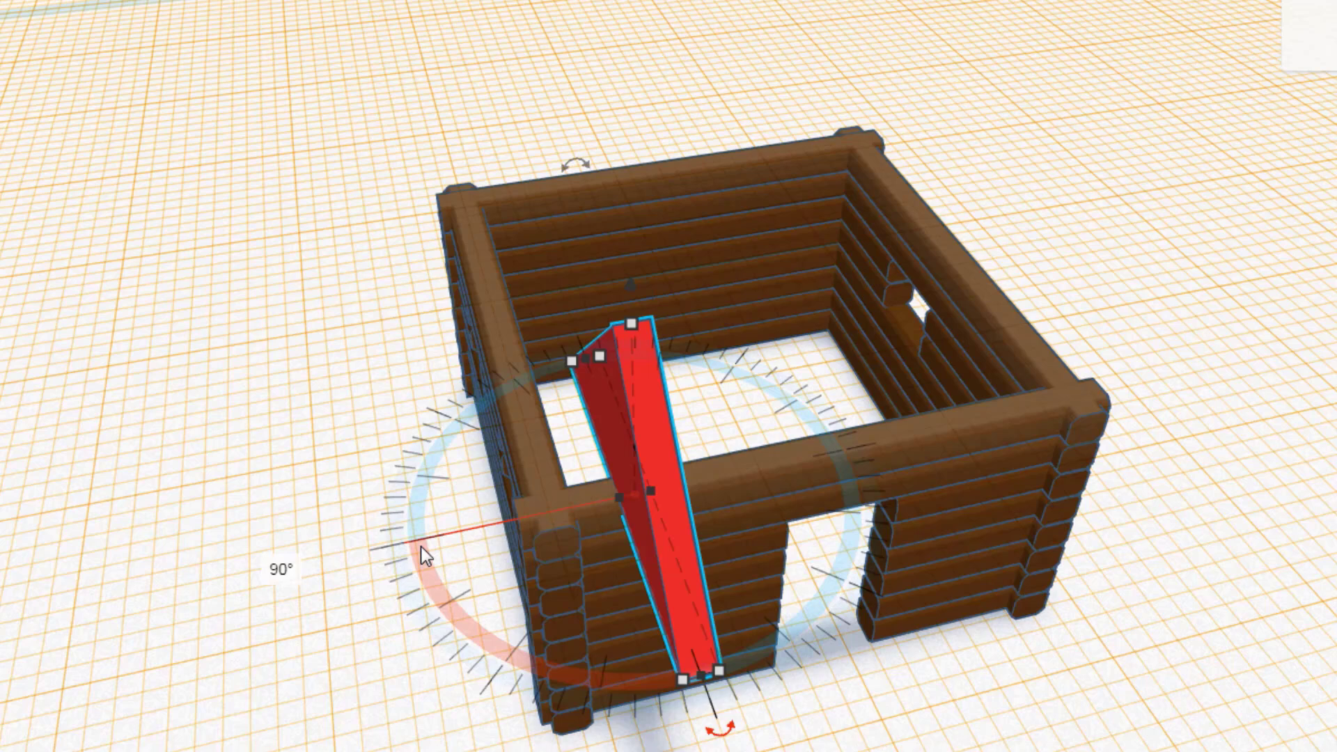
mouse_move(688, 625)
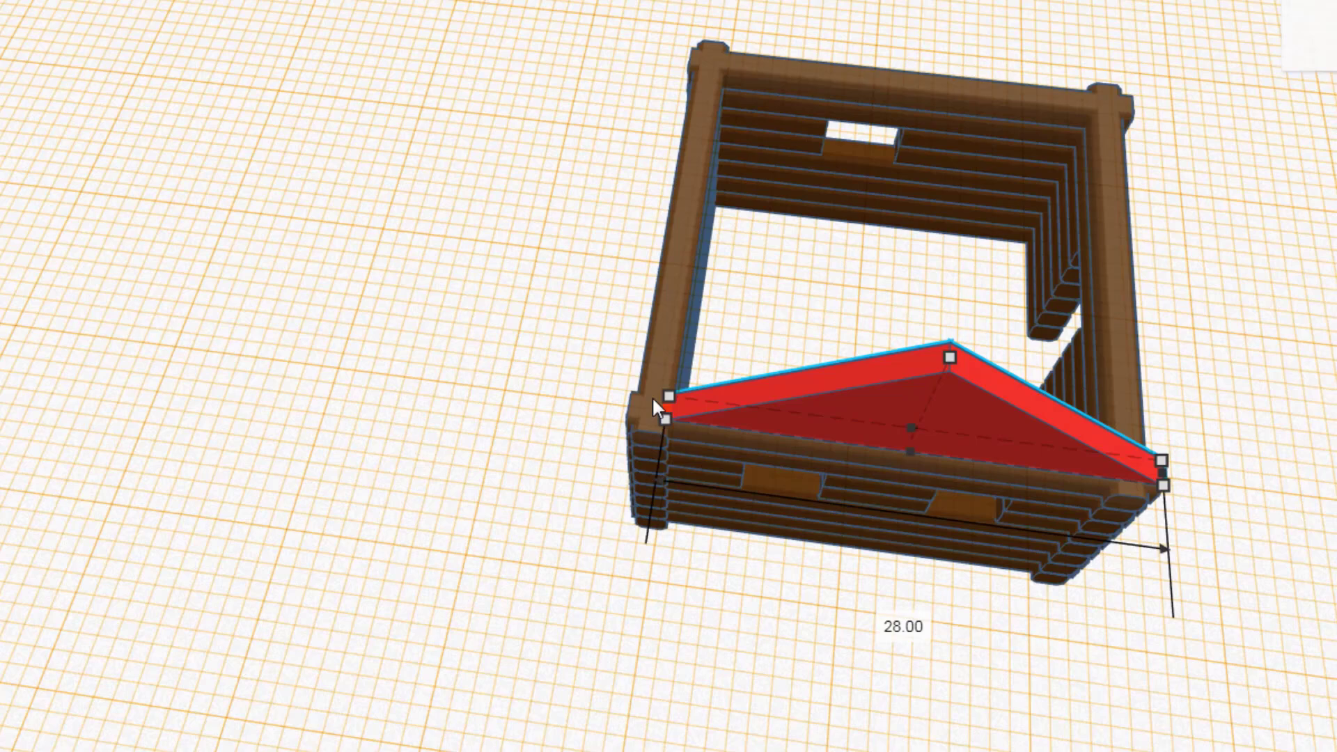
drag(670, 415, 633, 418)
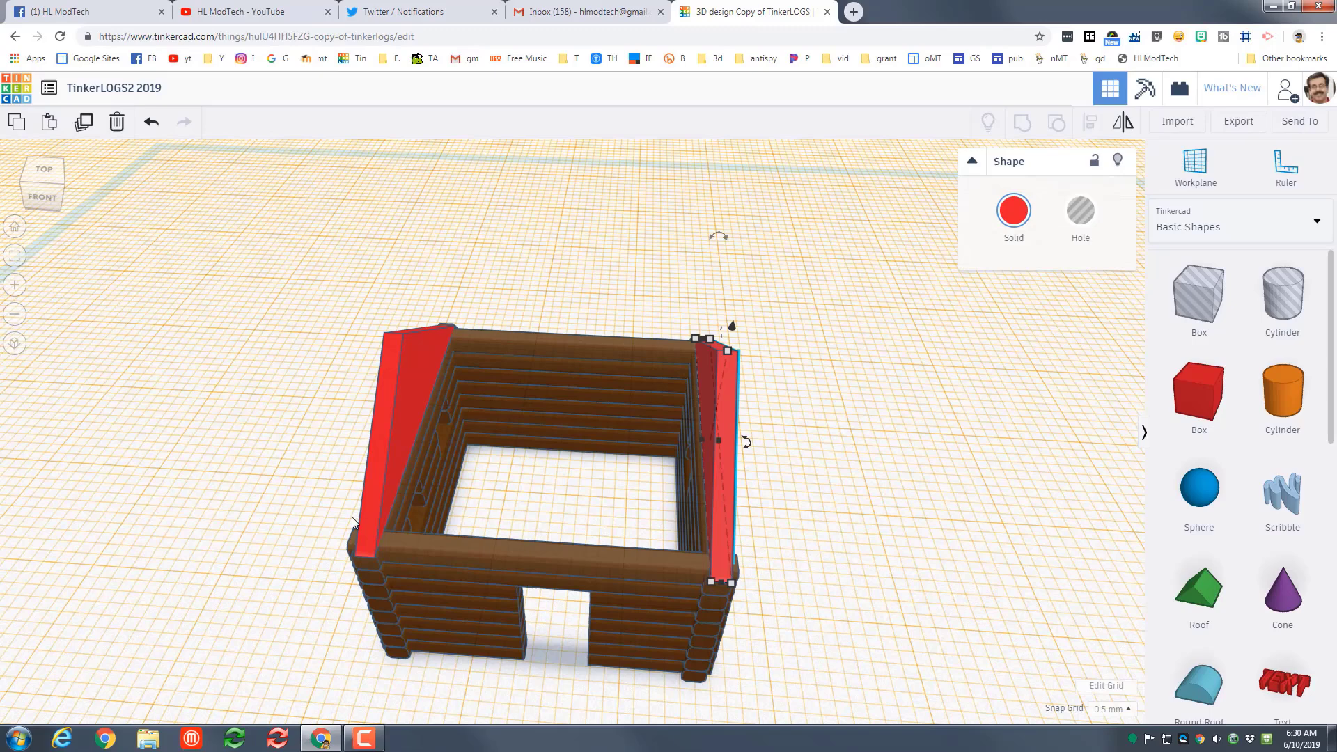
- Lift a plank 2 mm onto the wall top and colour it green
click(1195, 161)
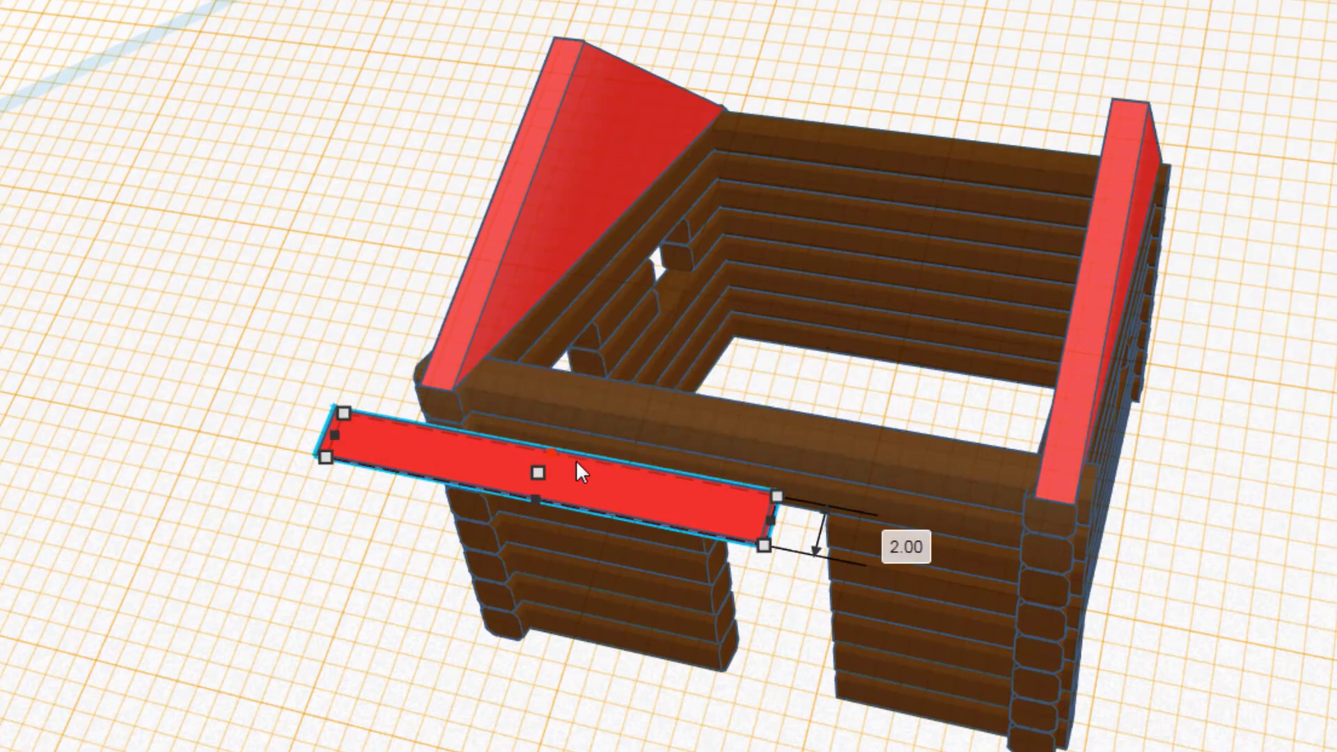
drag(762, 501, 859, 565)
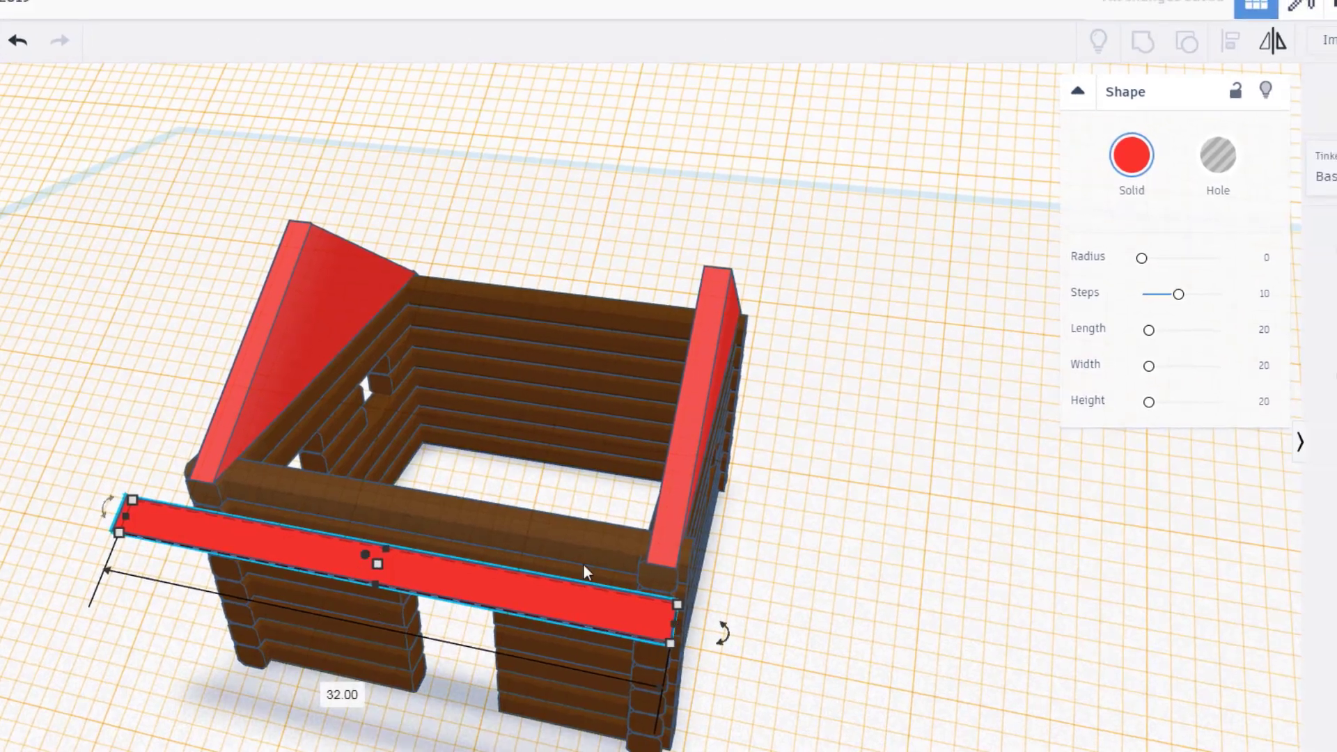
click(1131, 155)
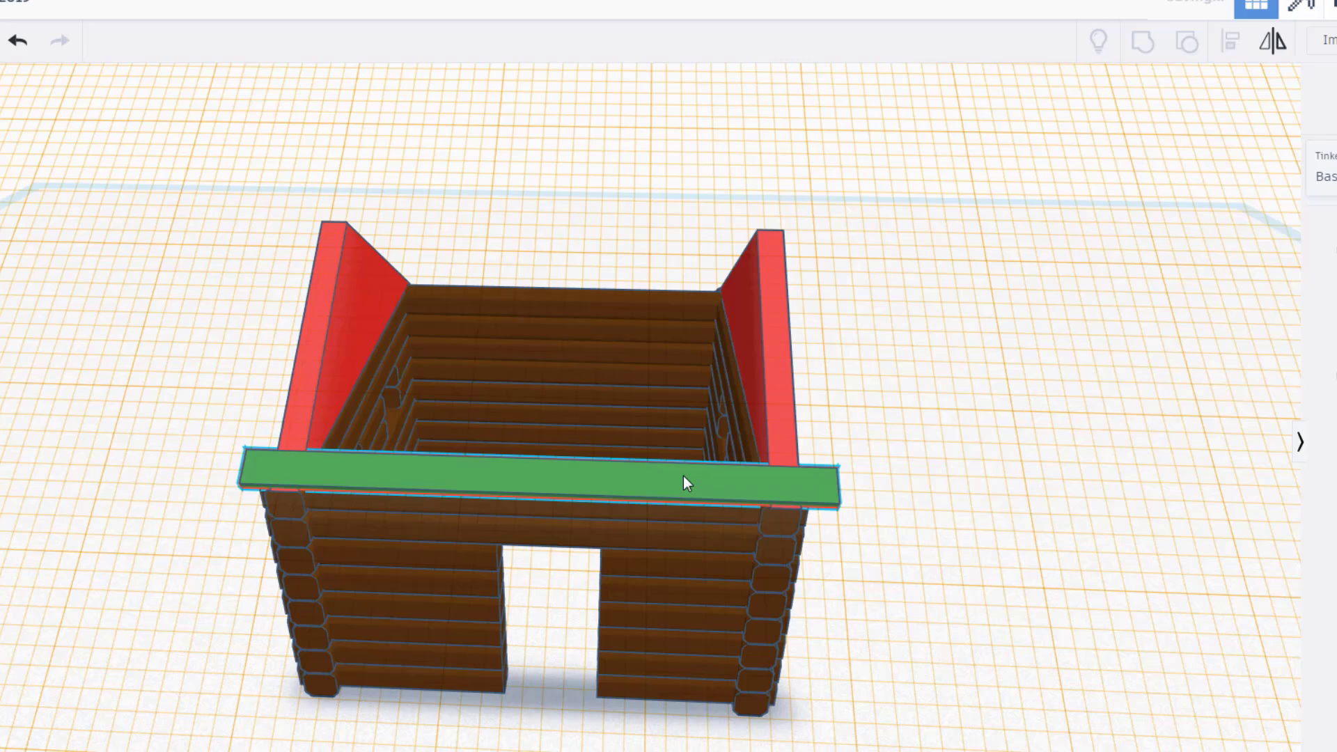
click(687, 481)
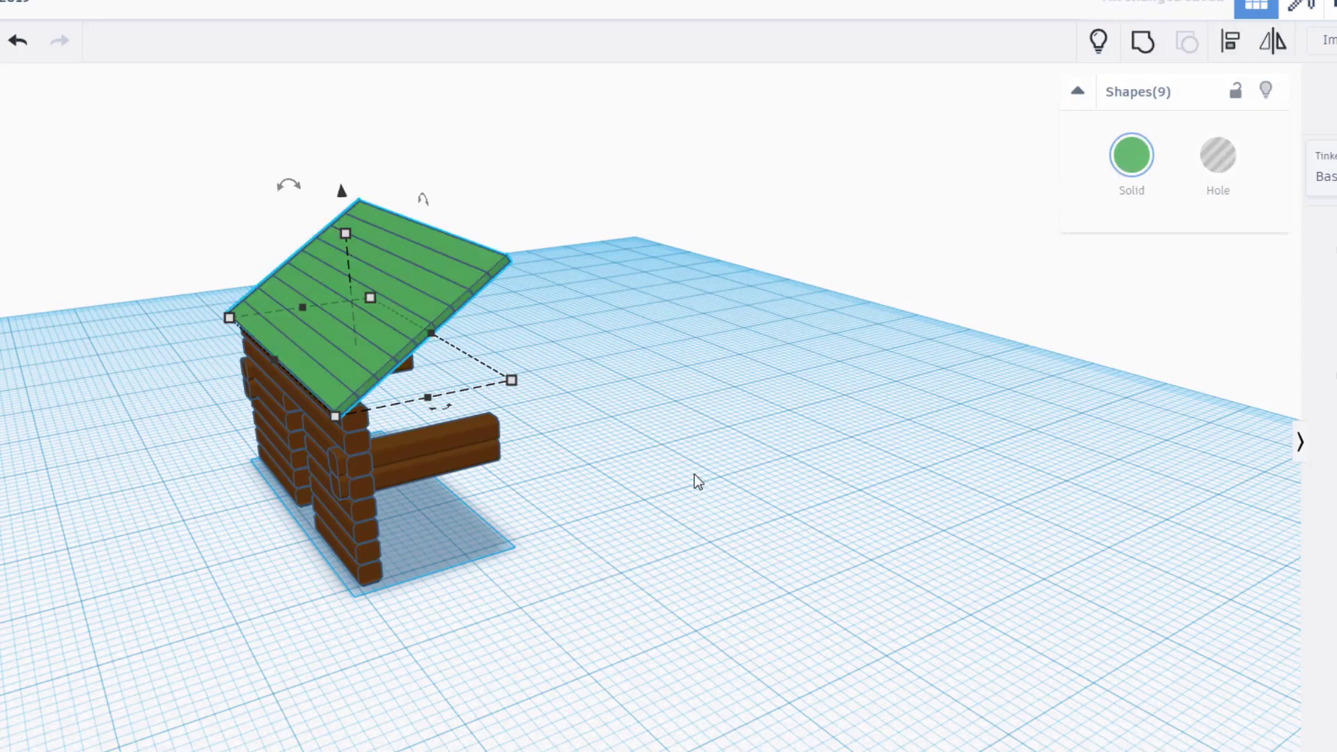
mouse_move(530, 369)
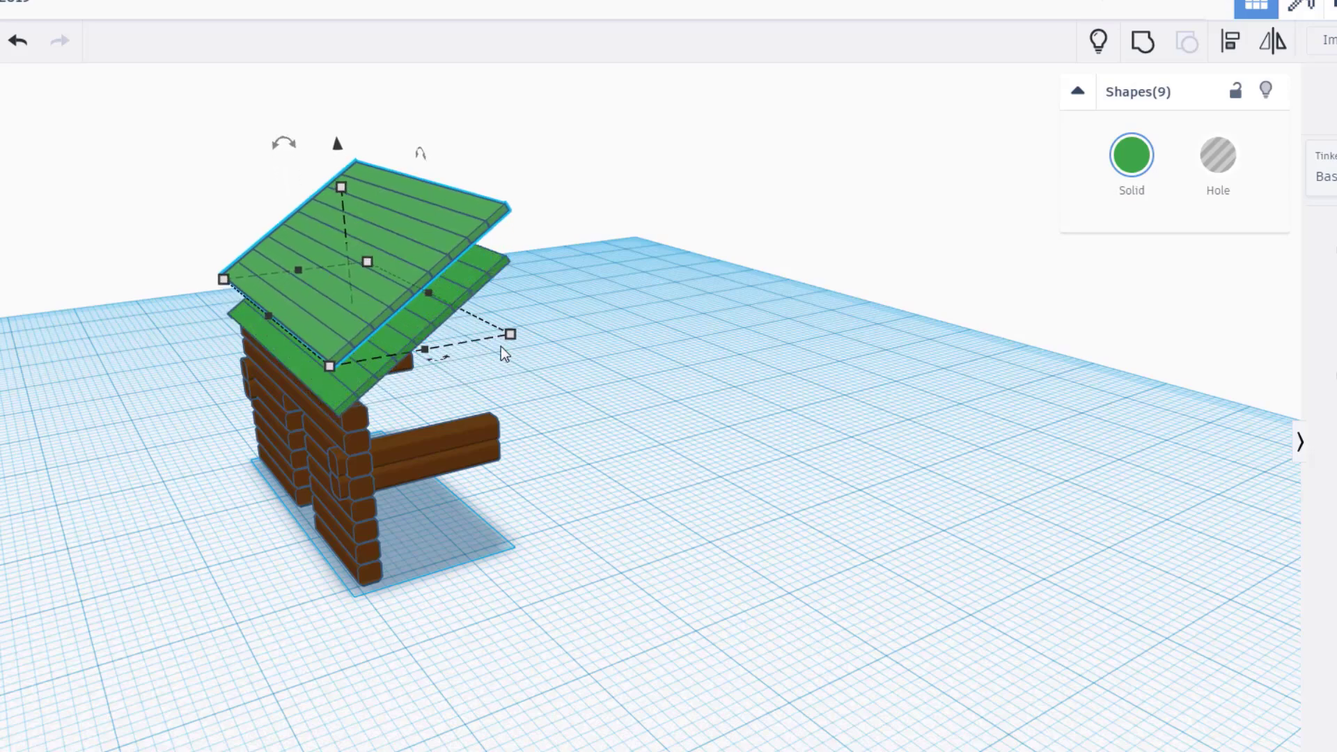
mouse_move(1075, 156)
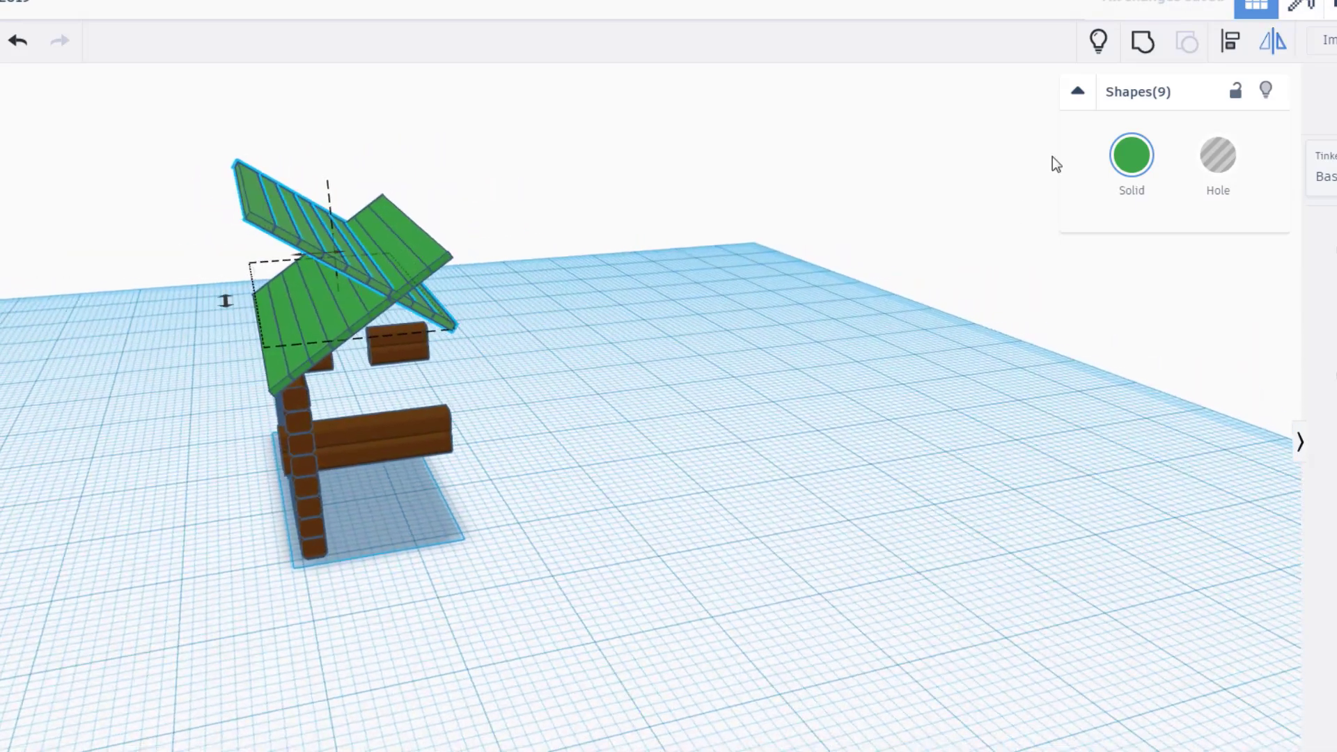
mouse_move(1098, 41)
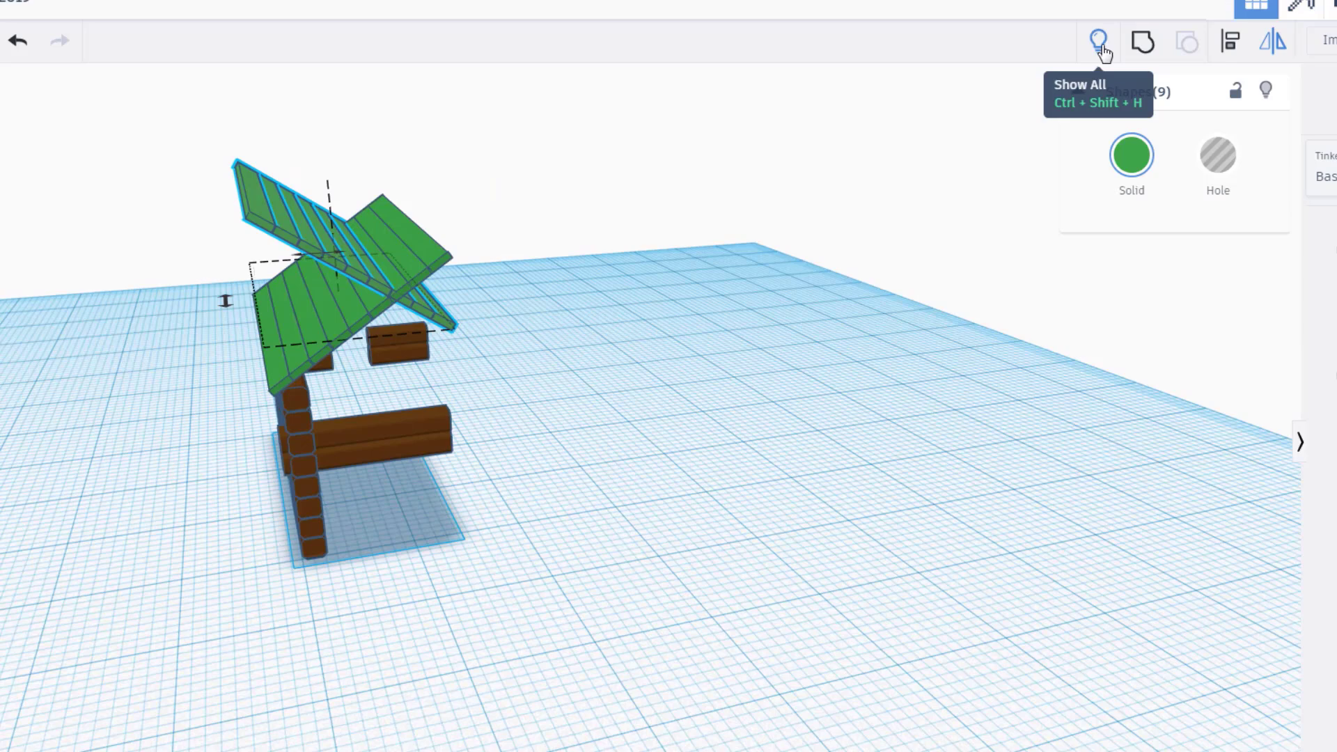
- Show all hidden cabin walls again beneath the two-sided green roof
click(1096, 39)
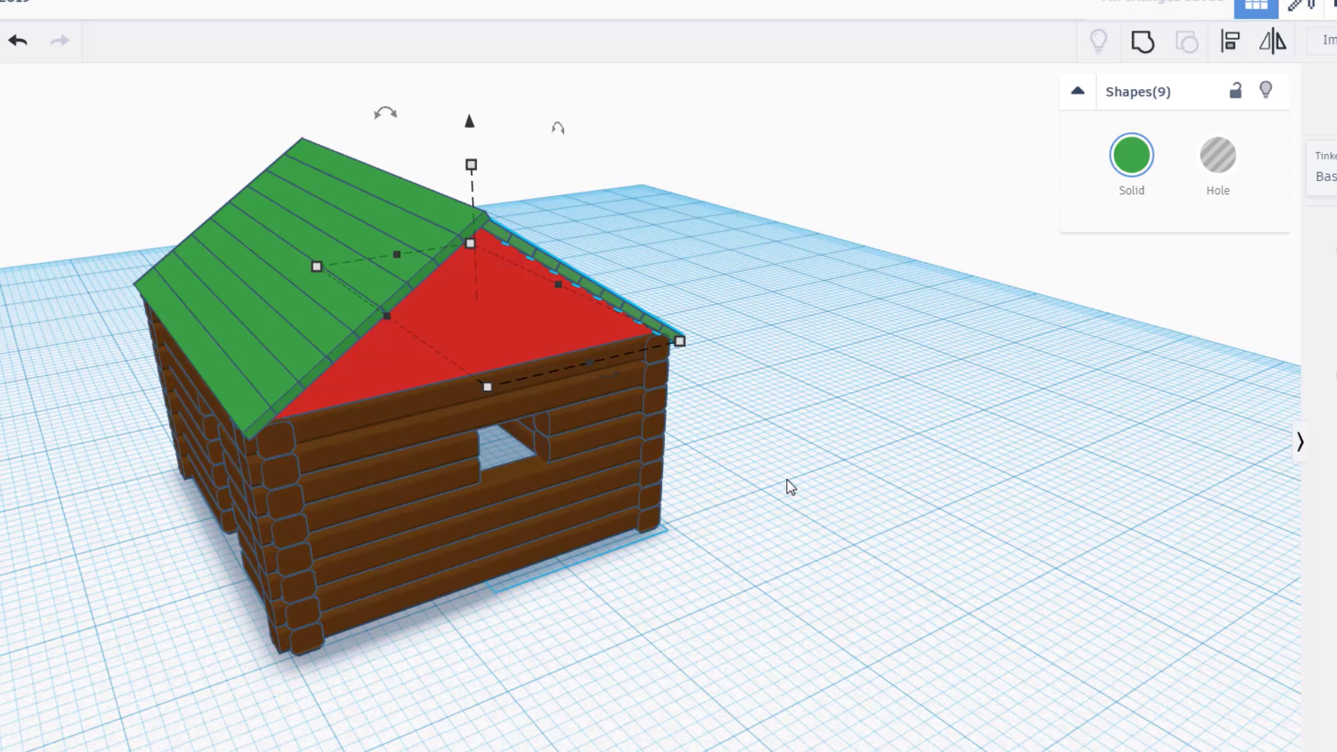
key(Ctrl+Up)
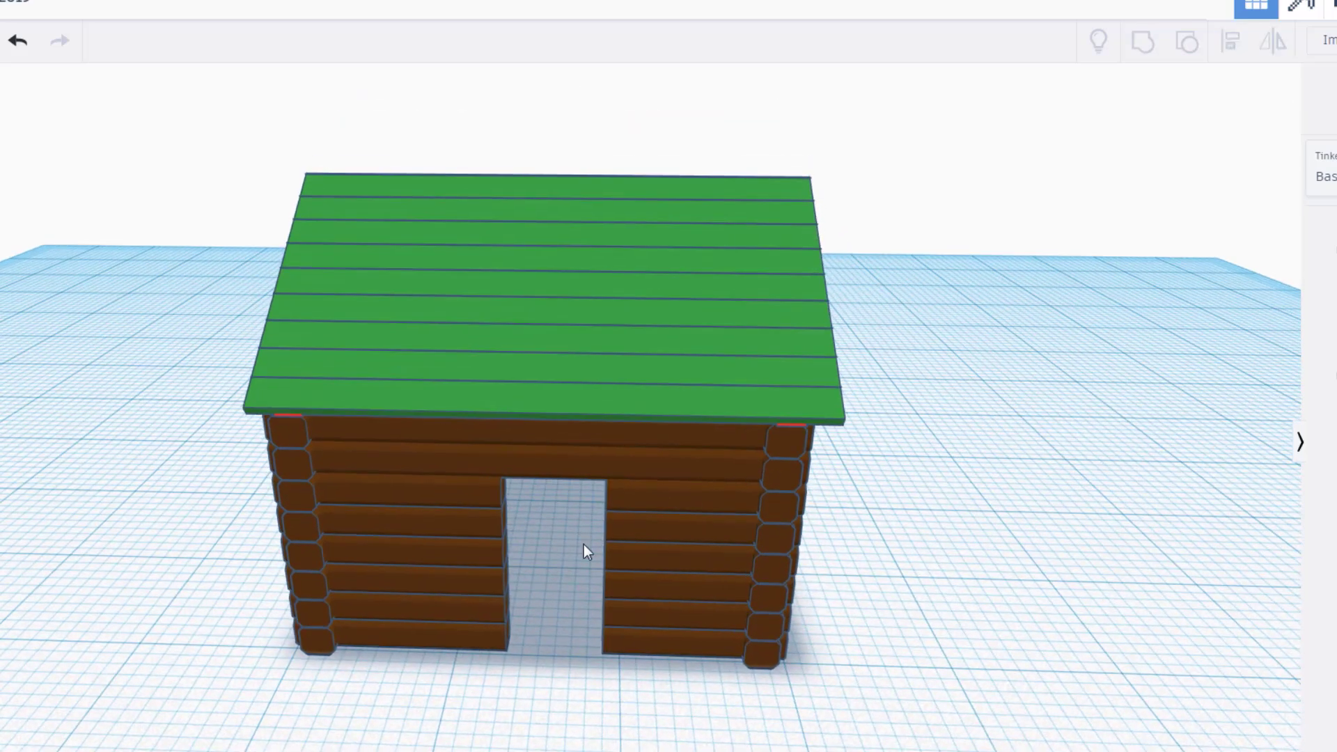
- Shrink and flatten the red rounded box into a bed about 4.50 high
click(675, 568)
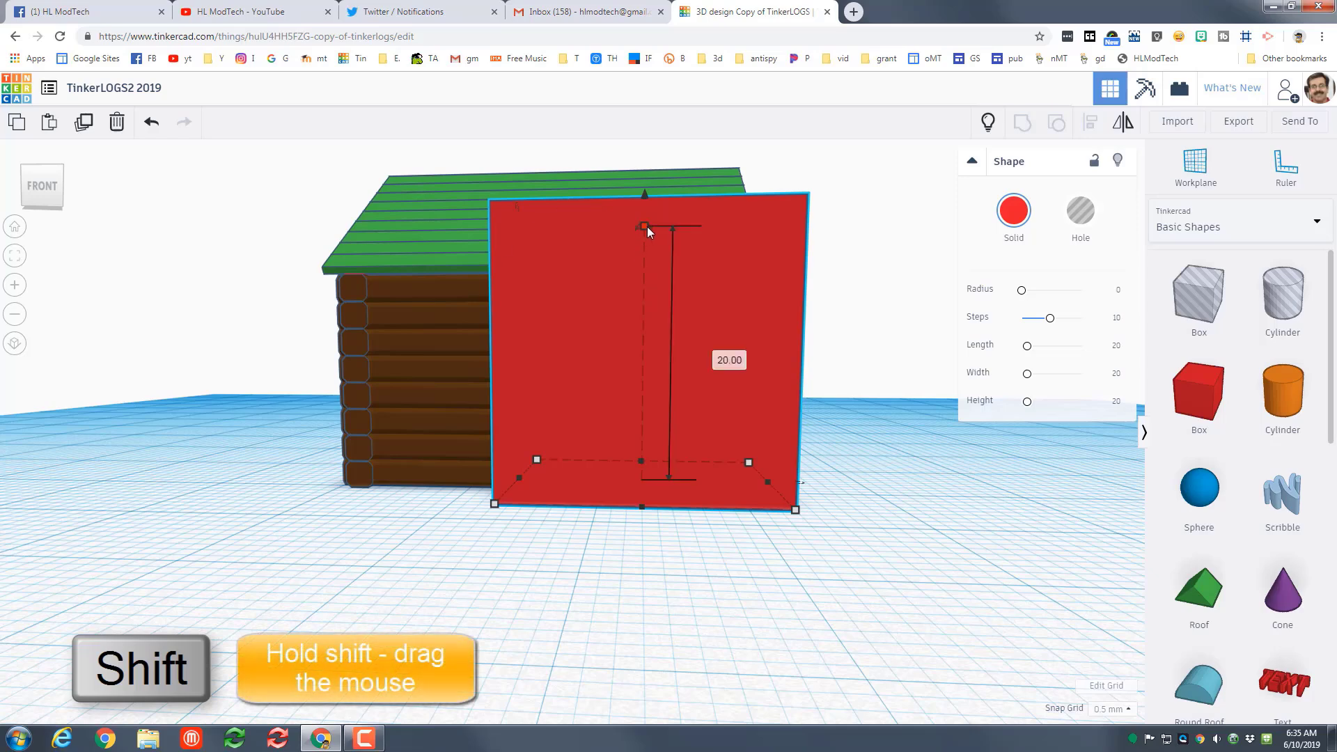
drag(643, 227, 641, 356)
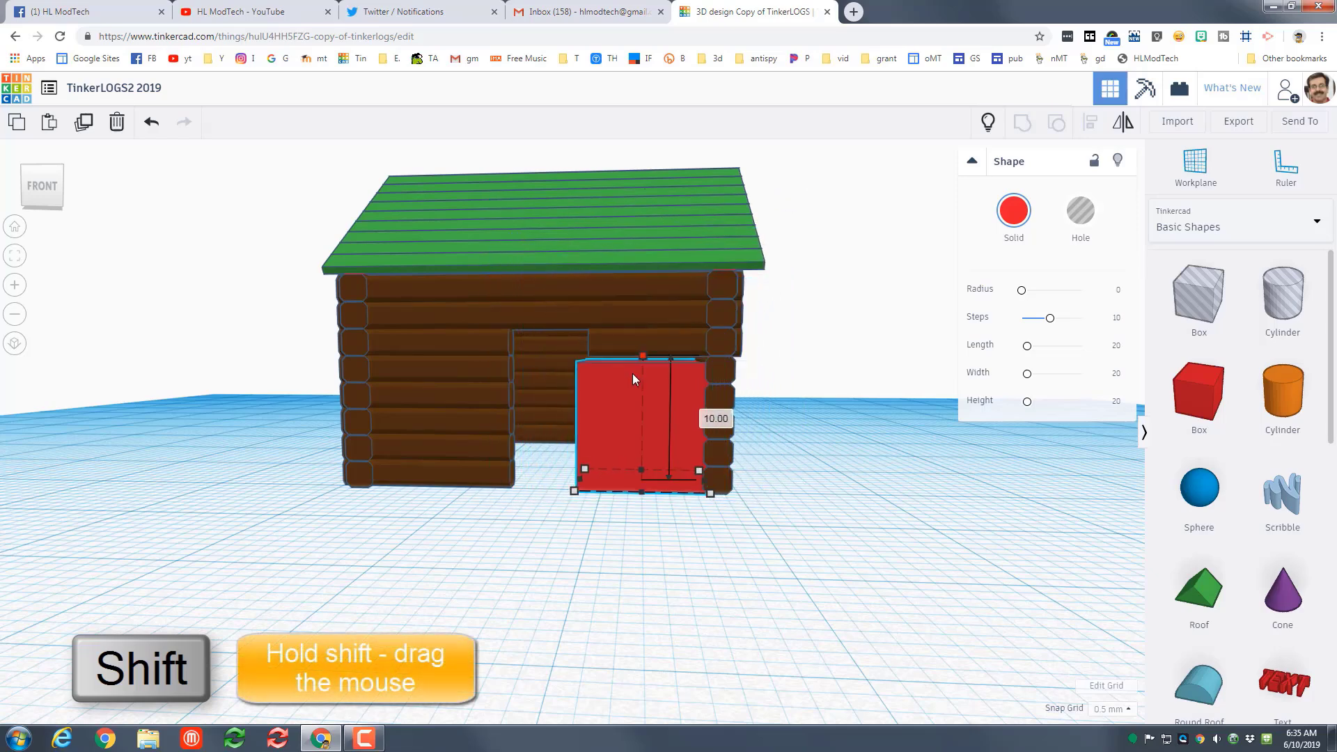
drag(642, 356, 642, 424)
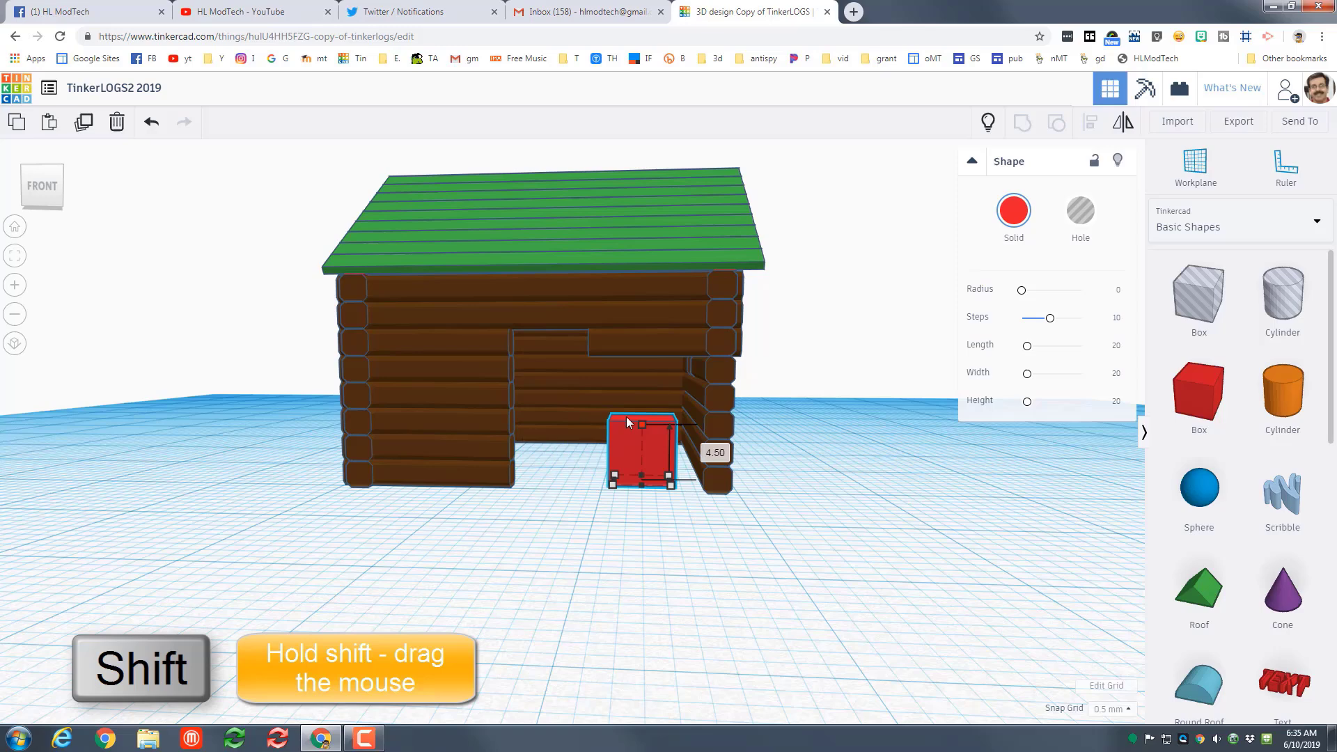
drag(626, 422, 746, 497)
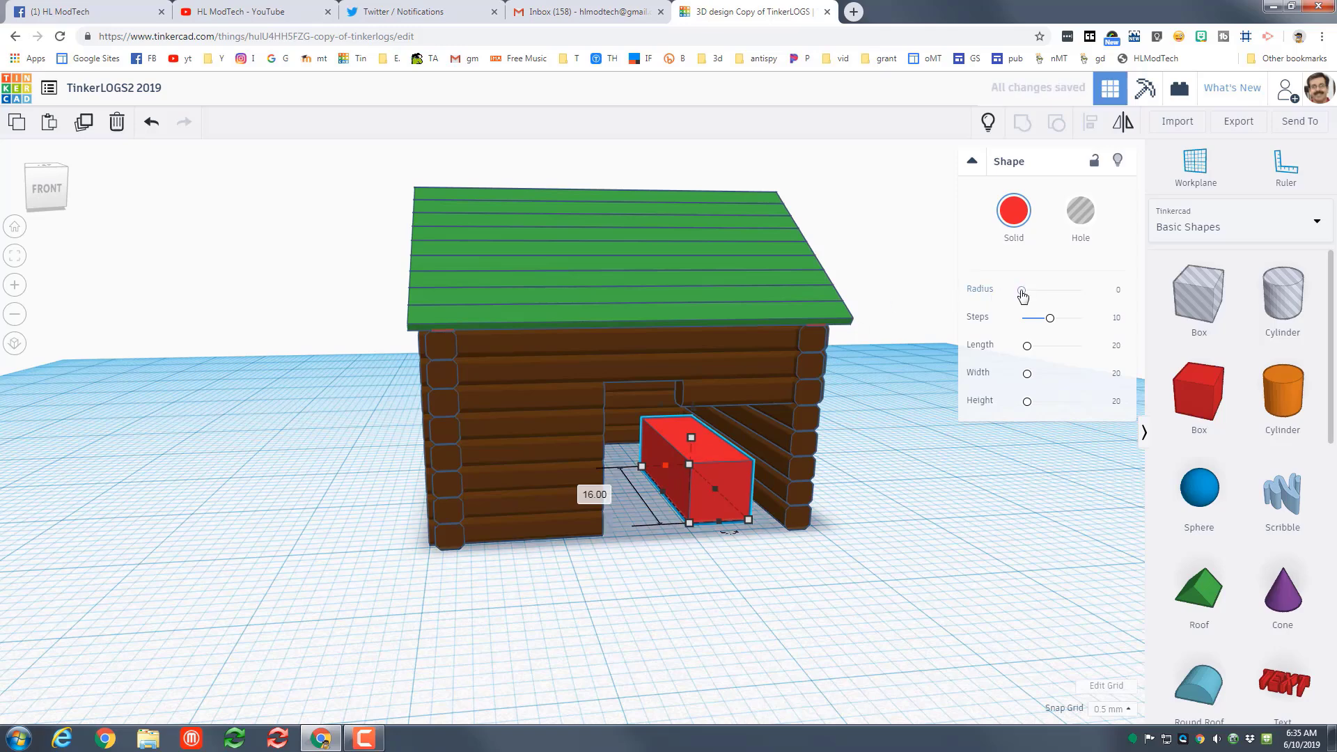
drag(1022, 290, 1033, 289)
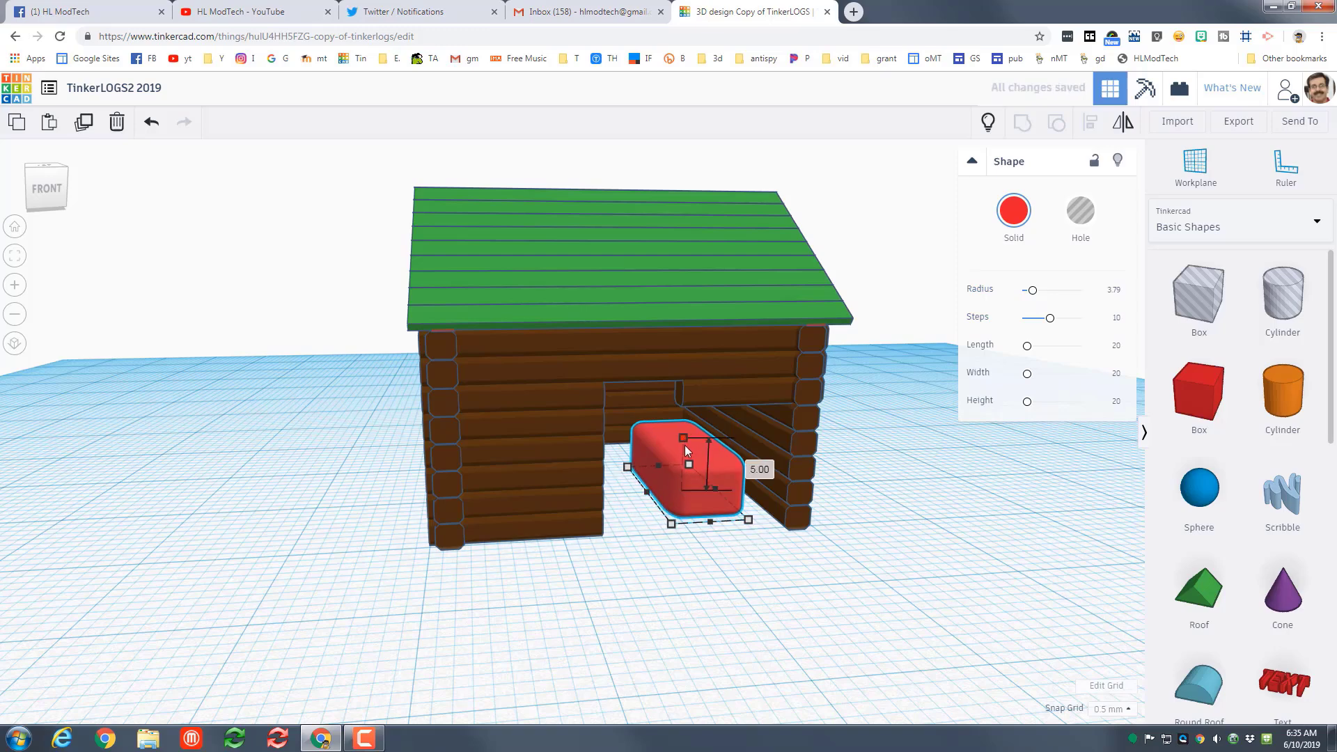
drag(686, 439, 708, 517)
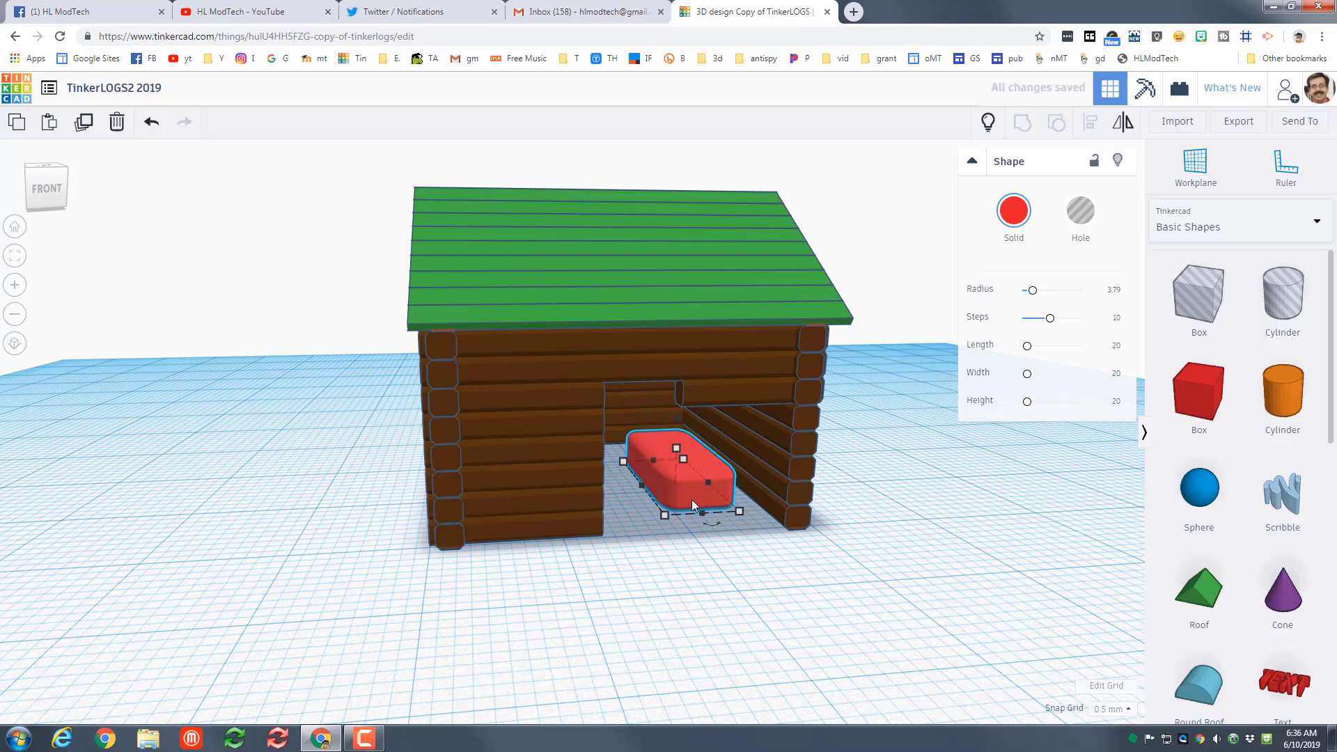
- Move the bed inside the cabin doorway and place a new box in front
drag(691, 478, 677, 465)
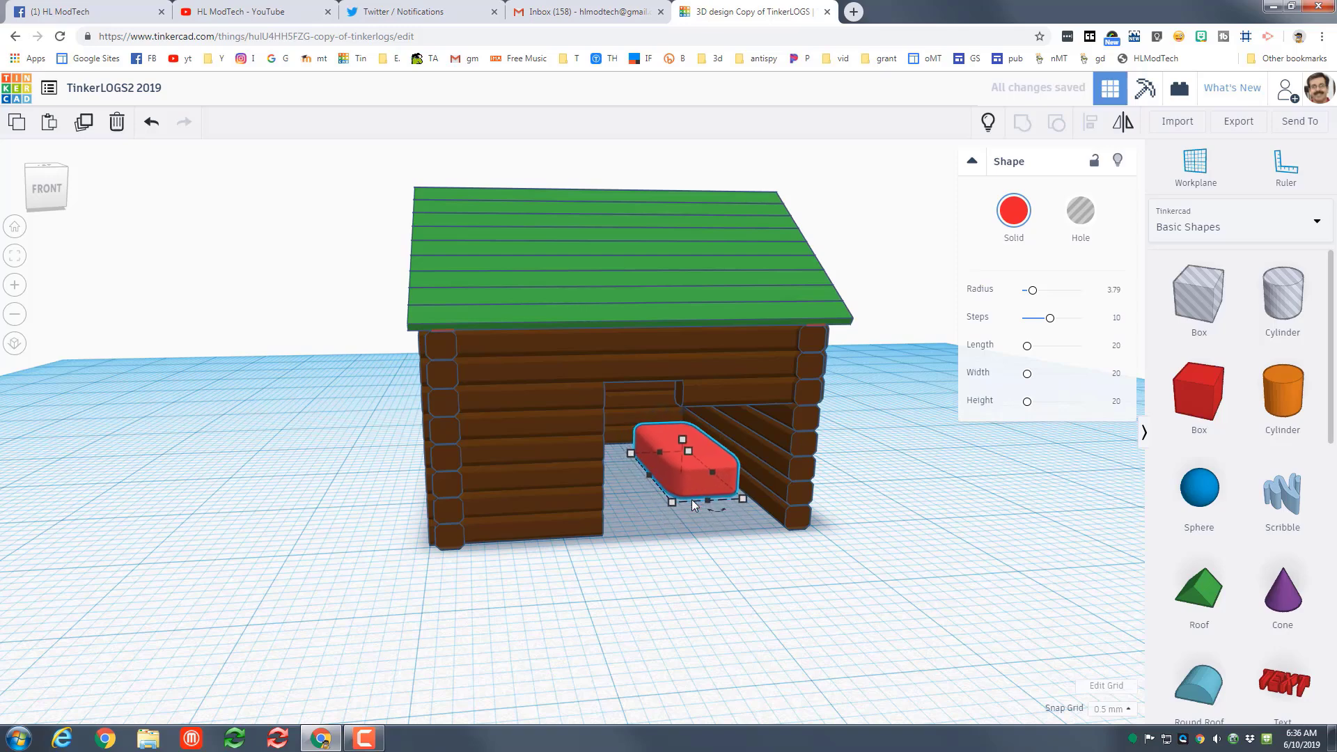
drag(691, 465, 673, 464)
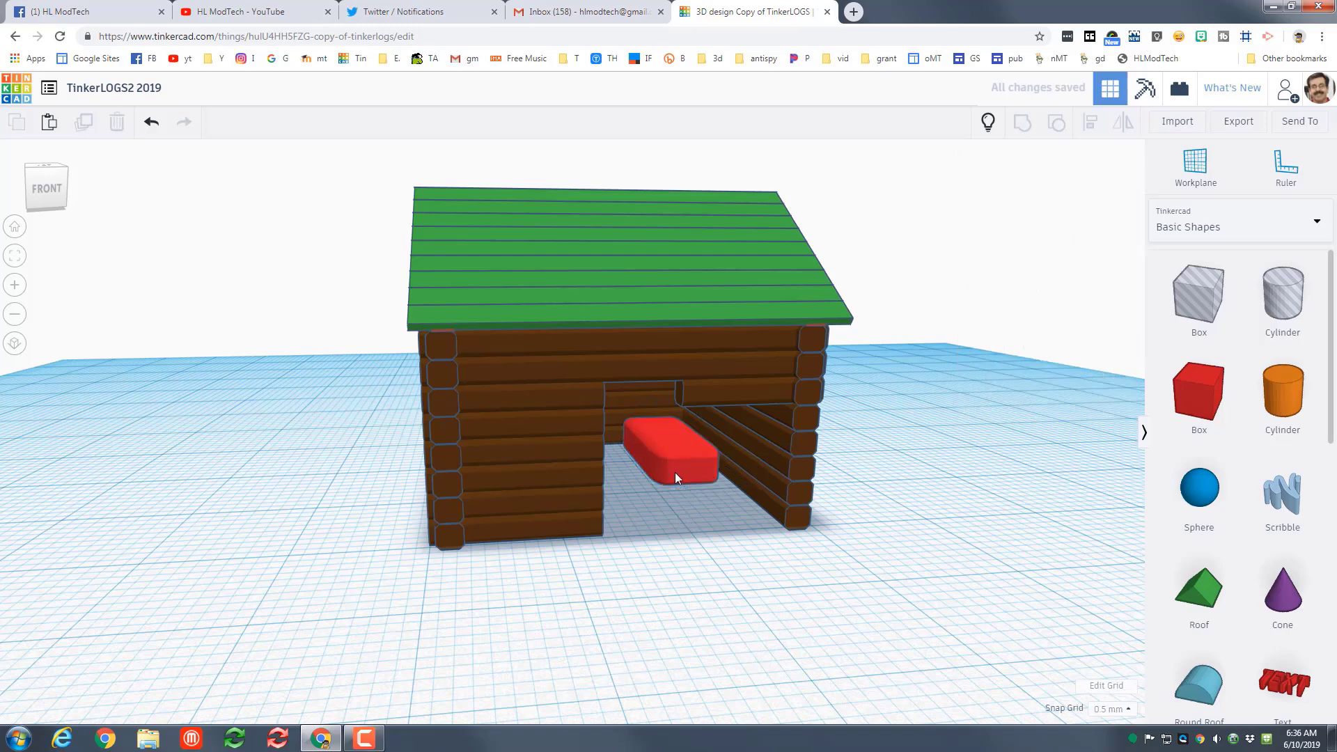
click(673, 457)
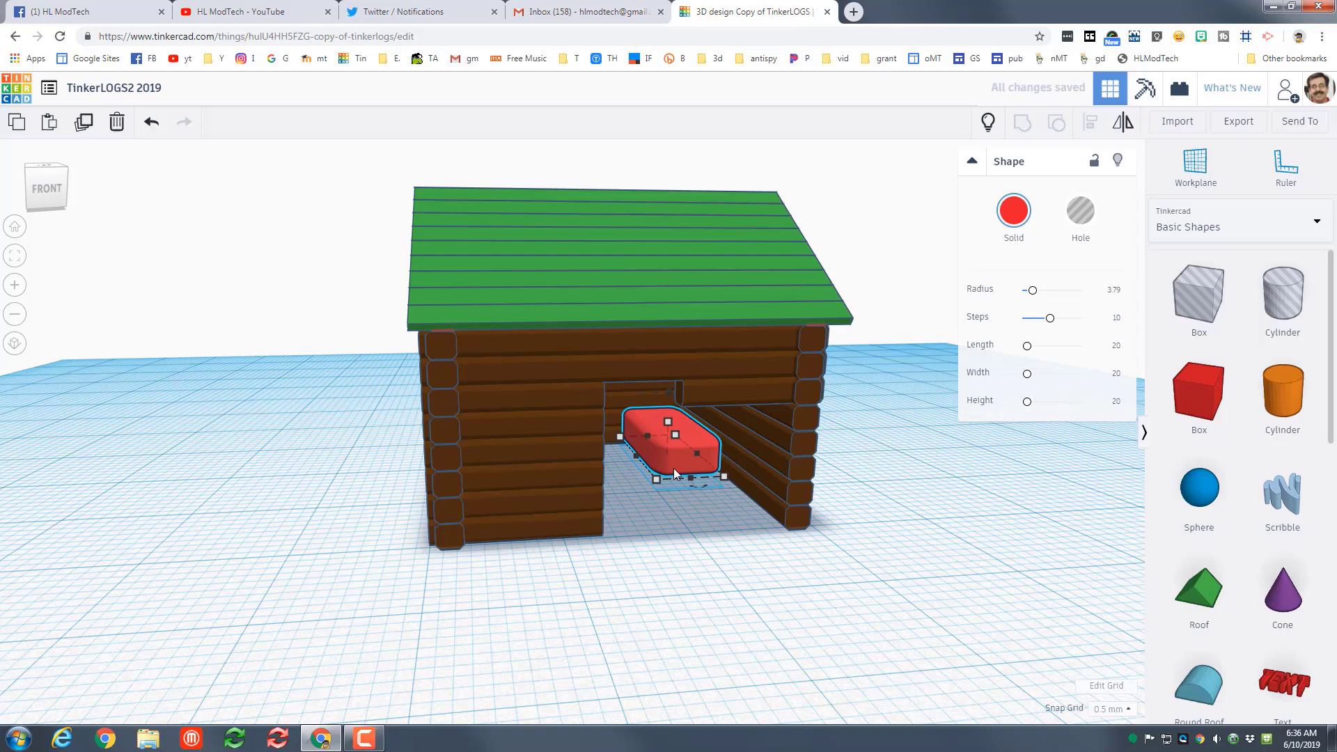
drag(674, 447, 691, 546)
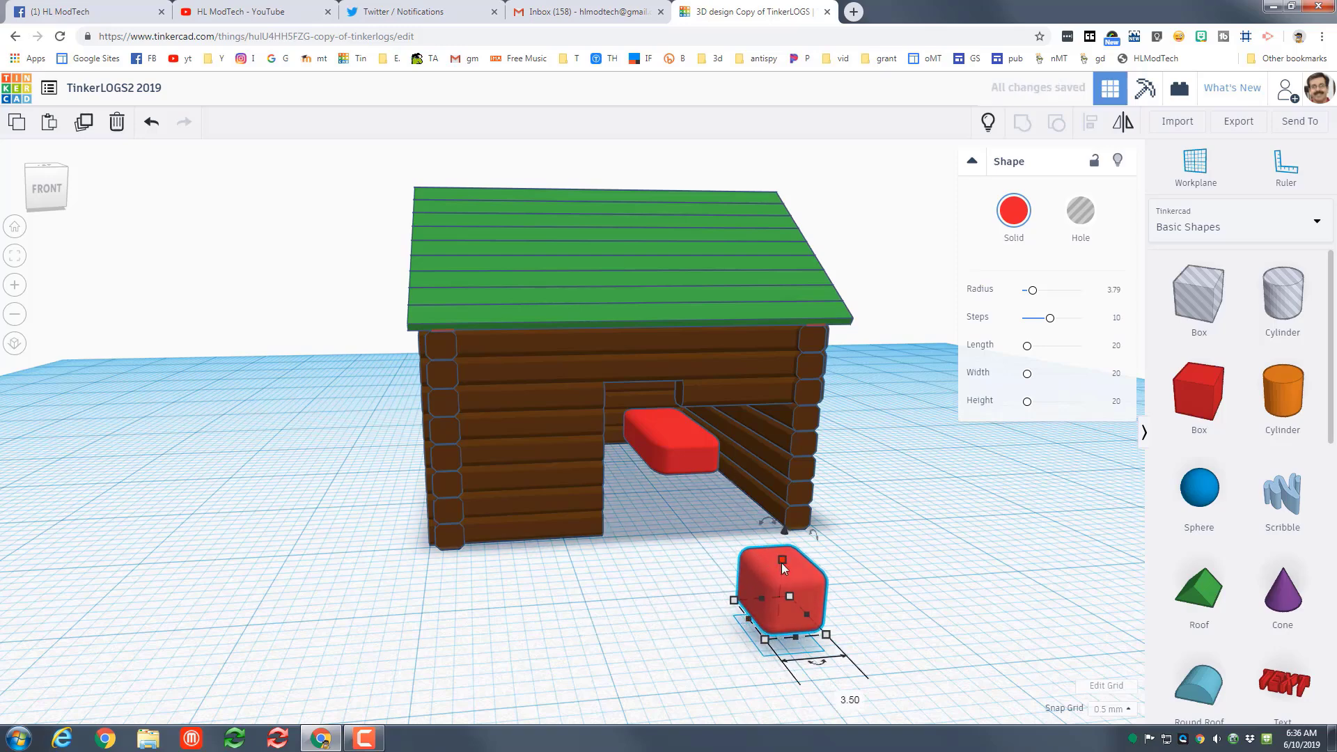
- Resize the new box to a 2.5-high, 2-wide leg and make it brown
drag(781, 558, 824, 636)
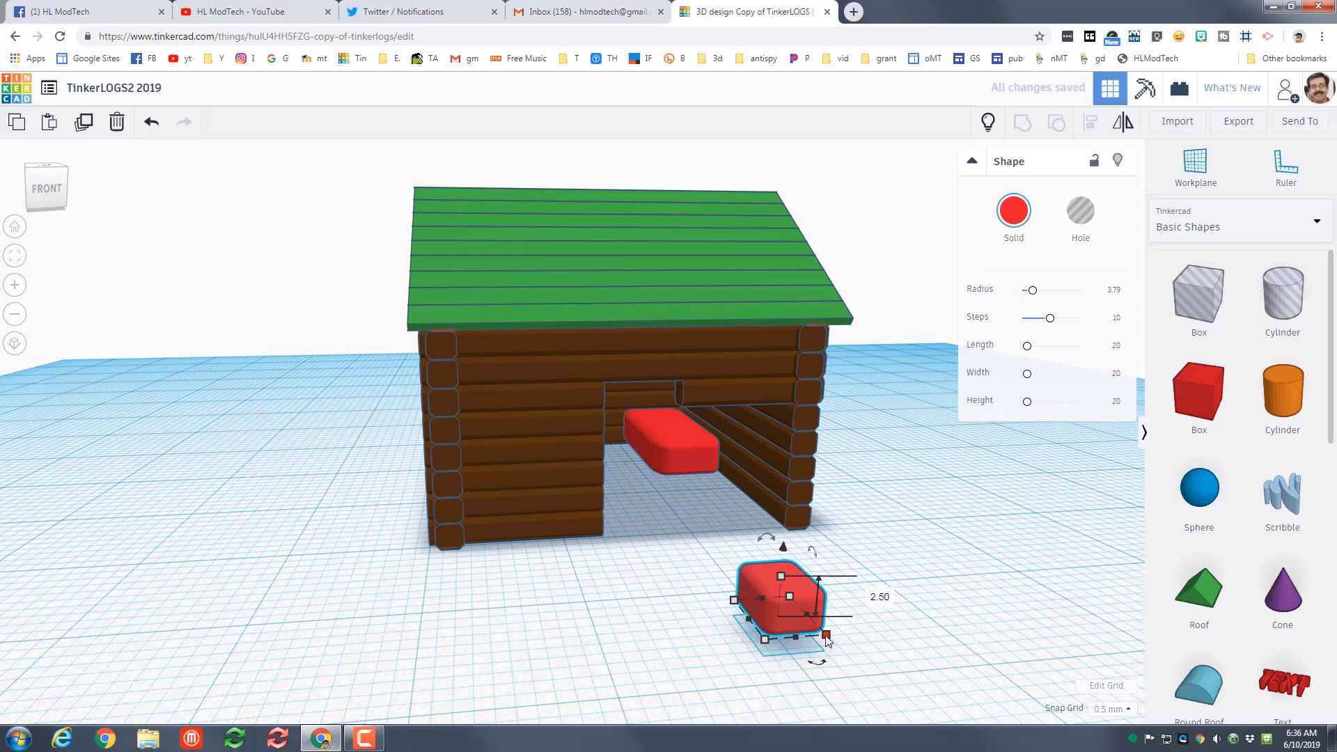
drag(825, 637, 784, 620)
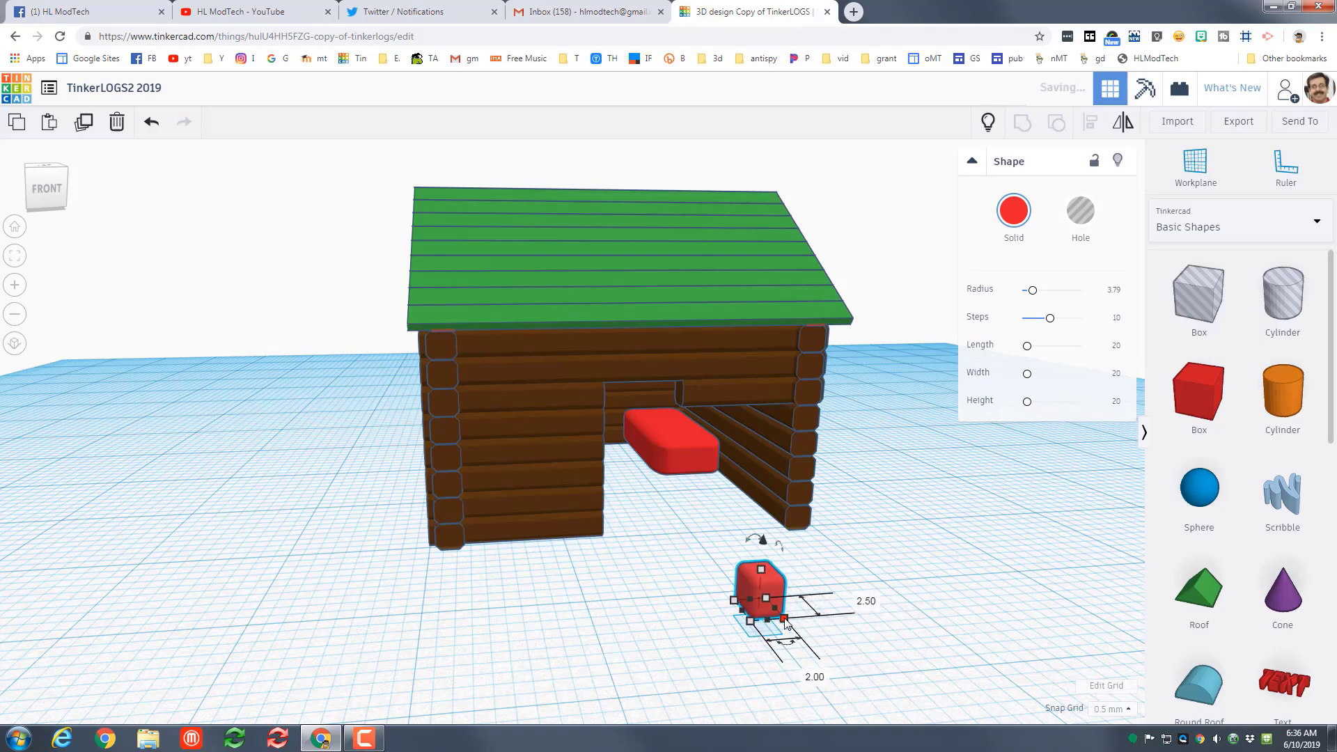
click(1013, 210)
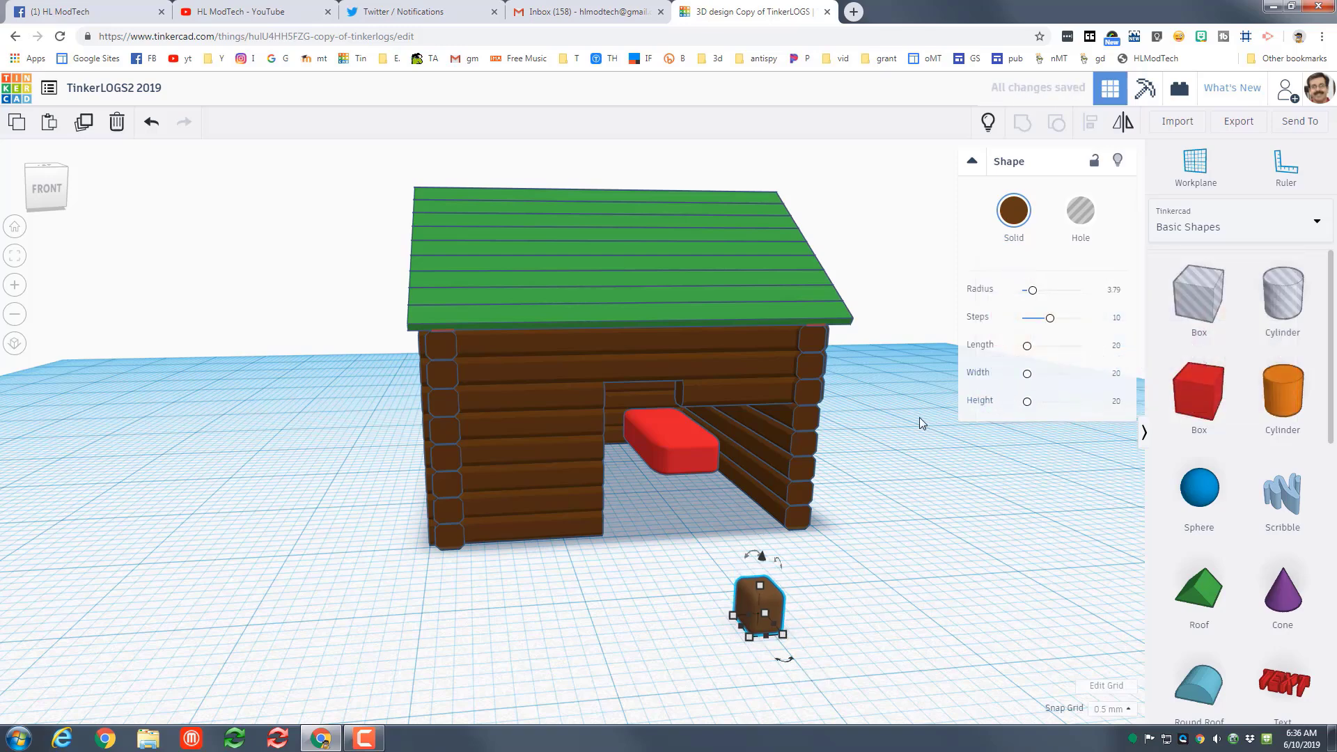
- Tuck the brown leg under the bed's front corner
drag(757, 610, 687, 518)
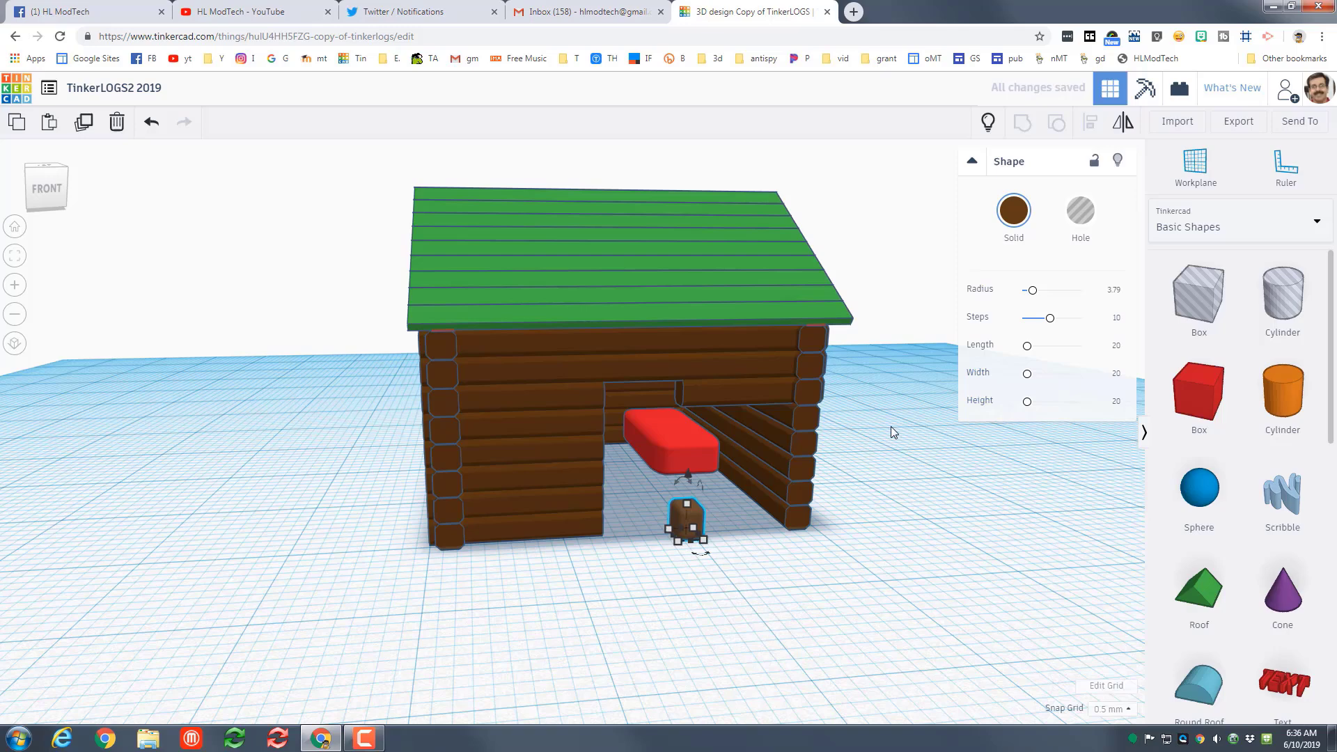
drag(684, 512, 620, 444)
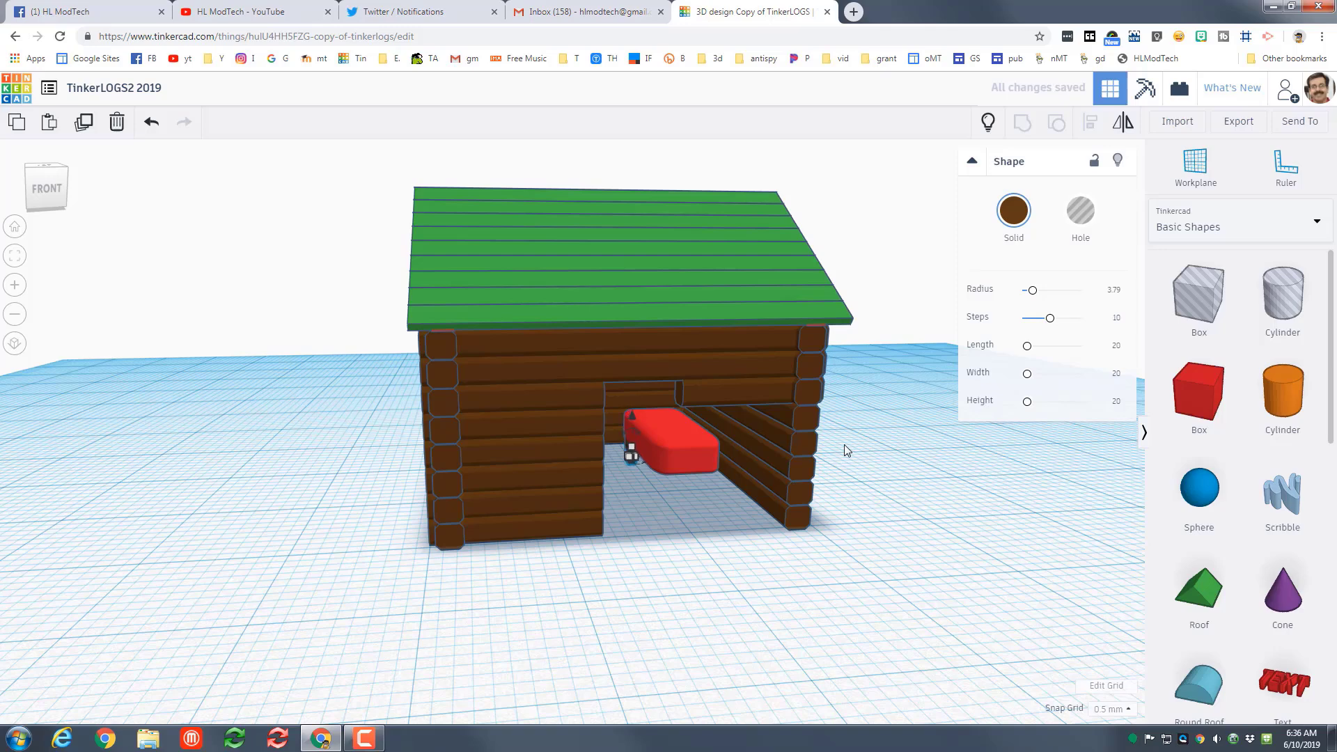
drag(669, 434, 673, 461)
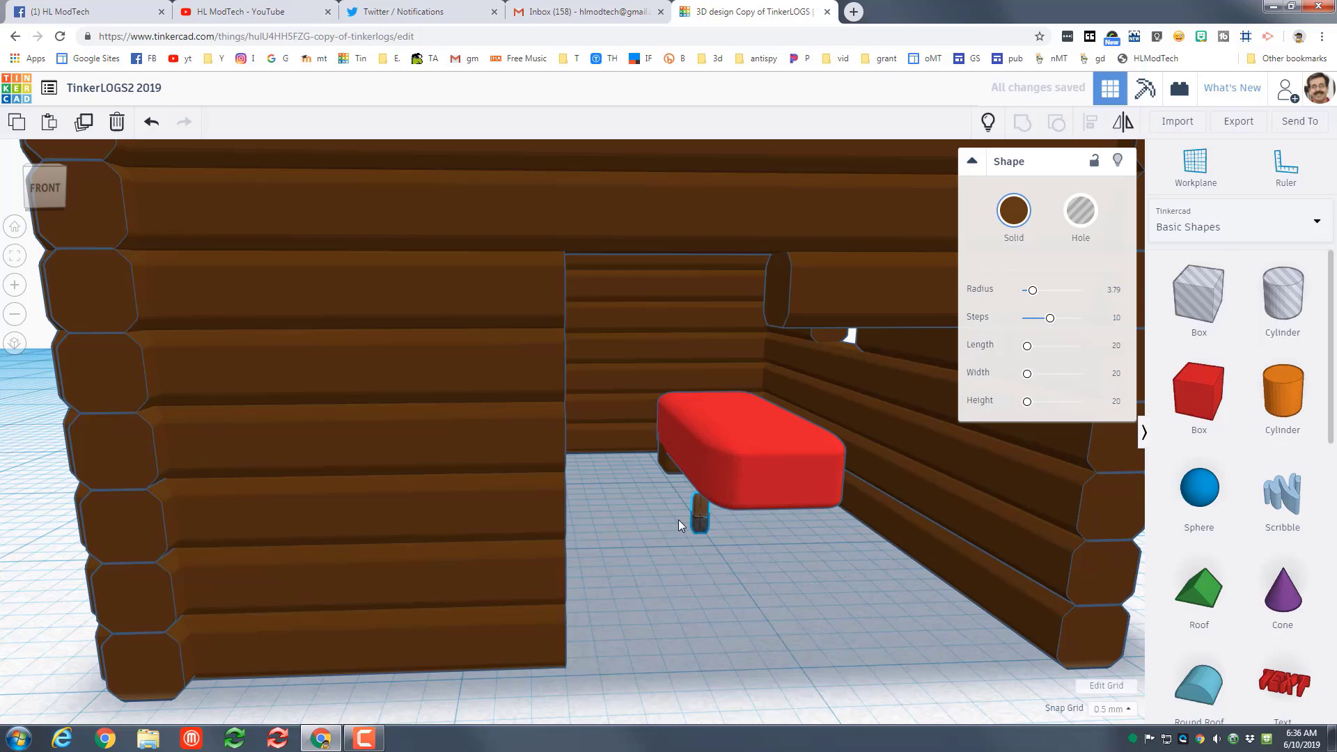
drag(678, 527, 683, 469)
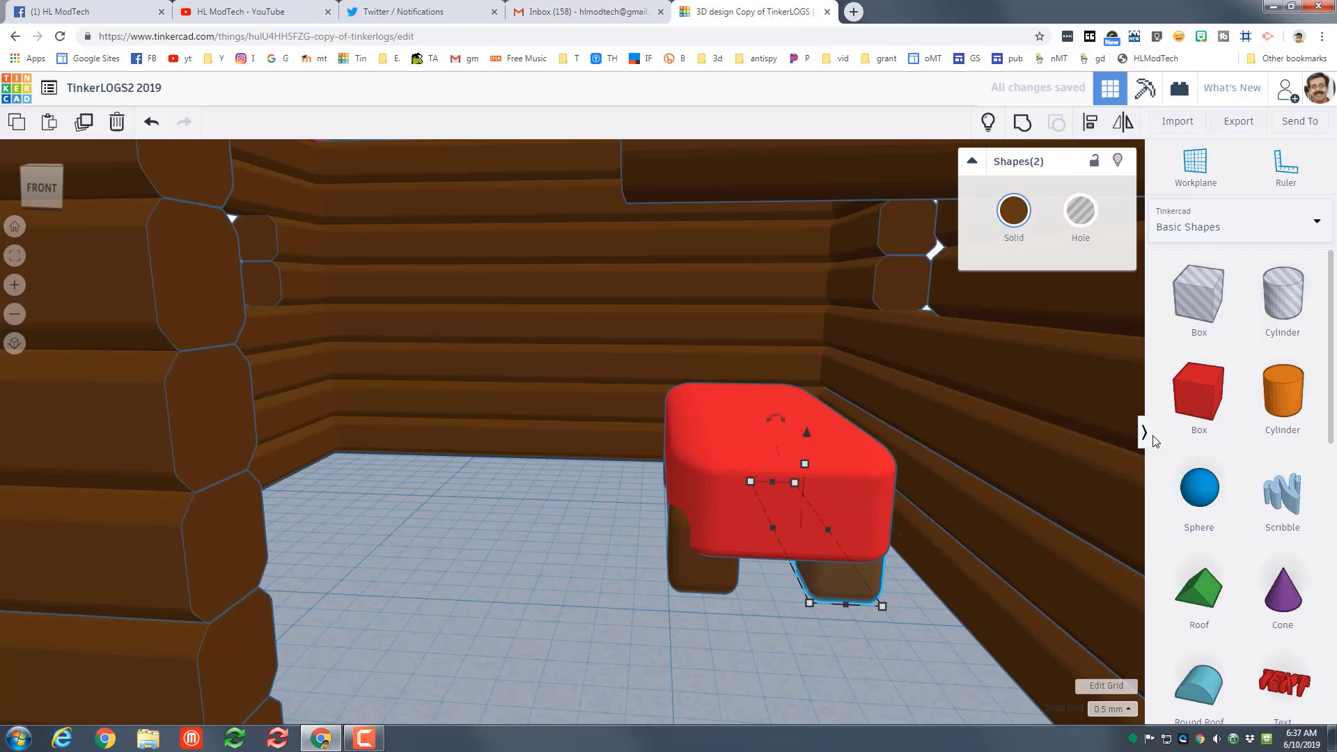
- Turn a copy of the bed into a small white pillow with rounder edges
click(768, 477)
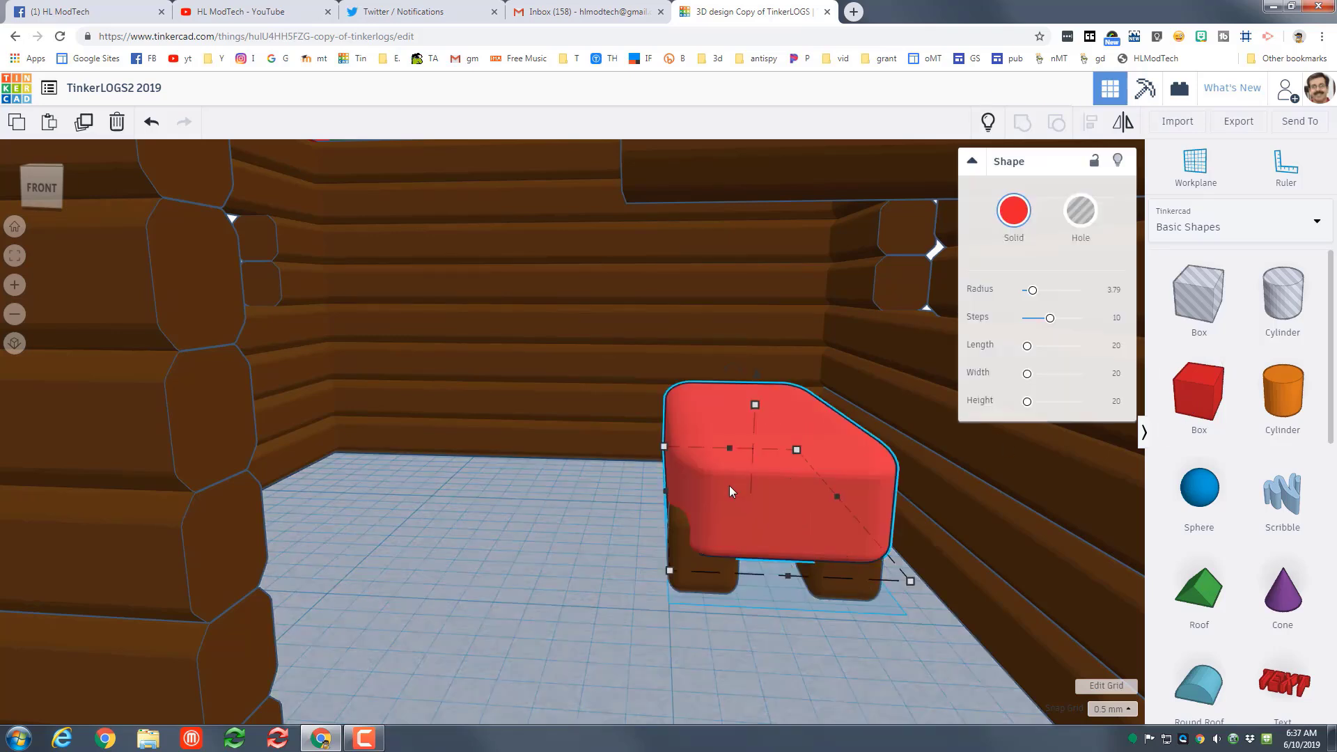
mouse_move(725, 522)
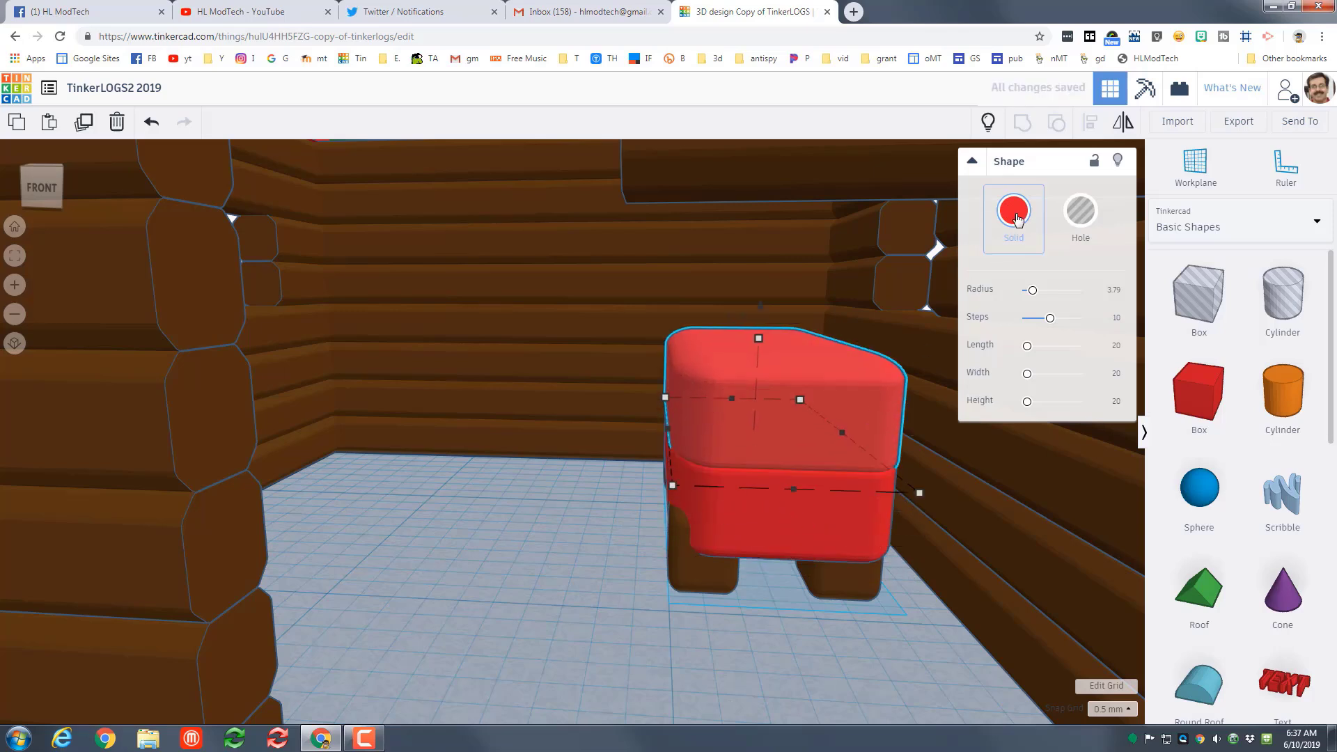
click(1014, 210)
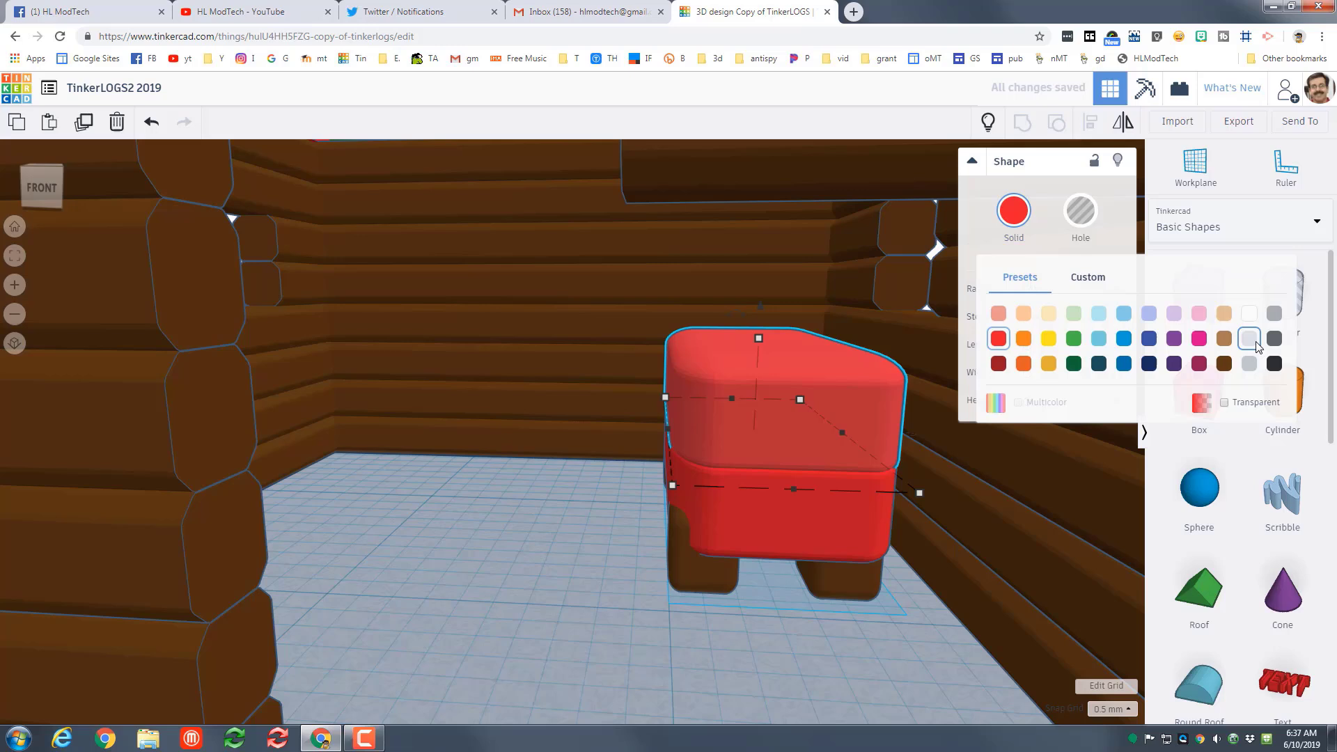
click(1249, 338)
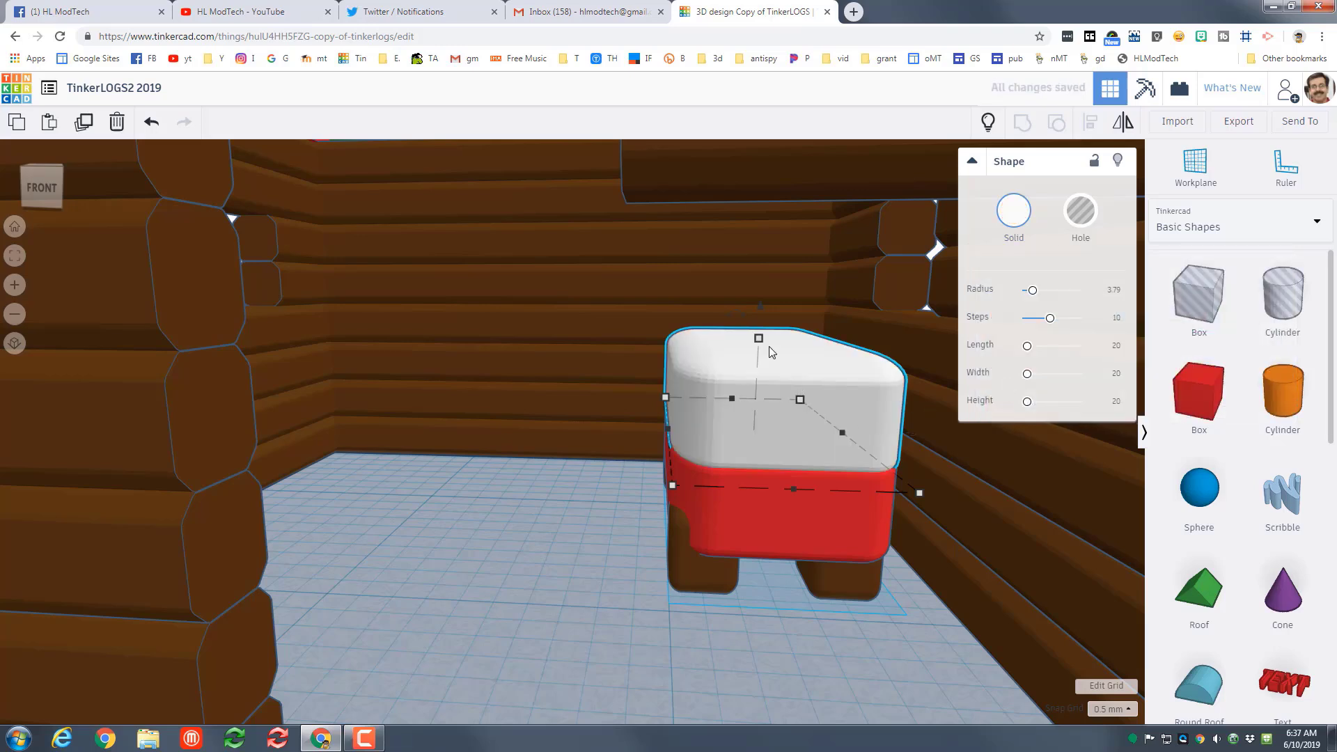
drag(758, 338, 755, 378)
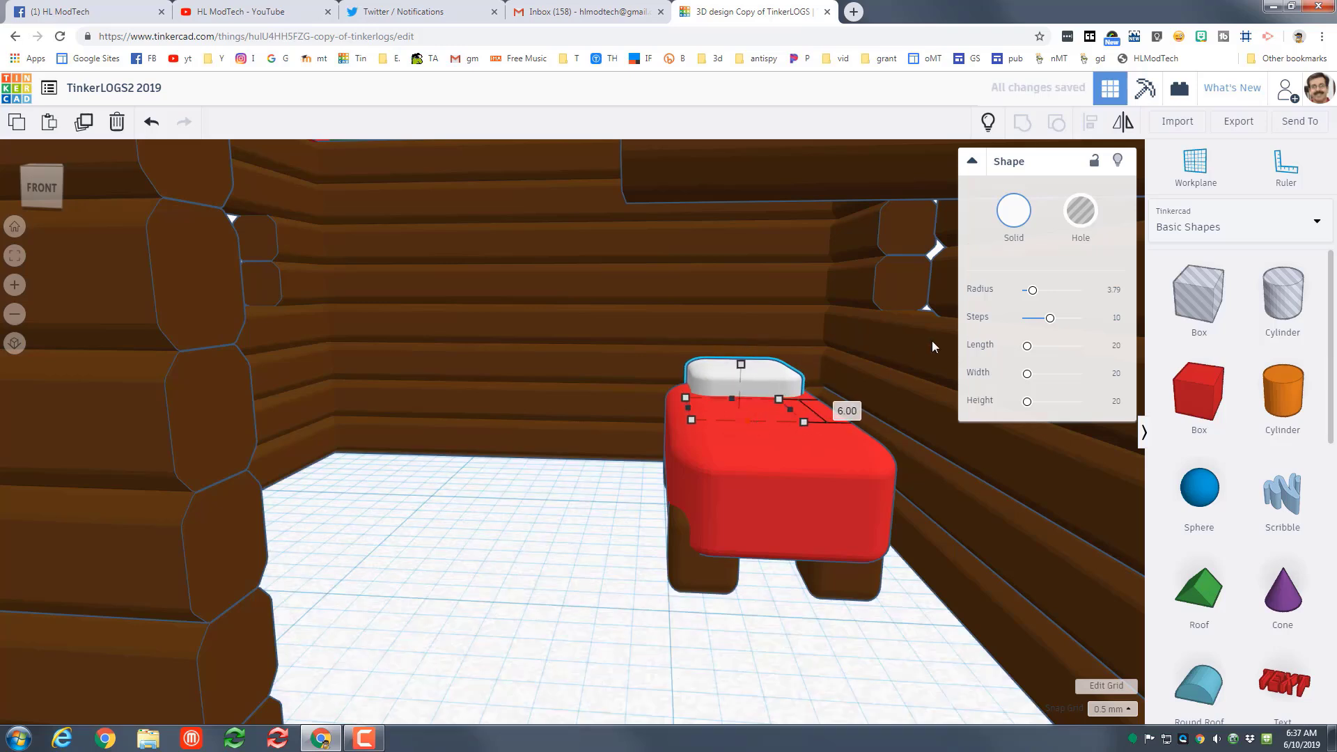
drag(1032, 290, 1037, 290)
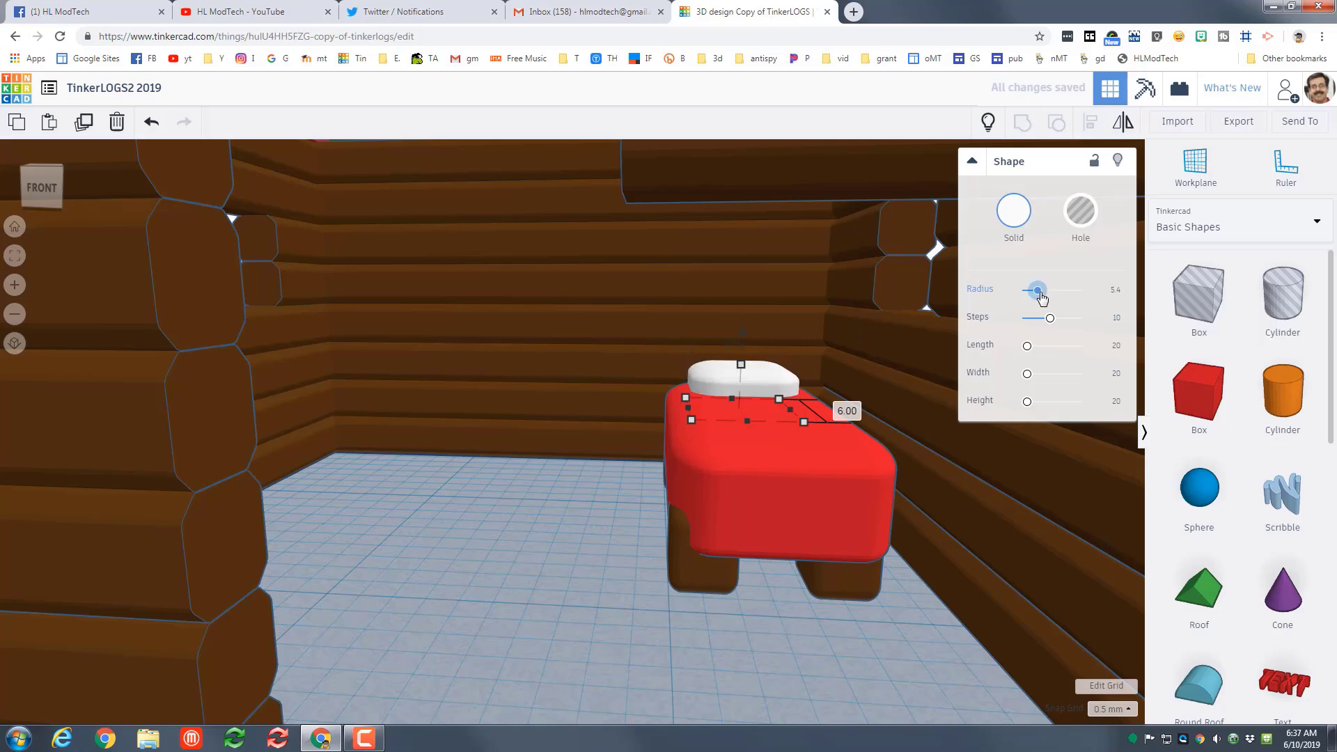
drag(1038, 290, 1043, 290)
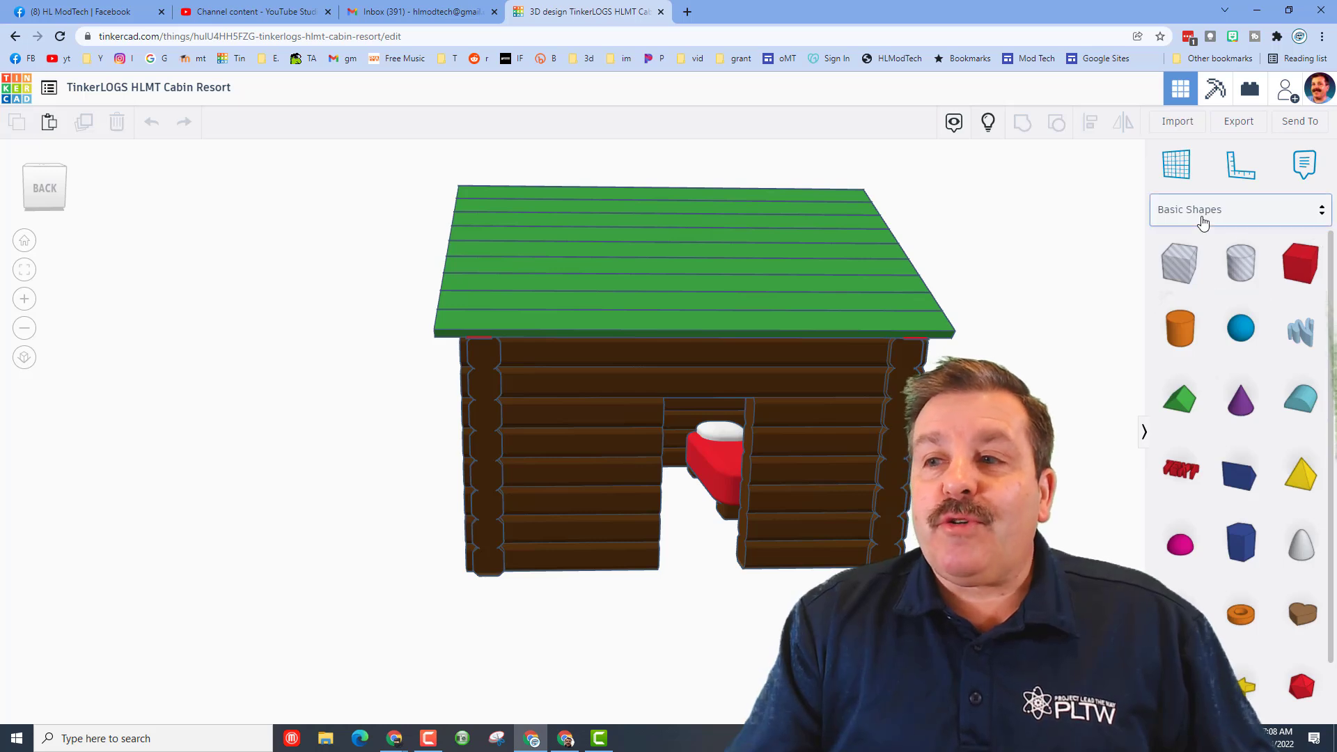
- Switch the shapes library to Creatures & Characters to add a standing figure
click(1240, 210)
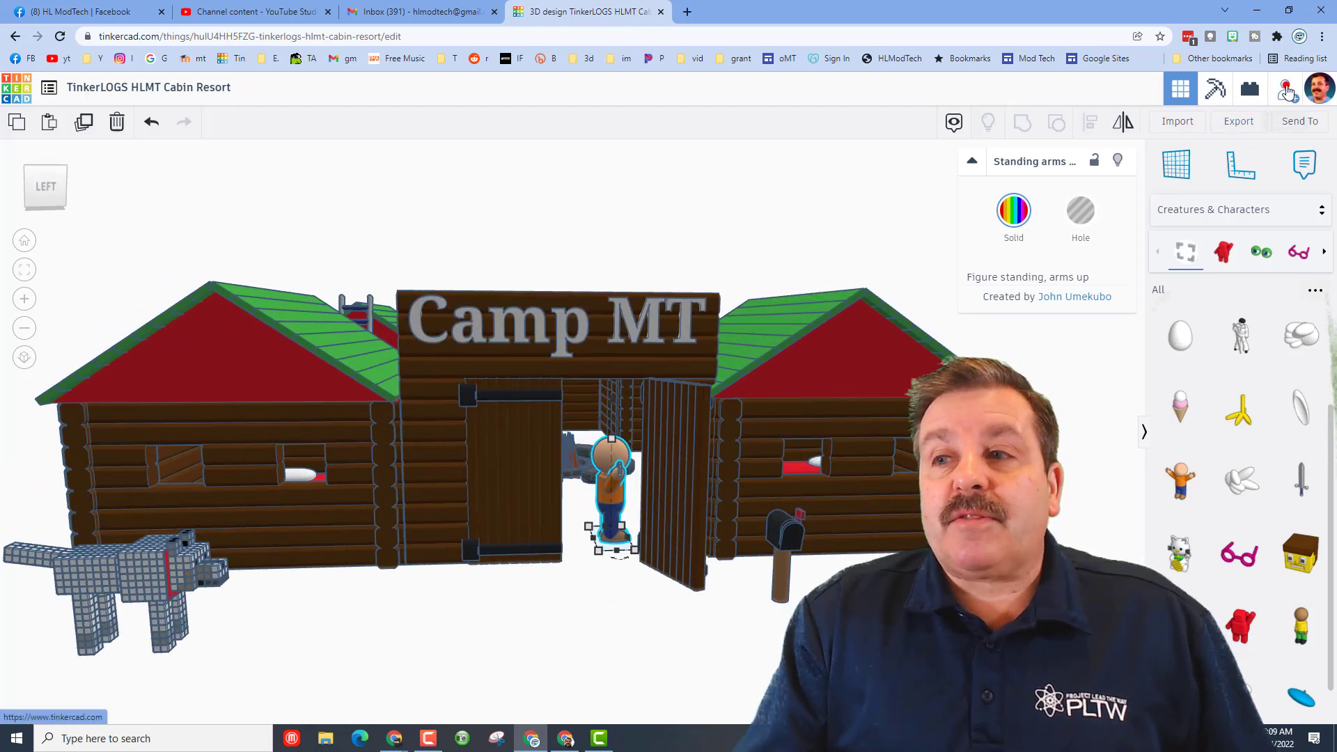
- Generate a new collaborate link, copy it, and close the Invite dialog
click(1284, 87)
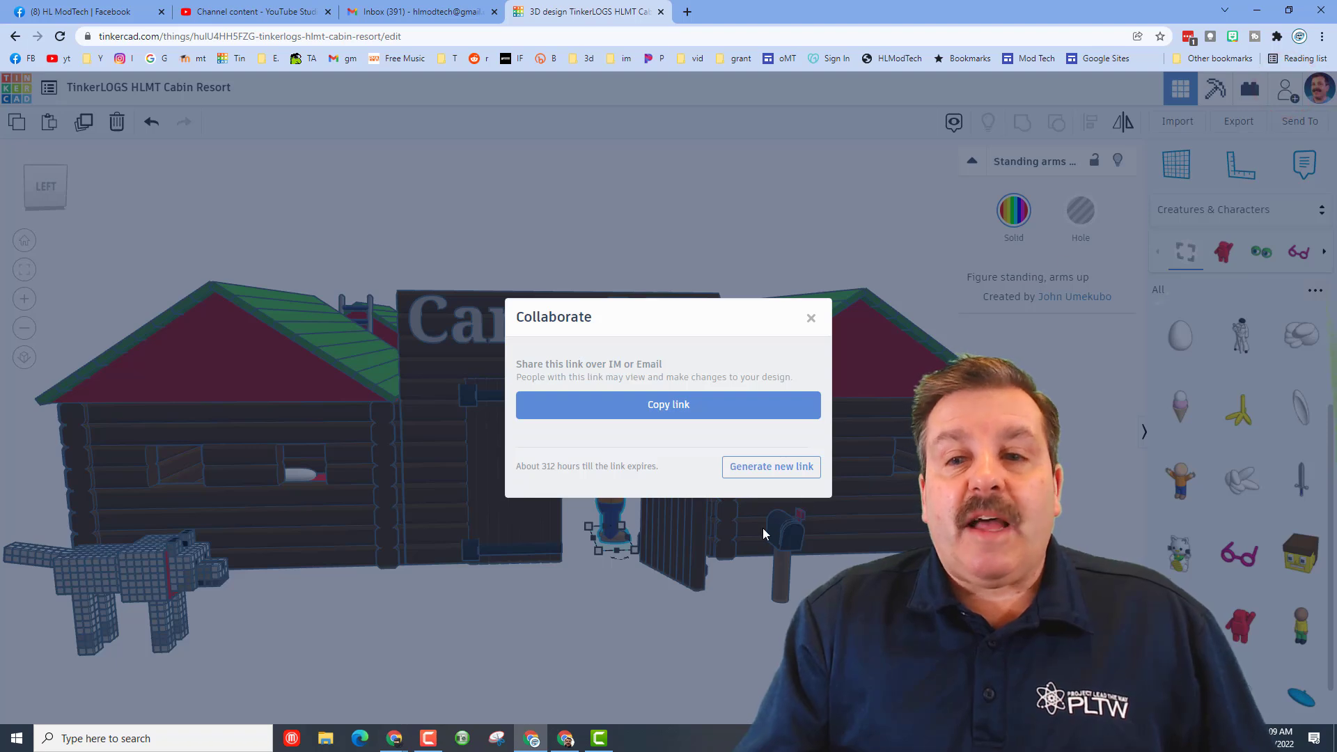
click(771, 466)
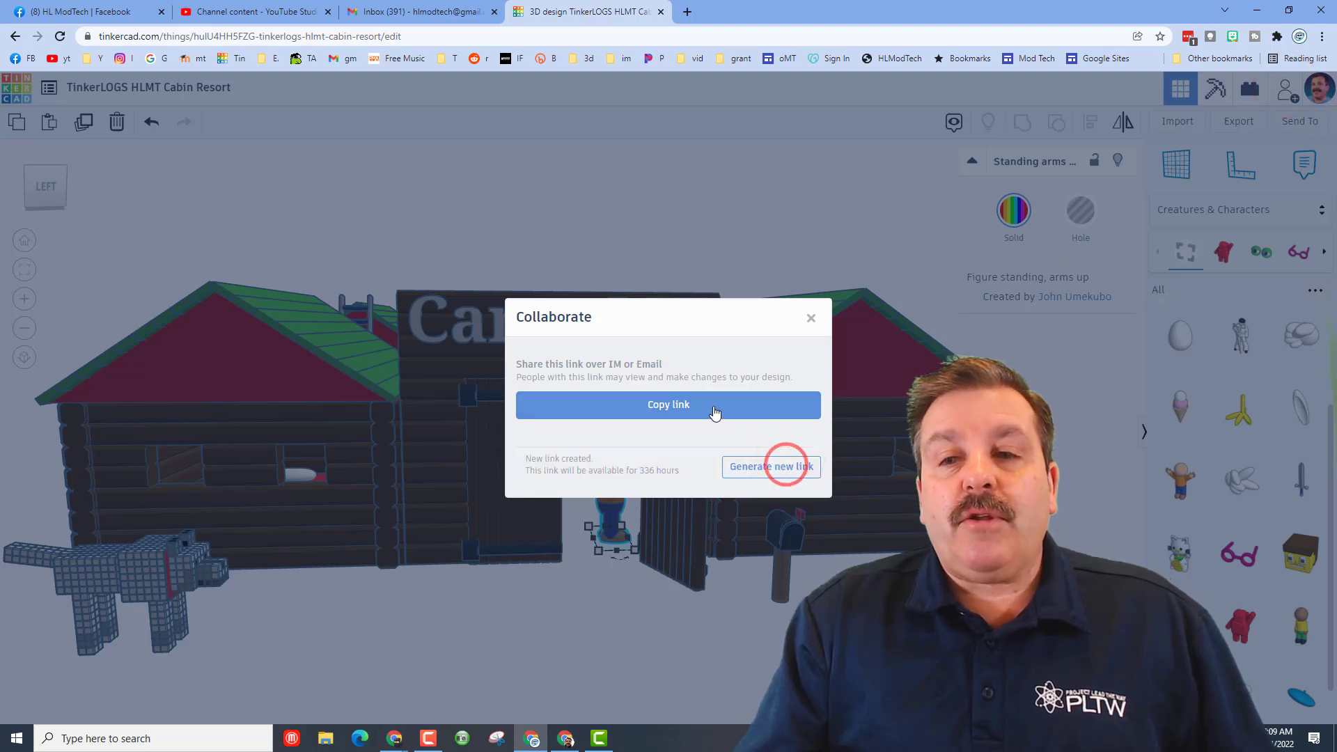
click(667, 405)
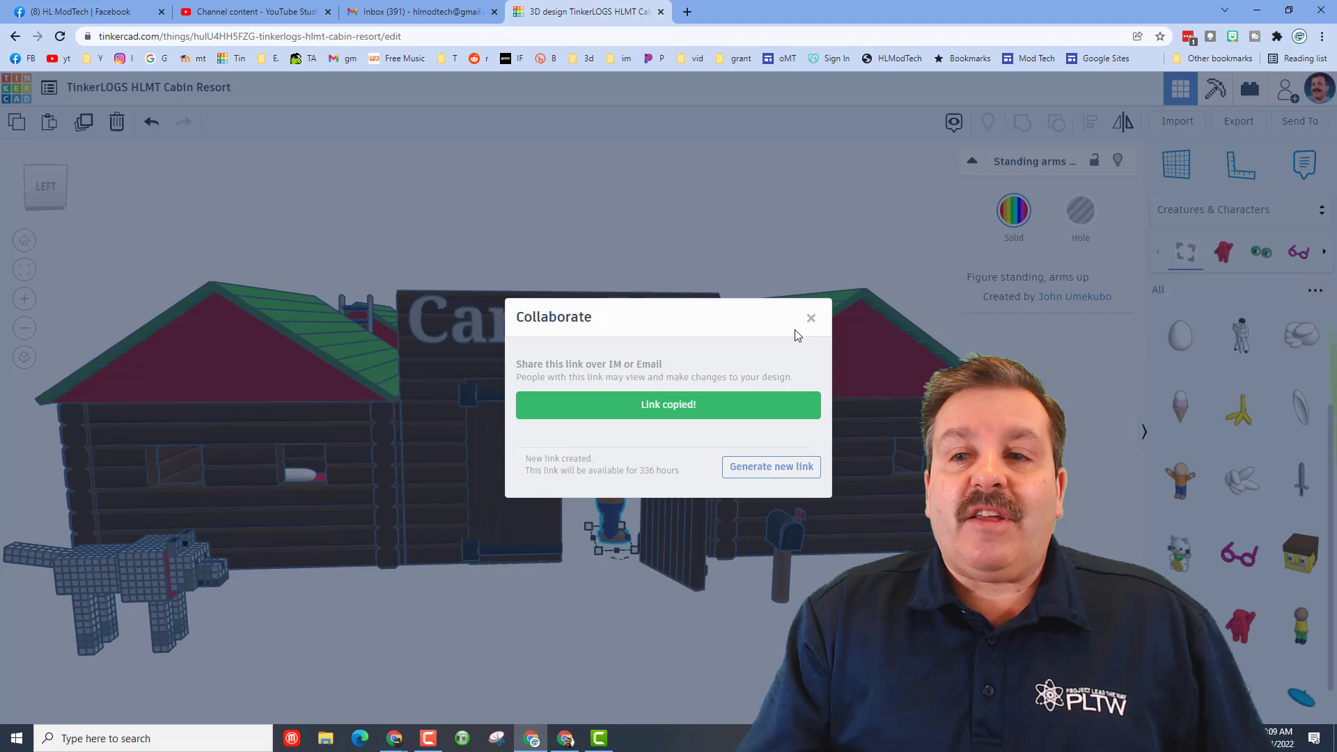
click(810, 318)
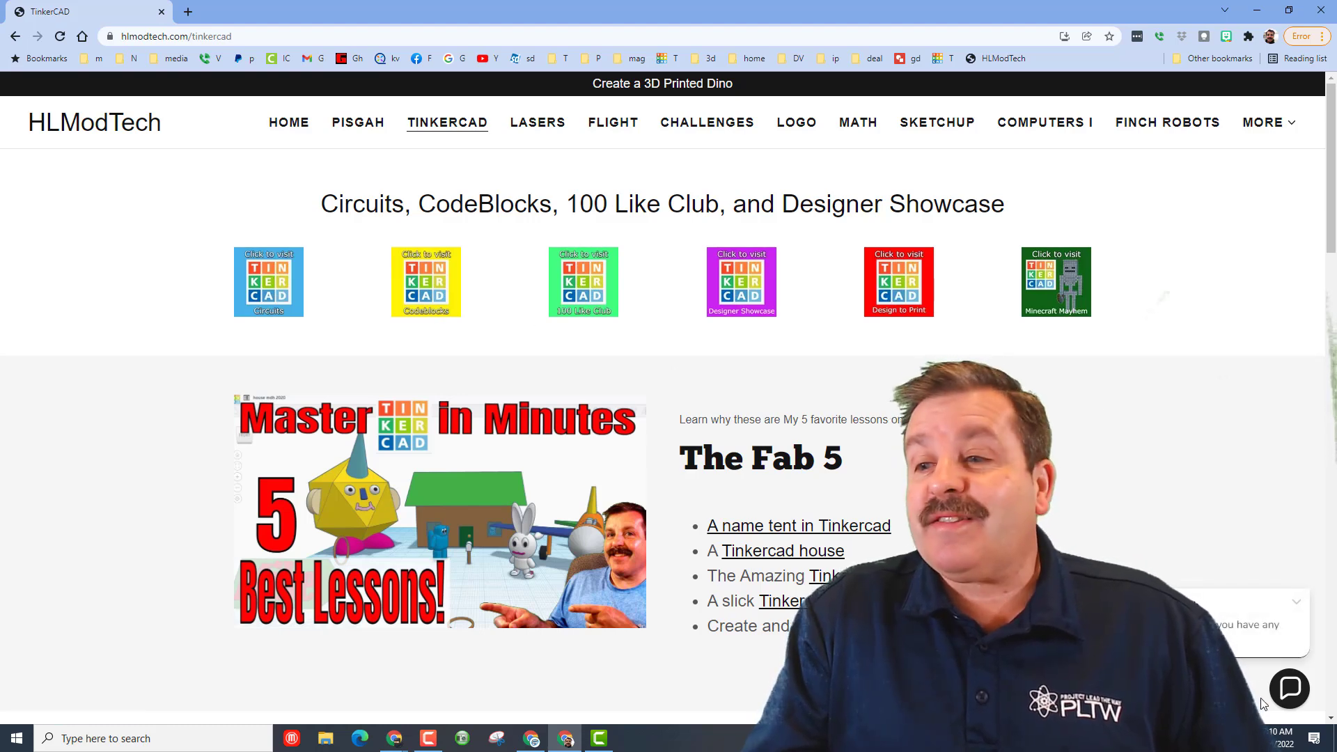
- Open the Contact Us chat bubble at the page's bottom-right corner
click(1289, 688)
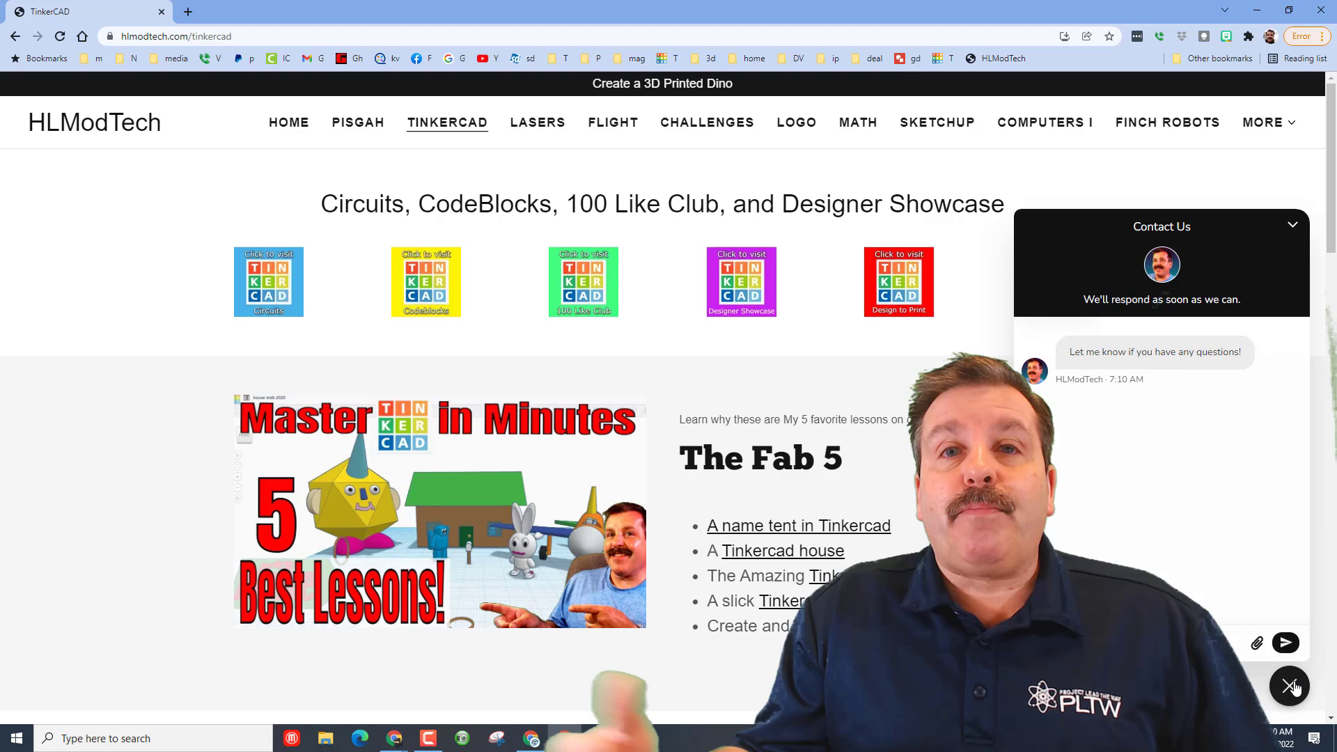